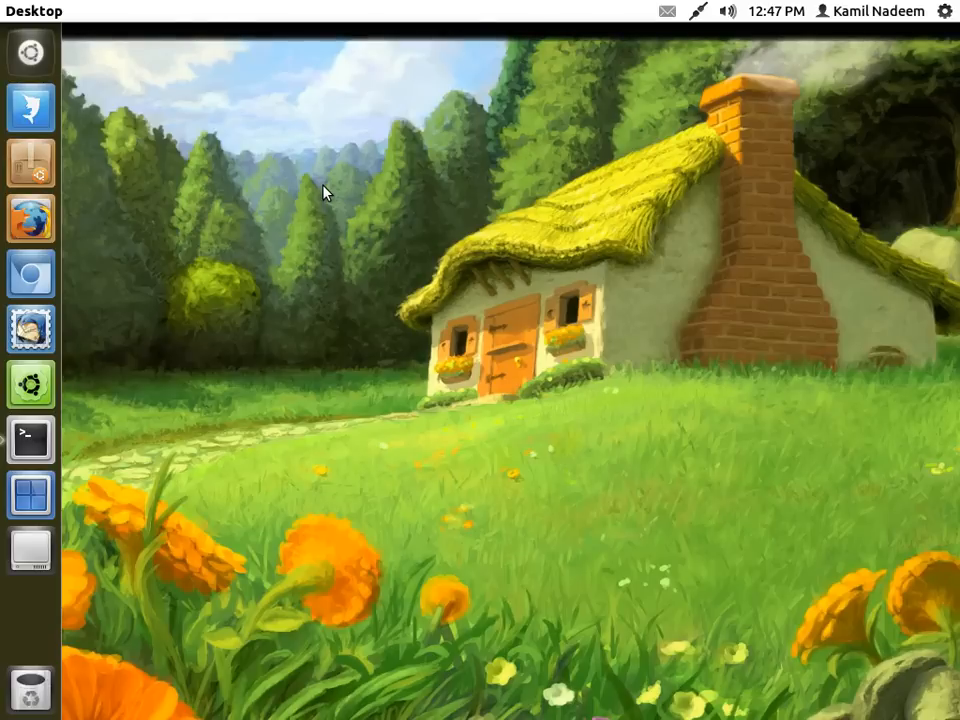
mouse_move(168, 200)
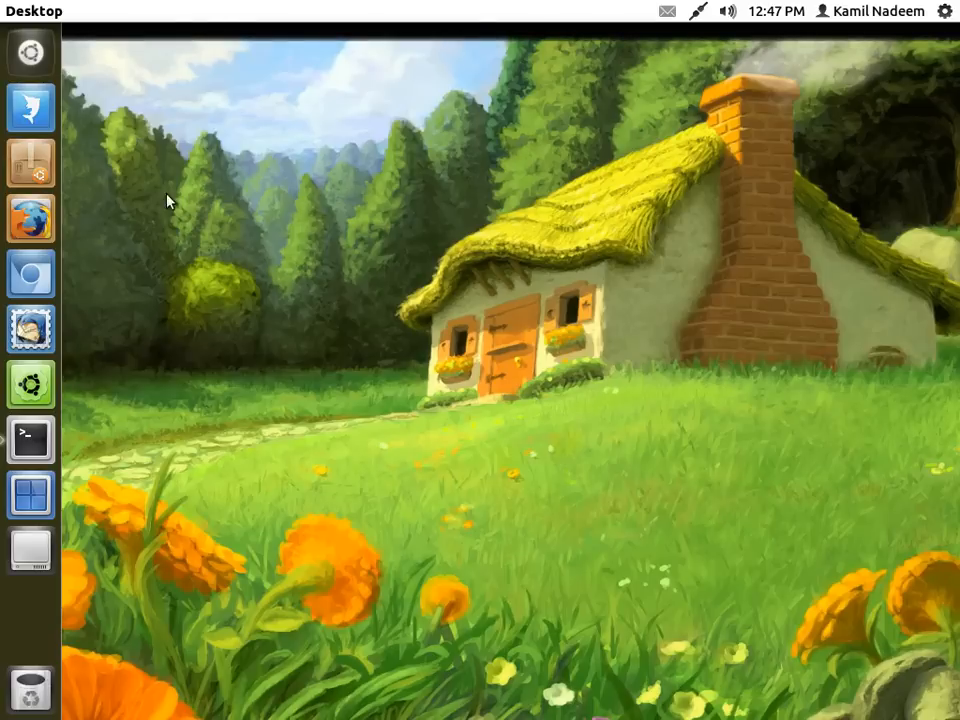
mouse_move(115, 207)
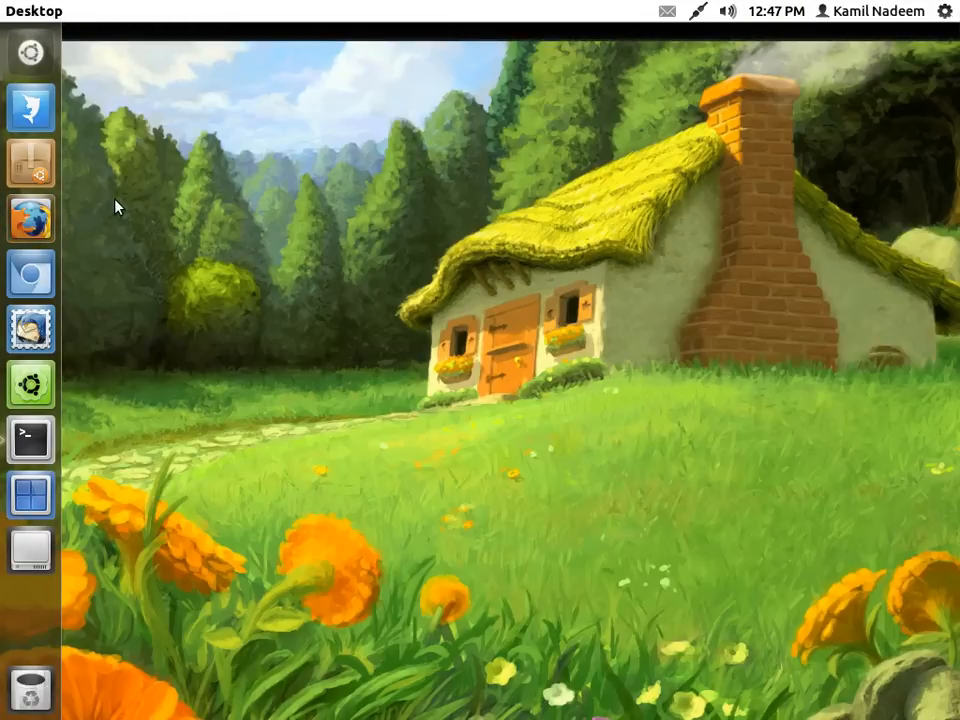
- Launch Firefox, load hotot.org, and scroll through its features section and back up
left_click(30, 218)
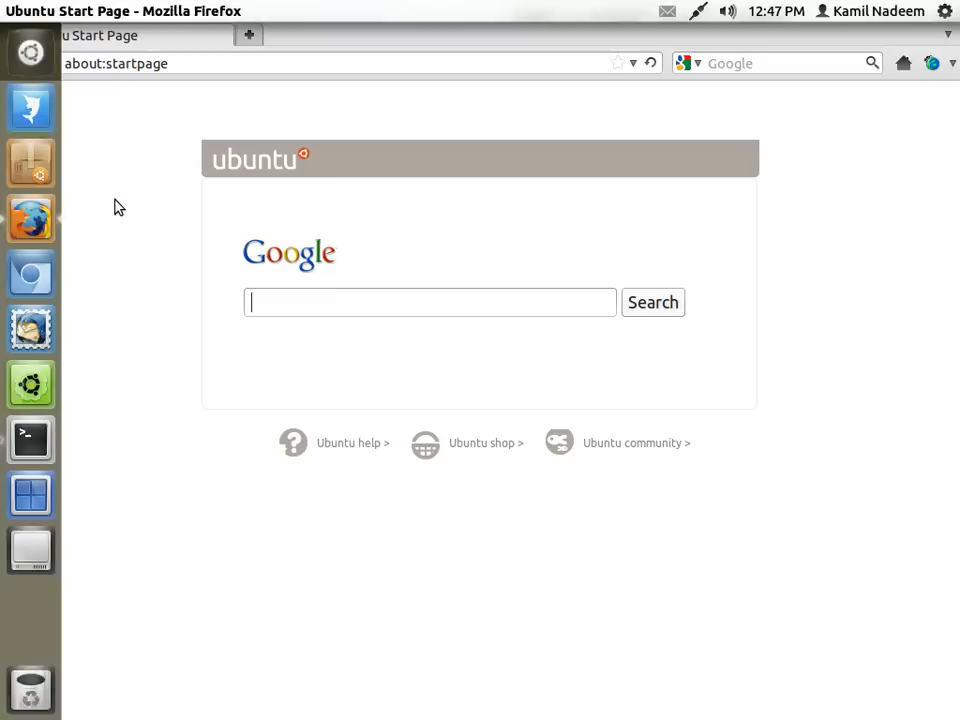
left_click(115, 63)
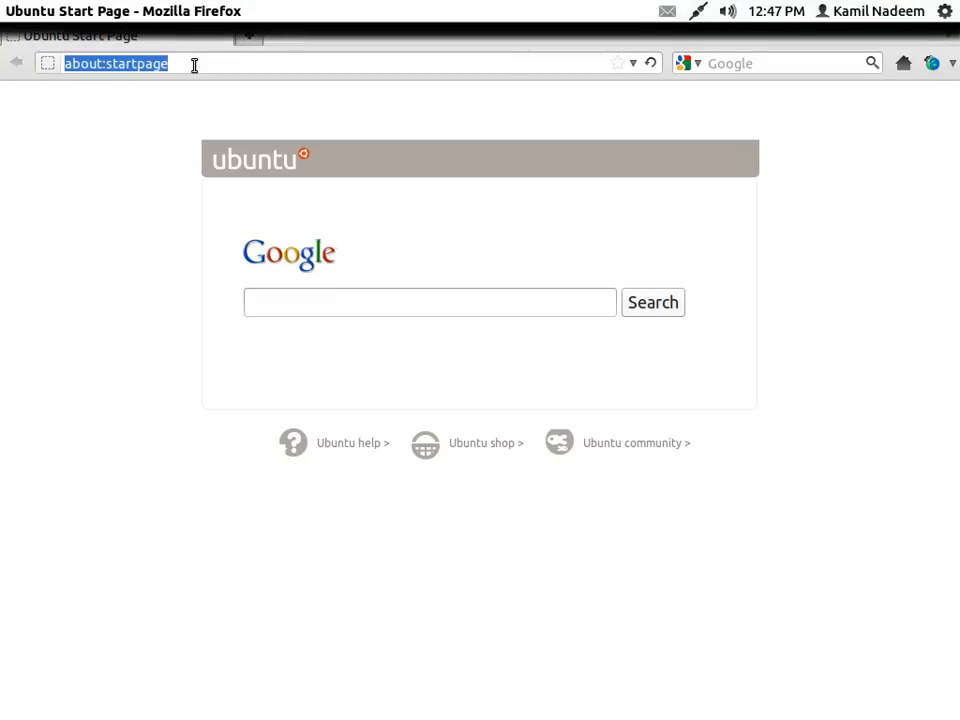
type("hotot.org")
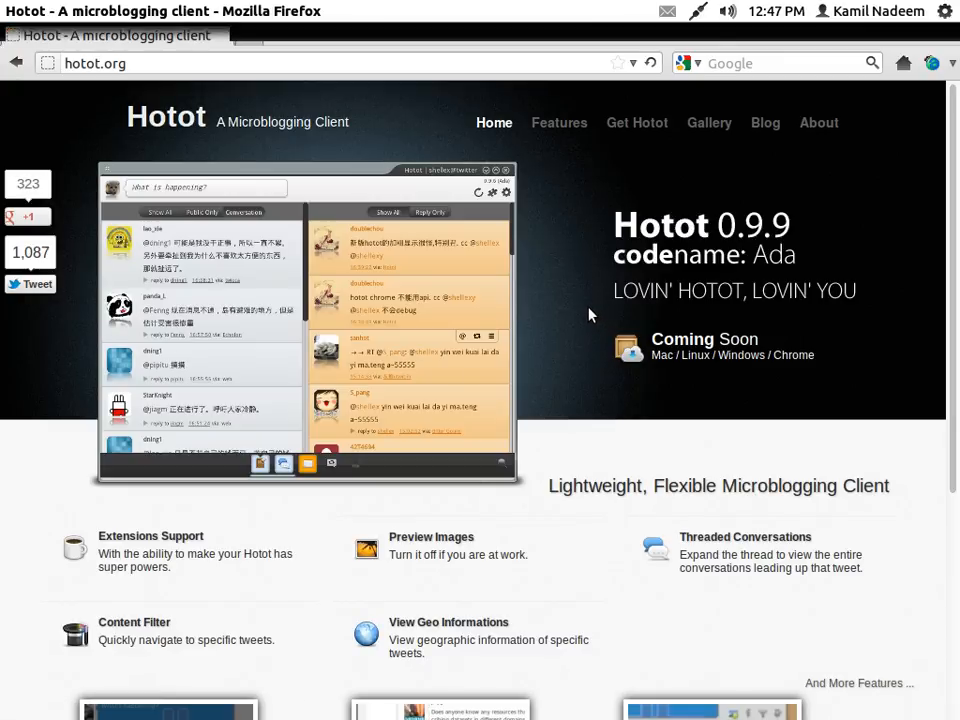
mouse_move(790, 287)
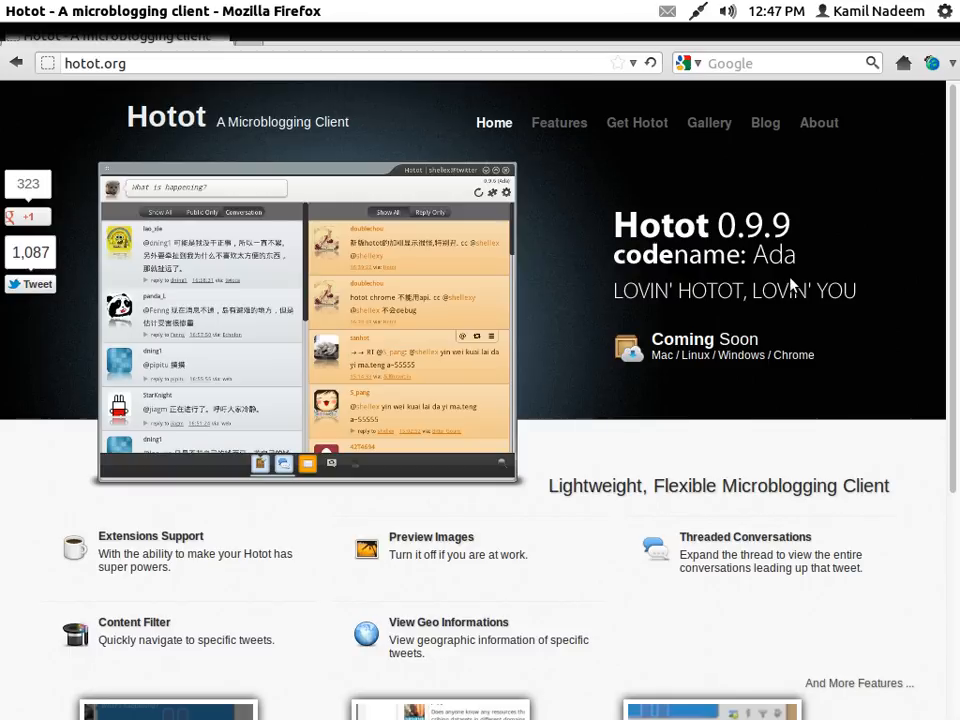
mouse_move(743, 263)
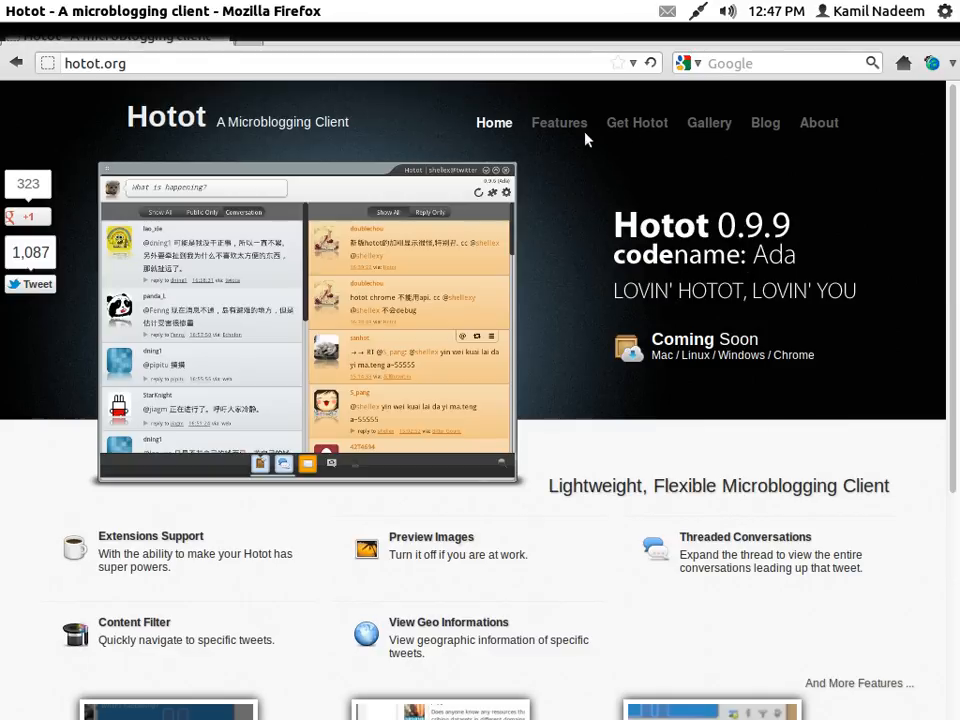
scroll("down", 3)
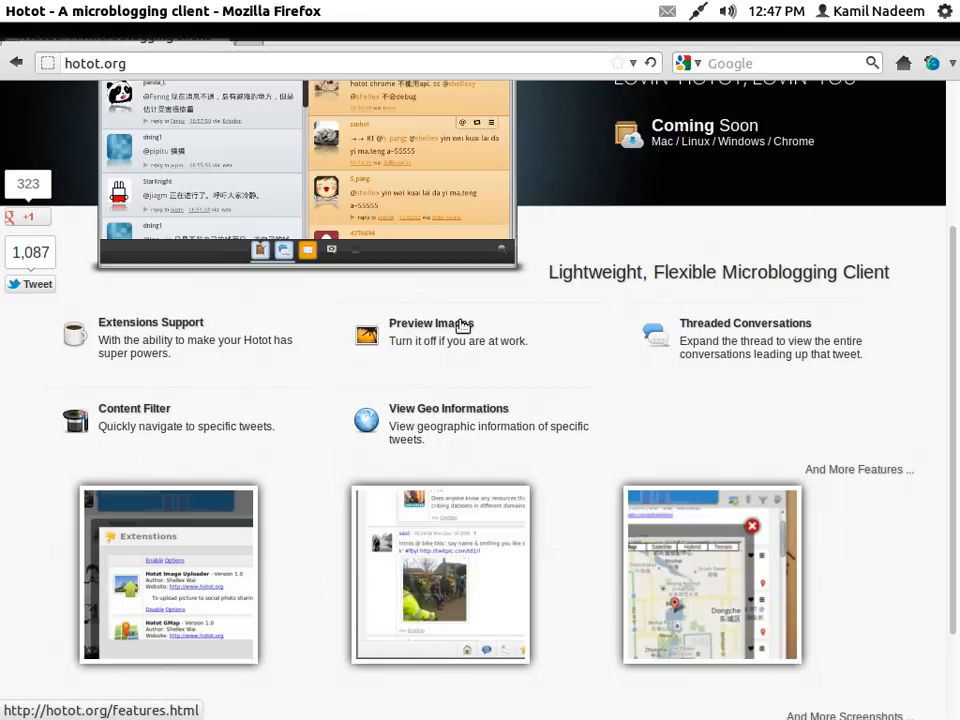
mouse_move(232, 338)
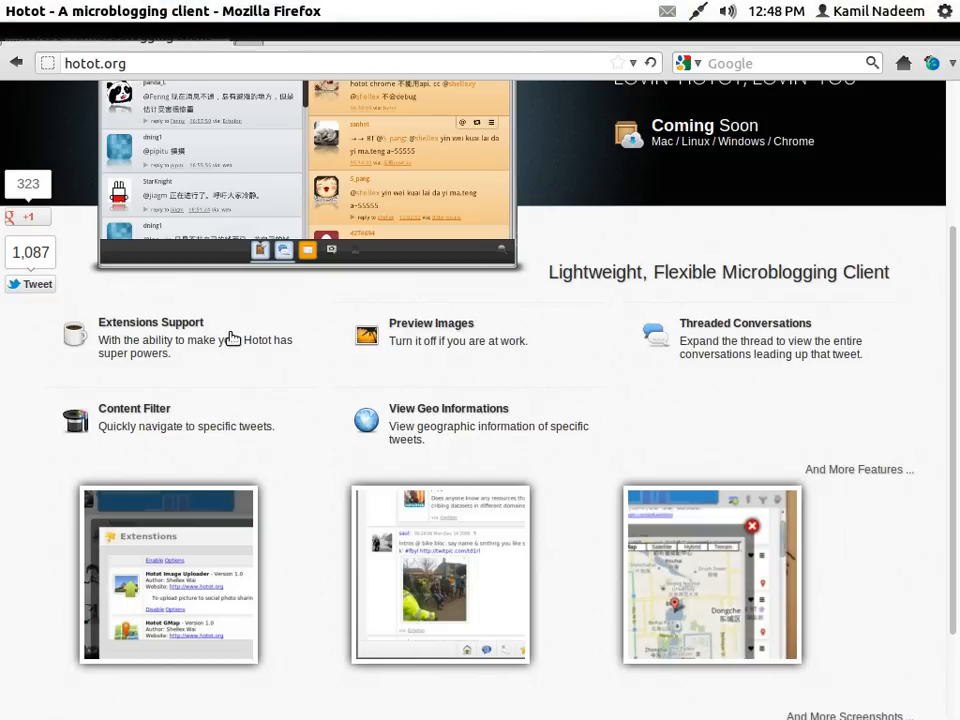
mouse_move(511, 588)
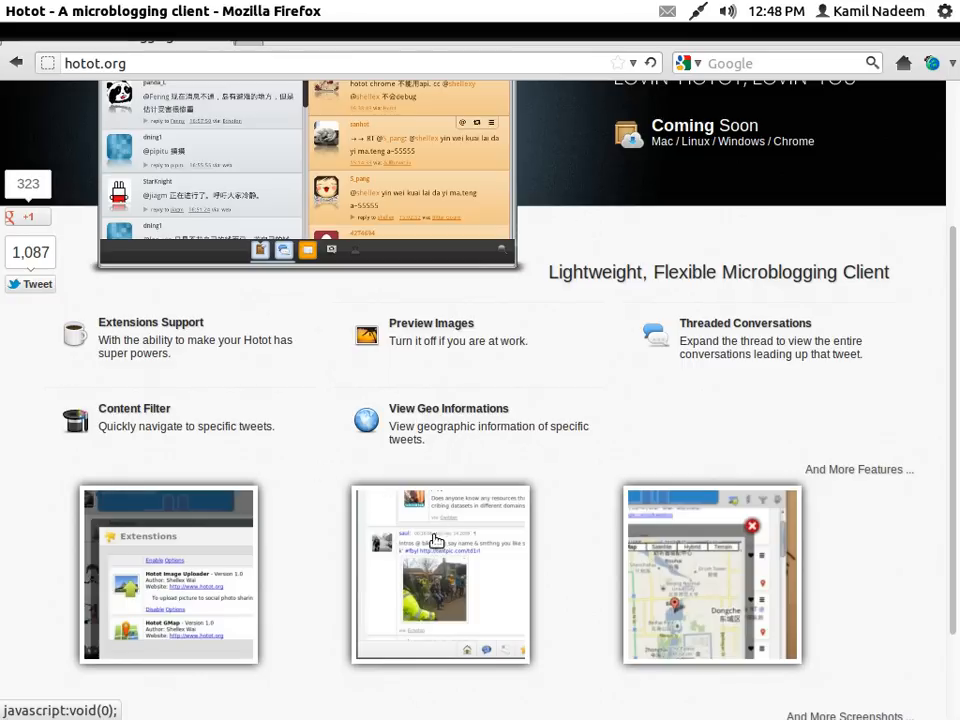
mouse_move(185, 428)
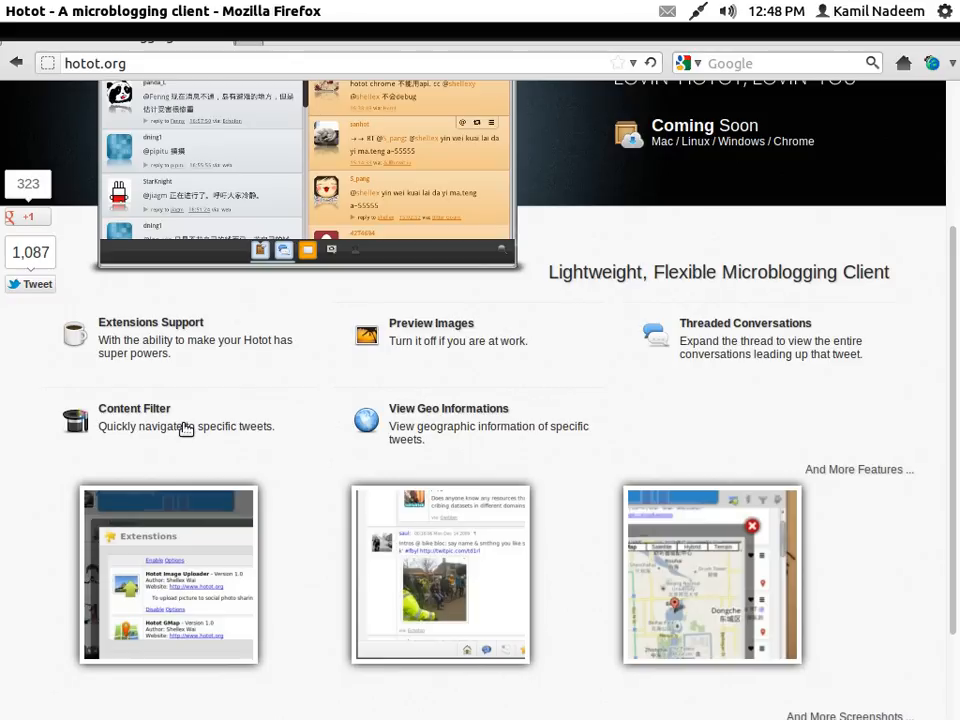
scroll("up", 3)
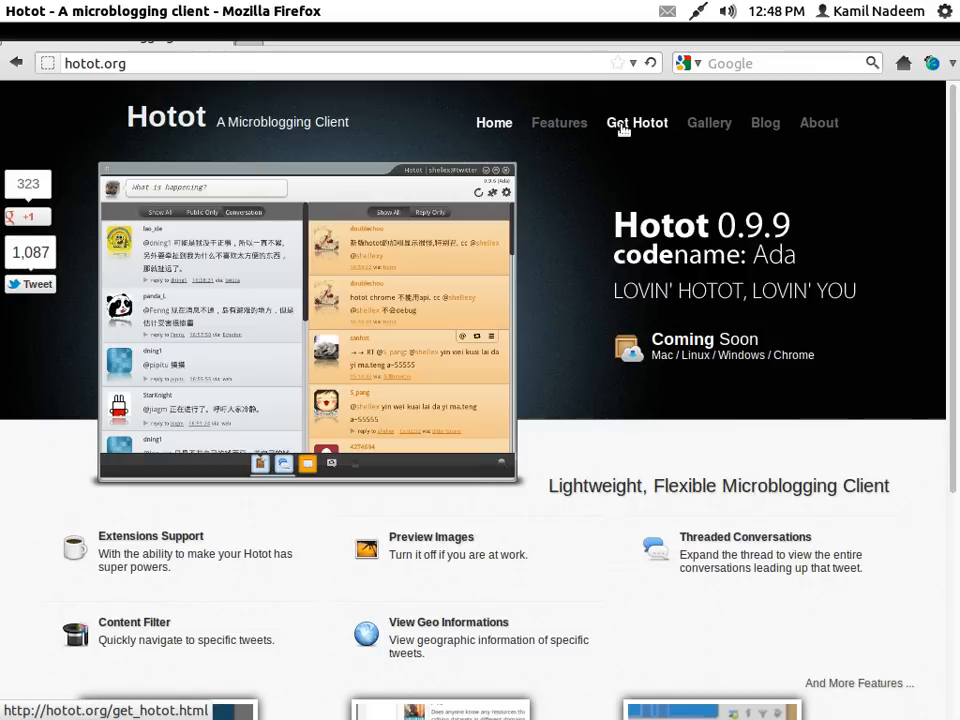
- Follow 'Get Hotot' to the download page listing Linux, Chrome, Mac and Windows
left_click(637, 122)
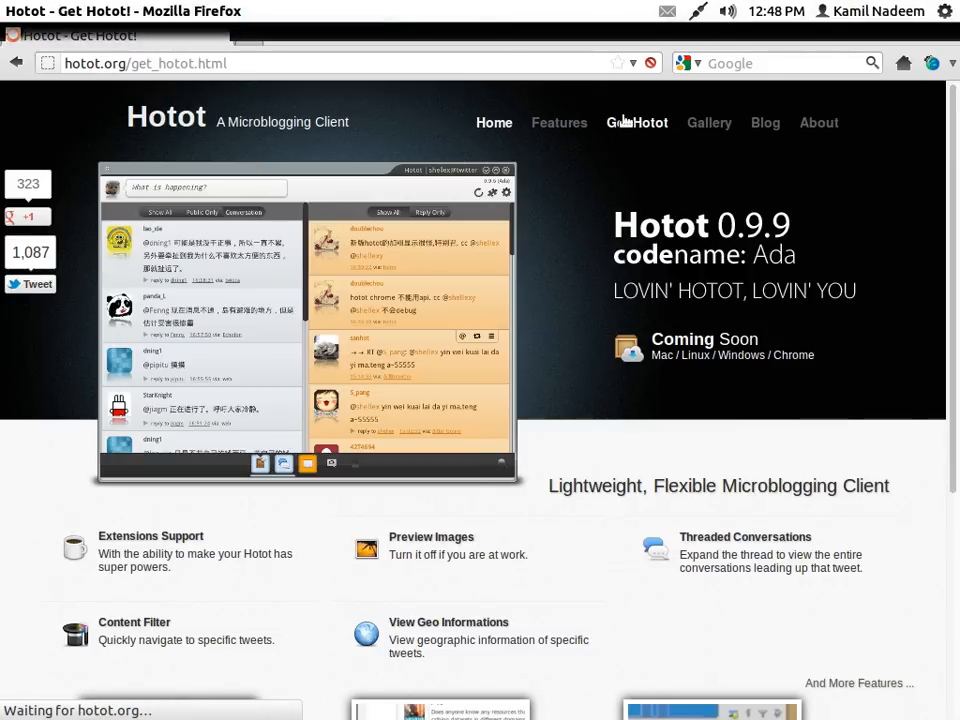
left_click(637, 122)
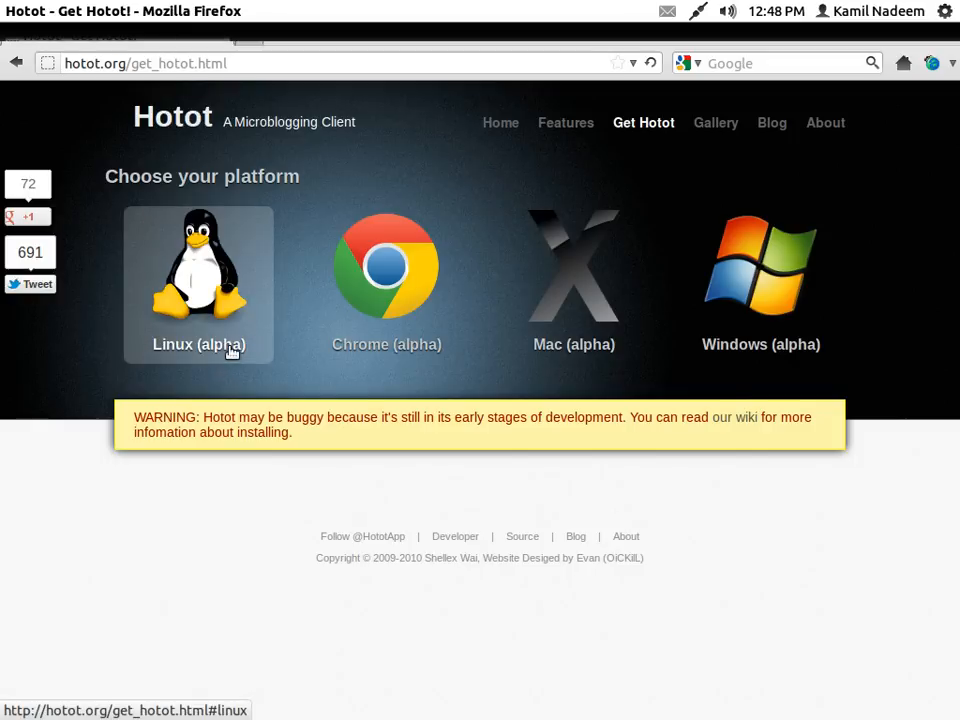
mouse_move(220, 407)
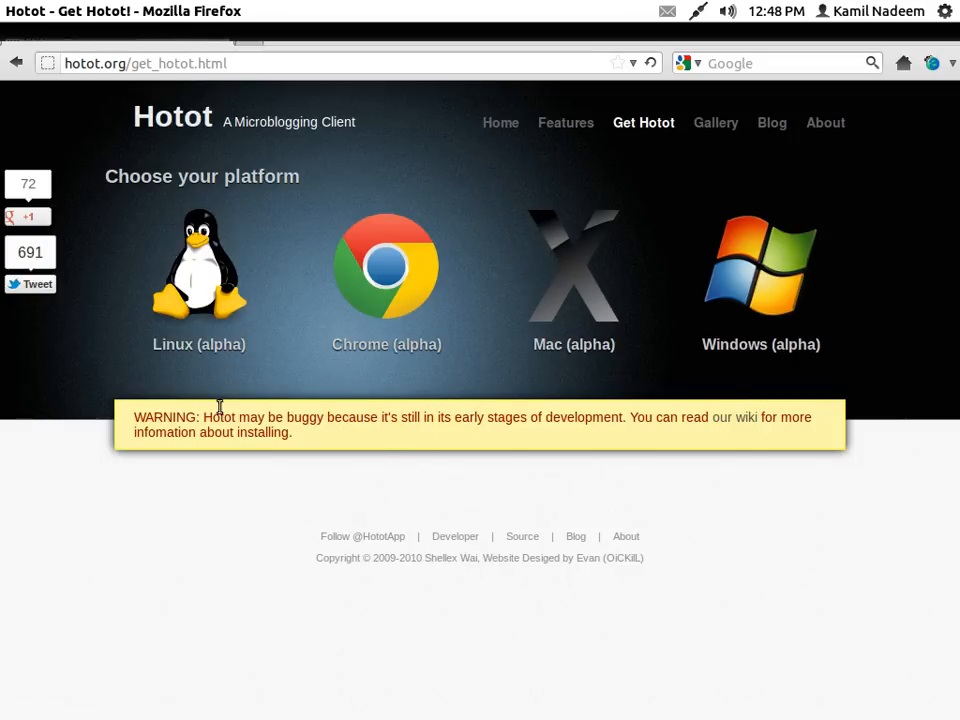
mouse_move(615, 350)
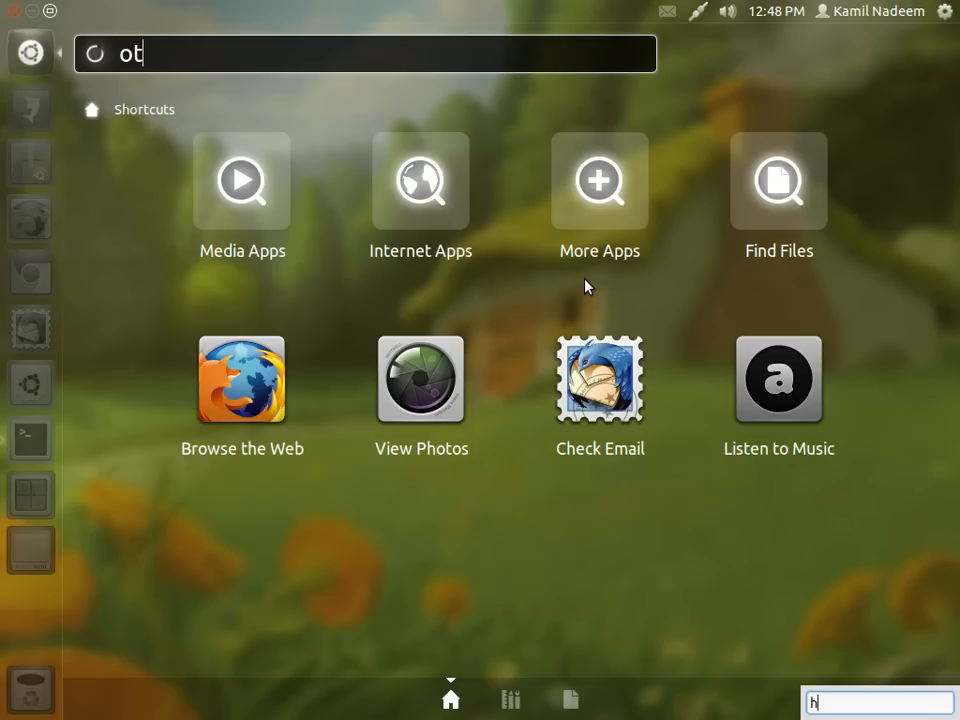
- Search the Unity Dash for 'hot' and launch Hotot Twitter Client
key("Escape")
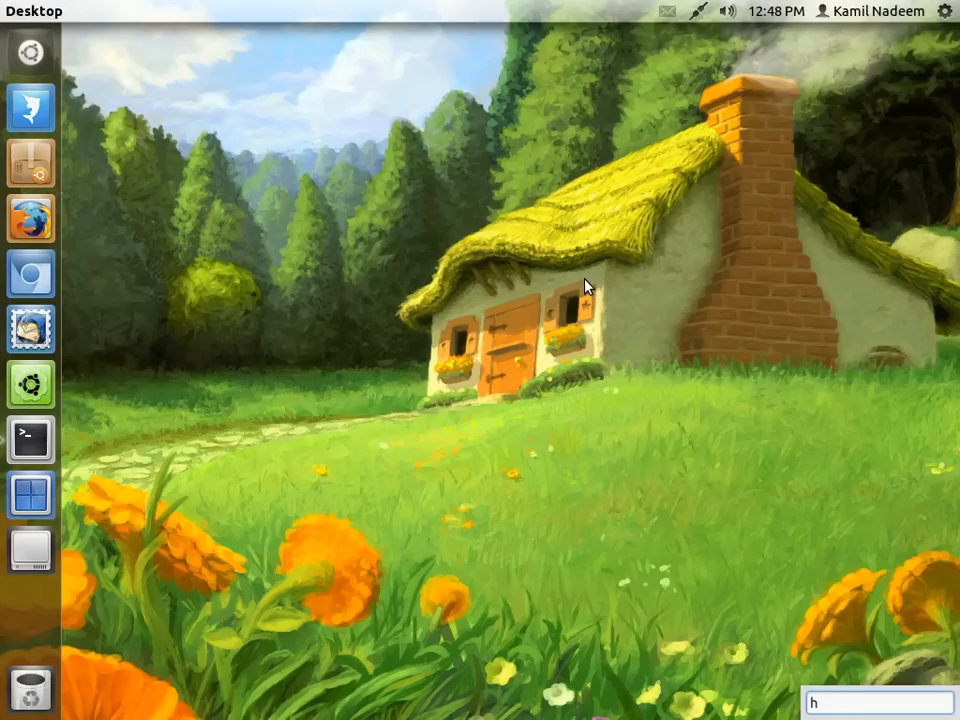
type("ot")
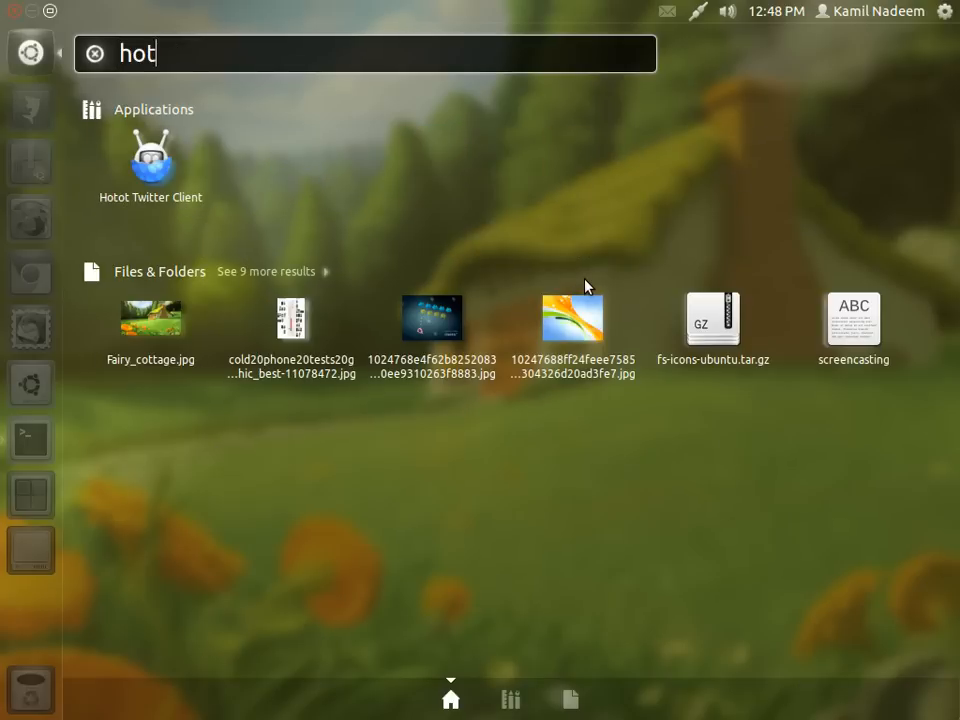
key("Escape")
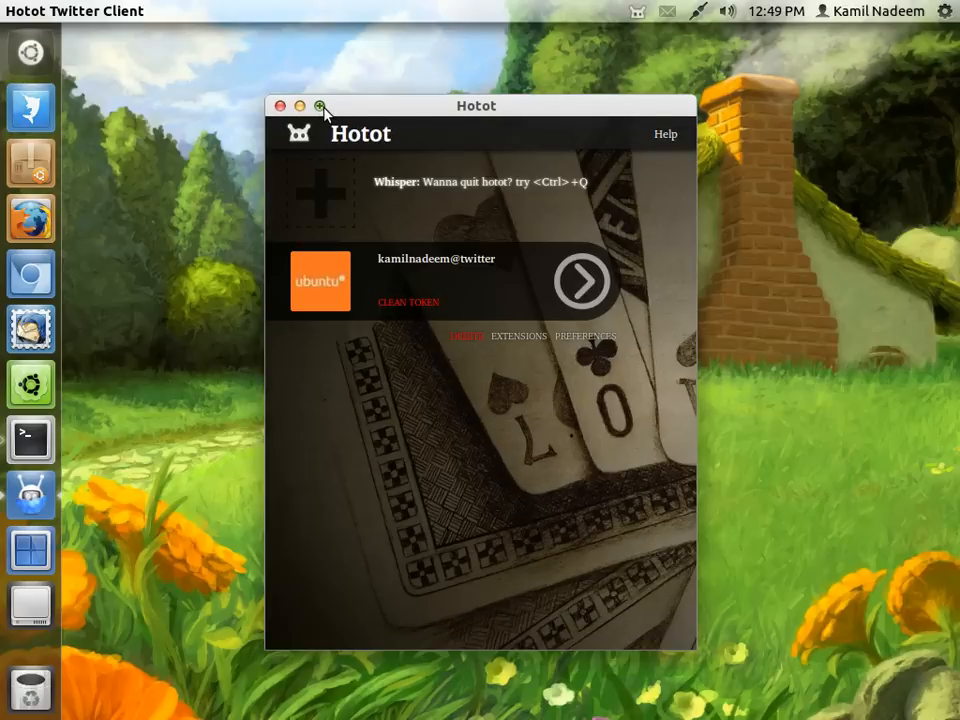
- Maximize the Hotot window and log in with the saved Twitter account
left_click(321, 106)
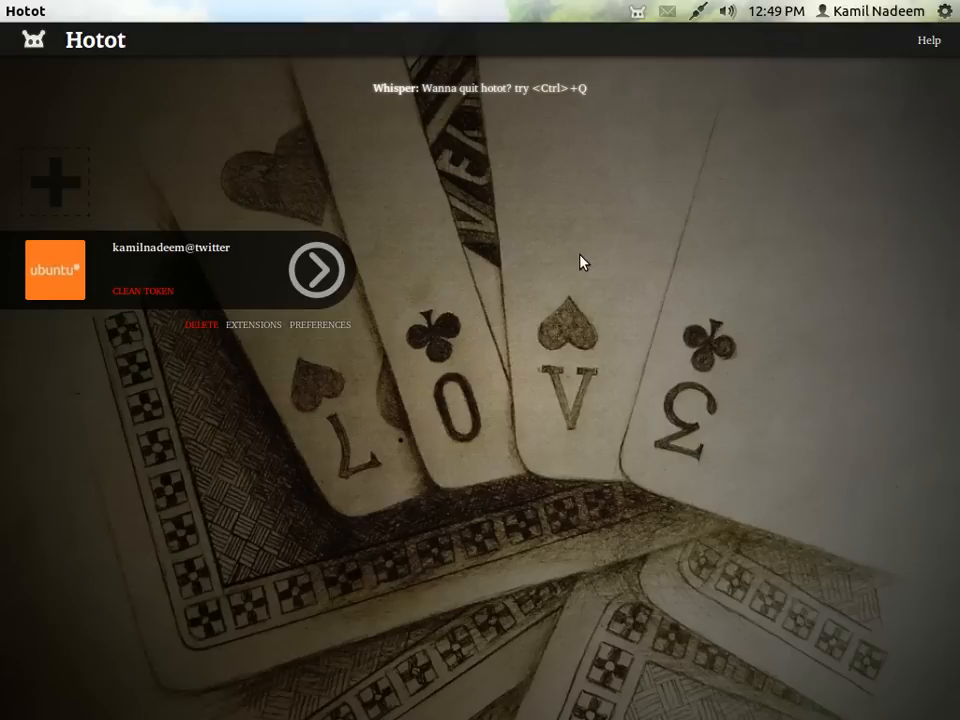
mouse_move(408, 460)
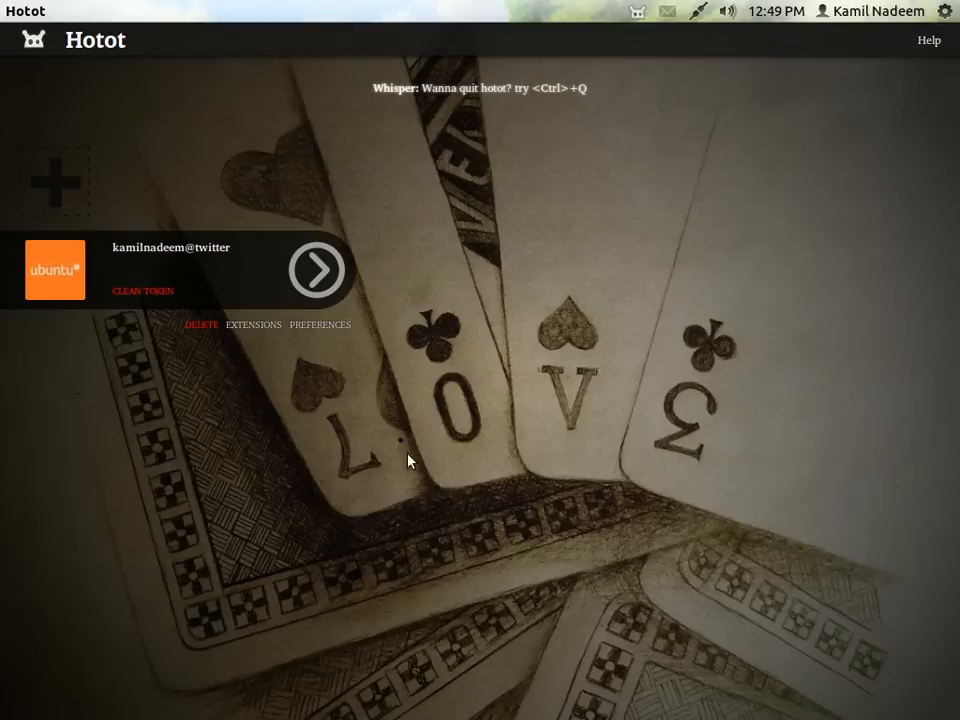
mouse_move(216, 140)
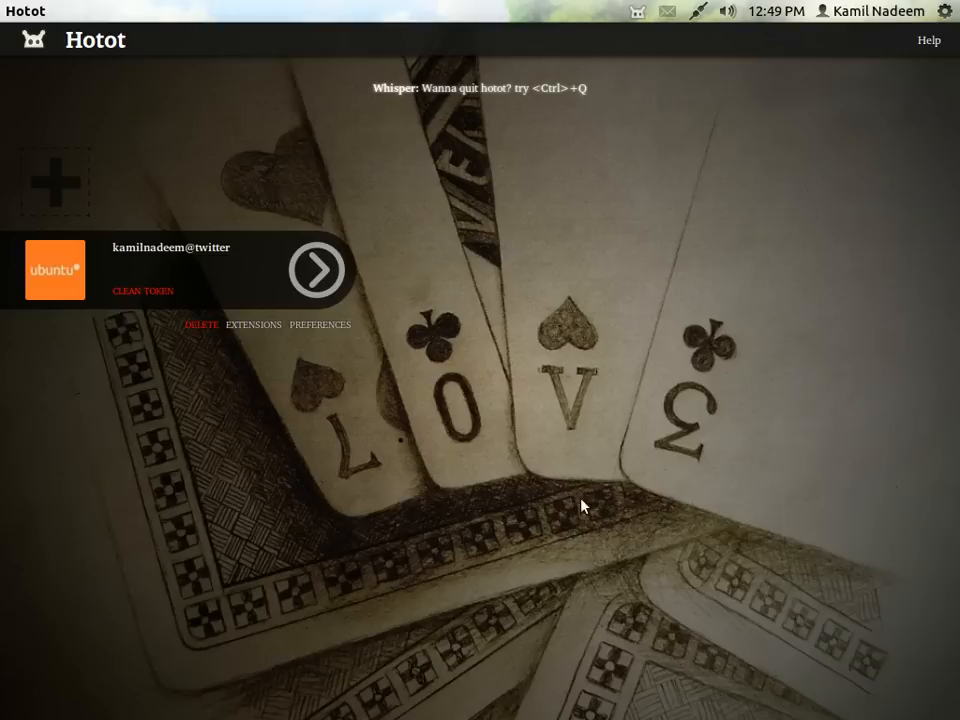
mouse_move(347, 483)
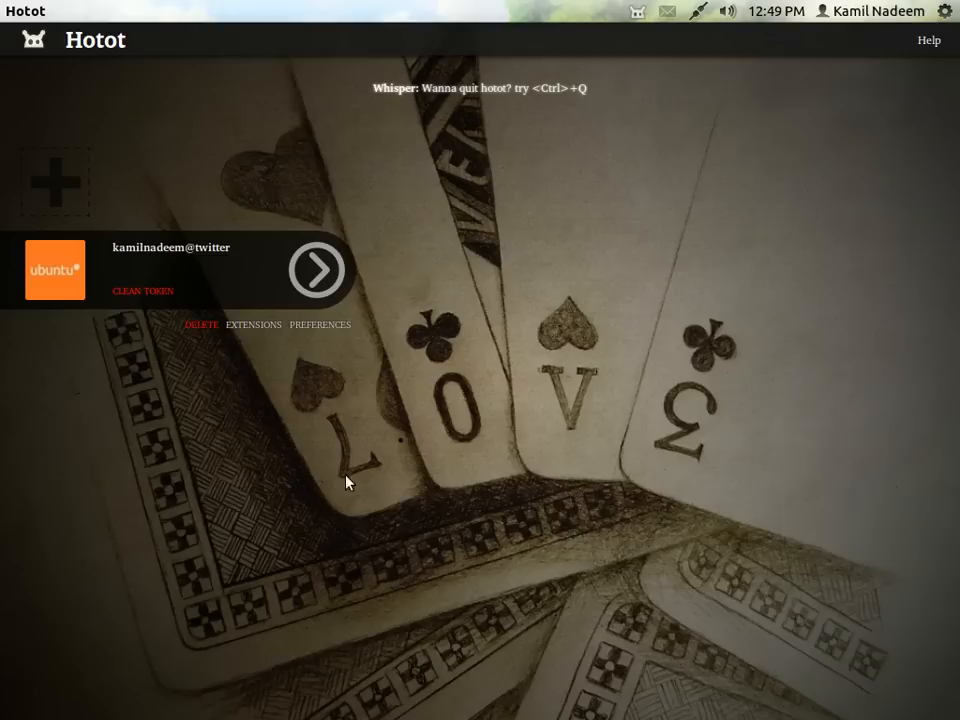
mouse_move(320, 270)
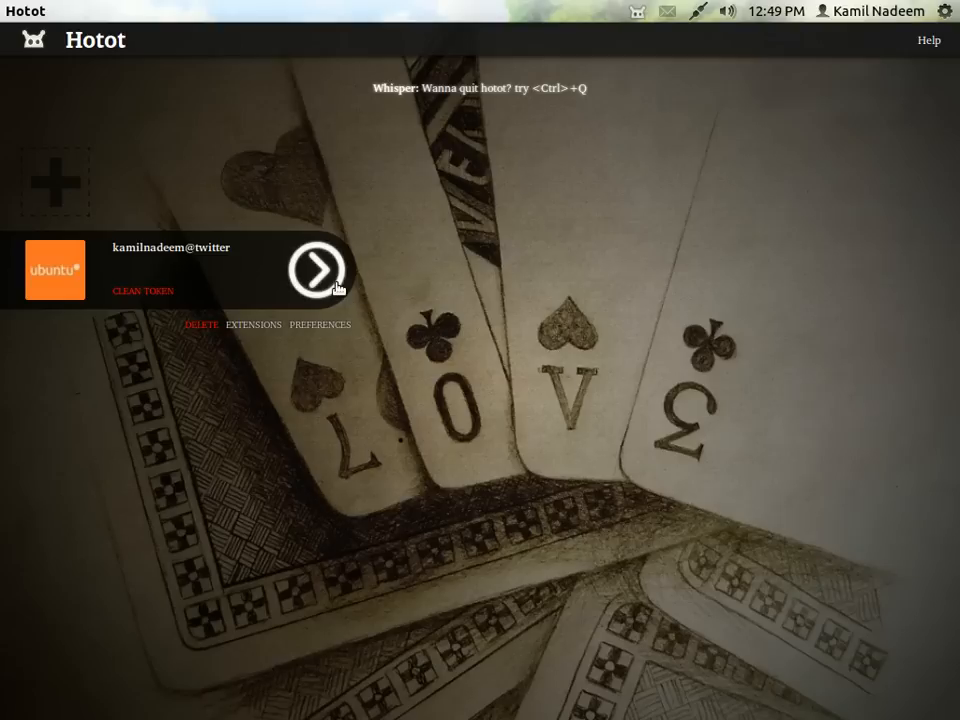
mouse_move(332, 281)
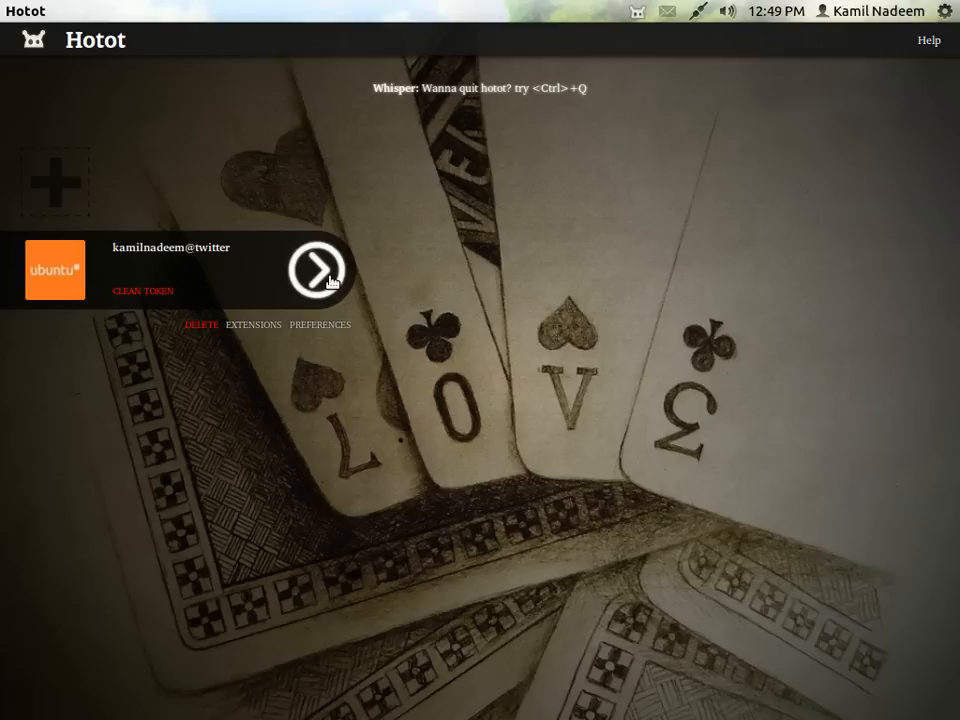
left_click(318, 270)
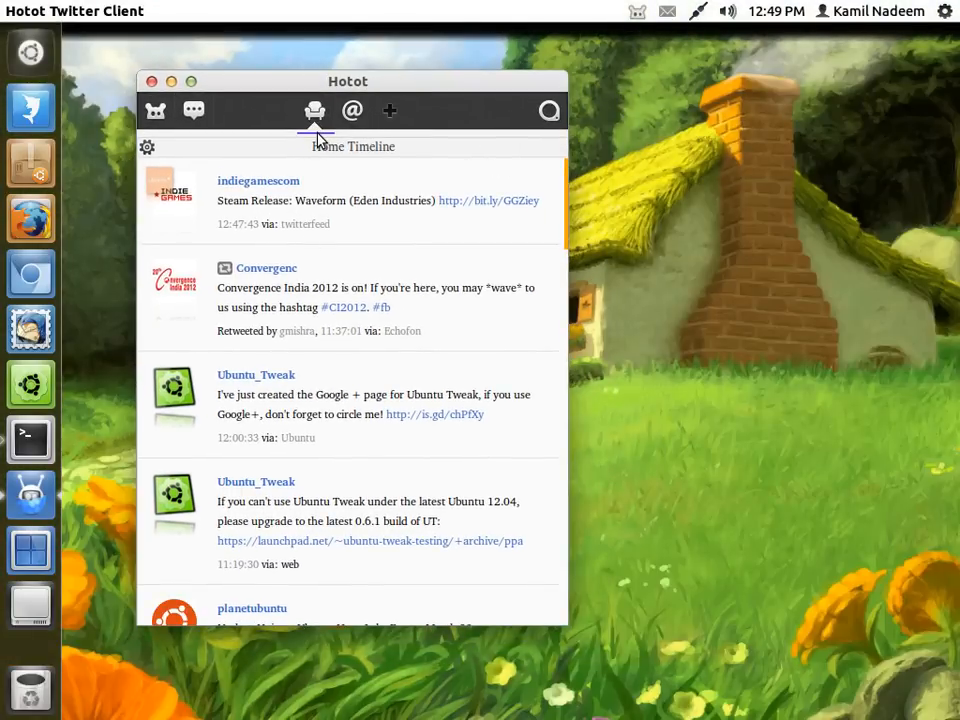
mouse_move(322, 140)
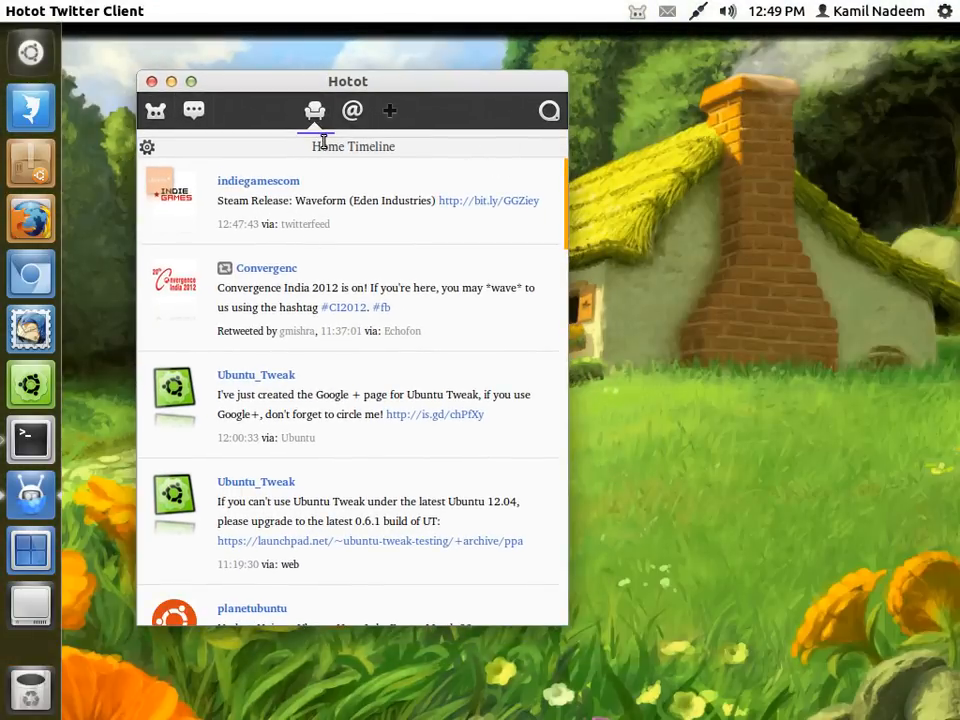
mouse_move(362, 166)
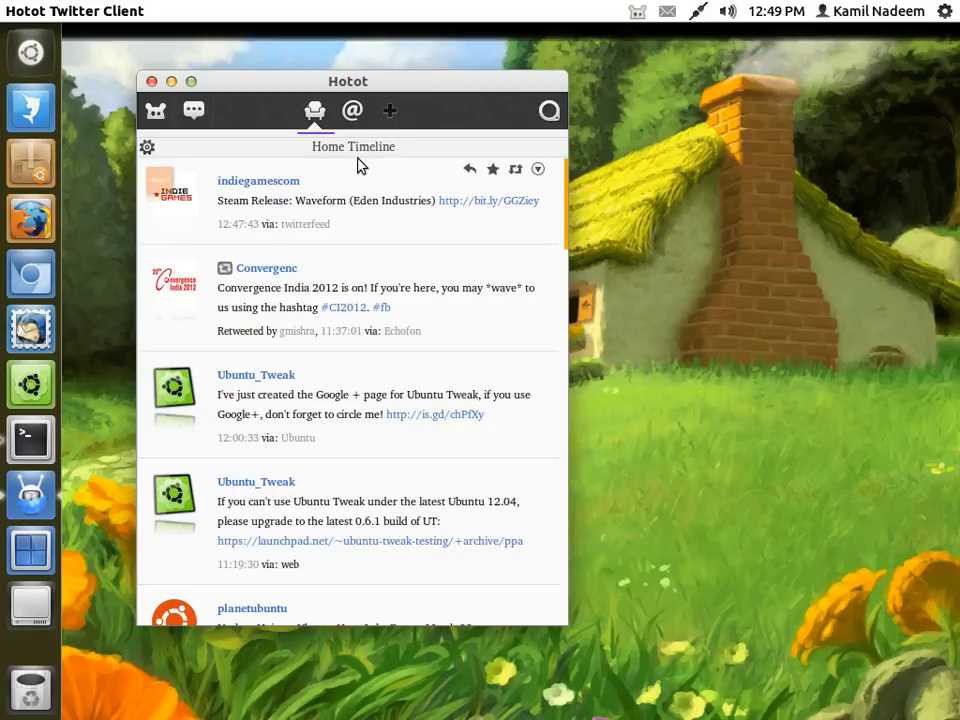
- Scroll the Home Timeline to older tweets from planetubuntu, opensourcenews and sneekylinux
scroll("down", 3)
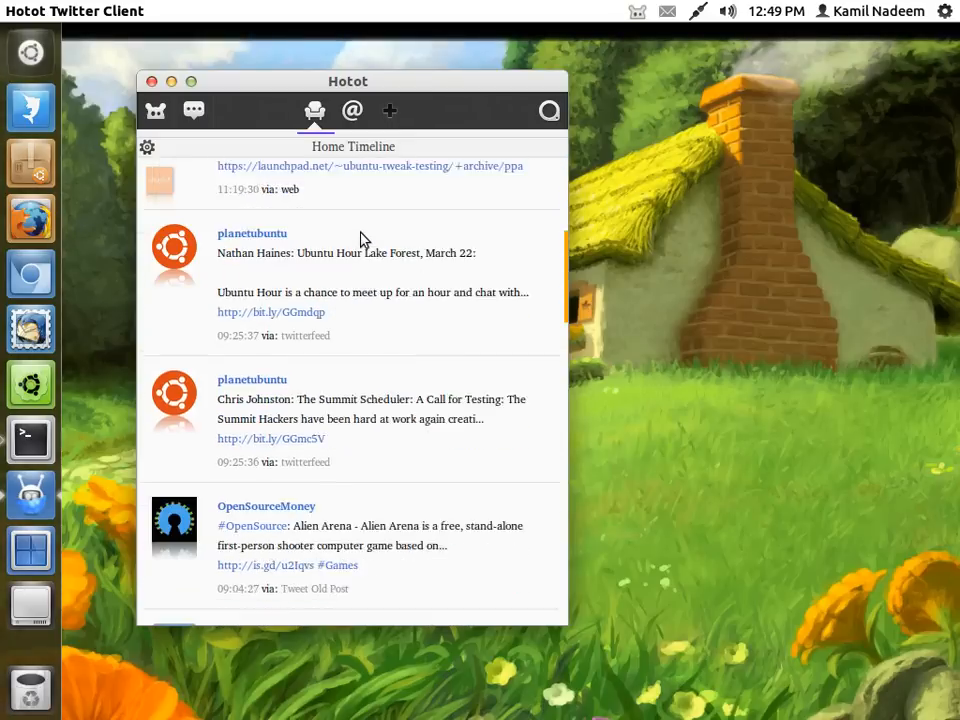
scroll("down", 3)
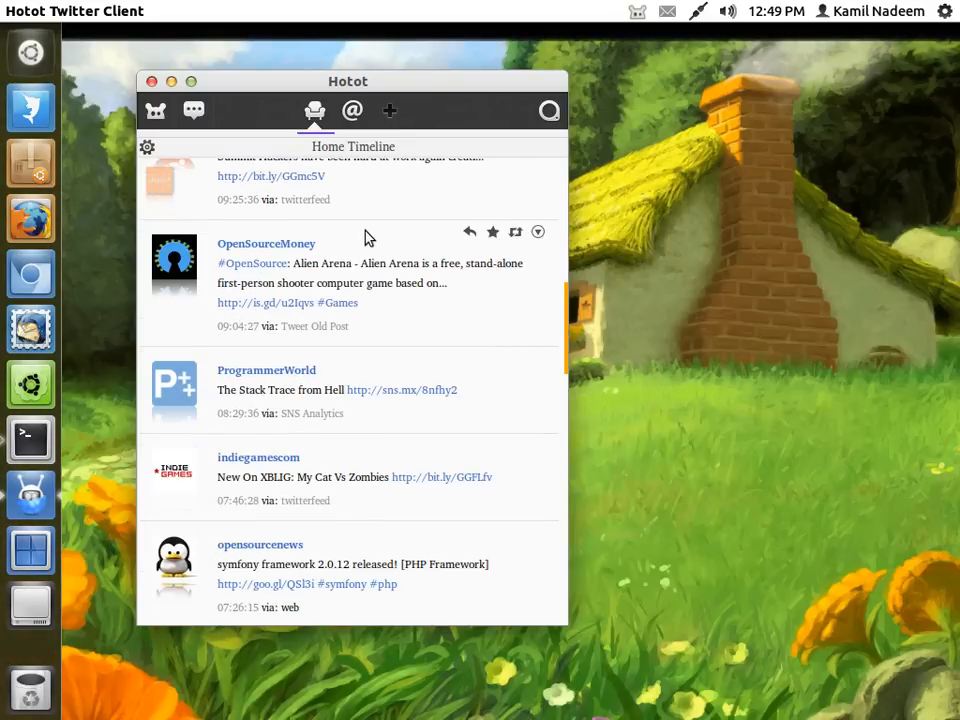
scroll("down", 3)
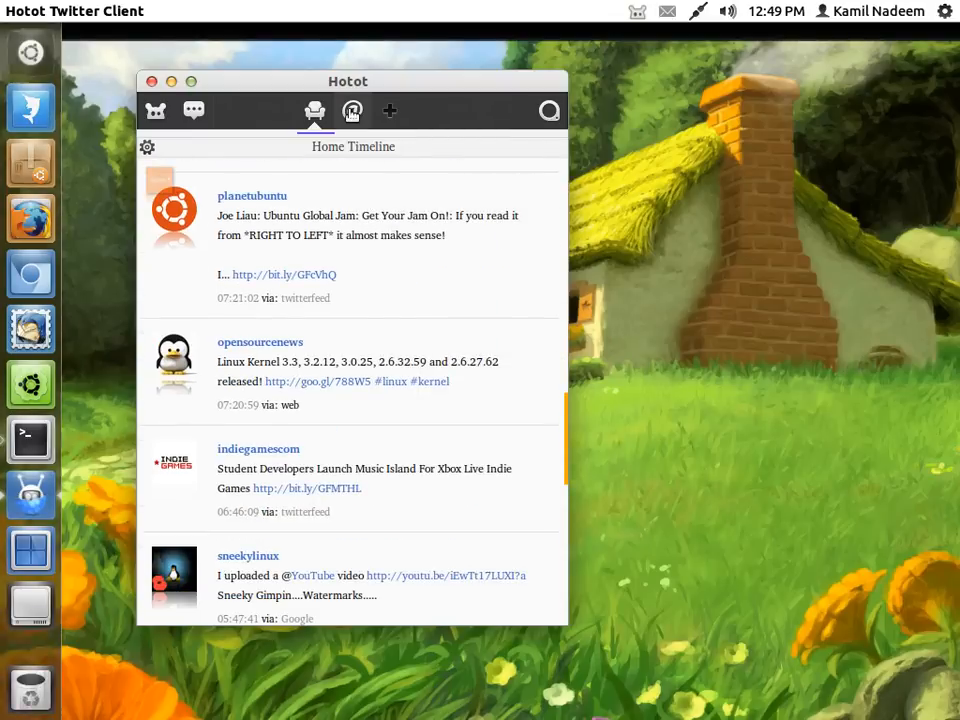
left_click(352, 111)
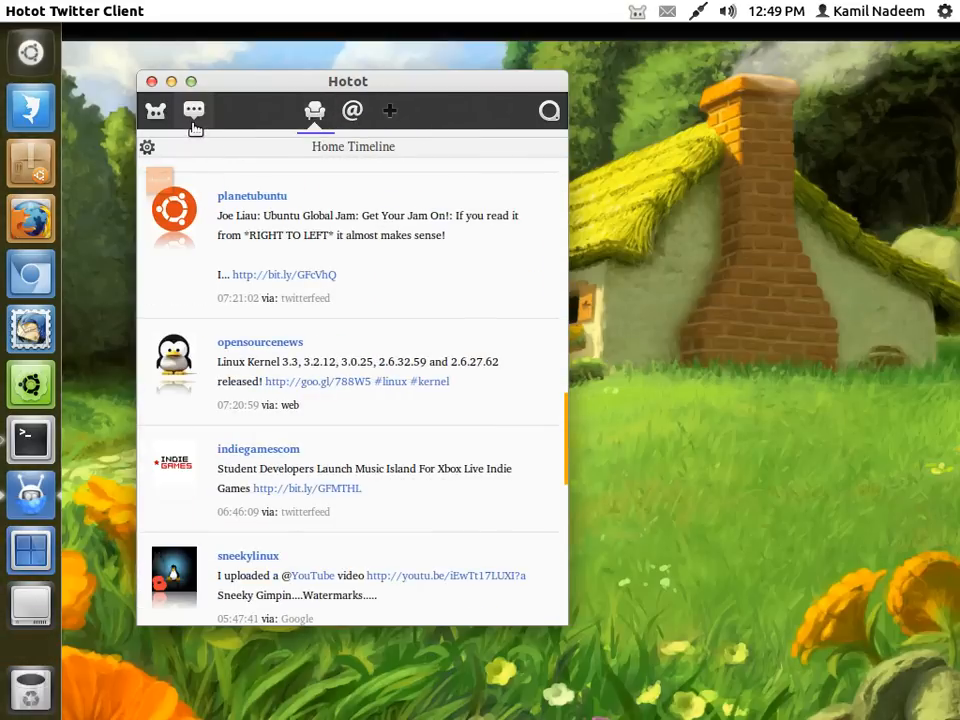
- Open an empty tweet composer, briefly showing and dismissing the smiley palette
left_click(193, 110)
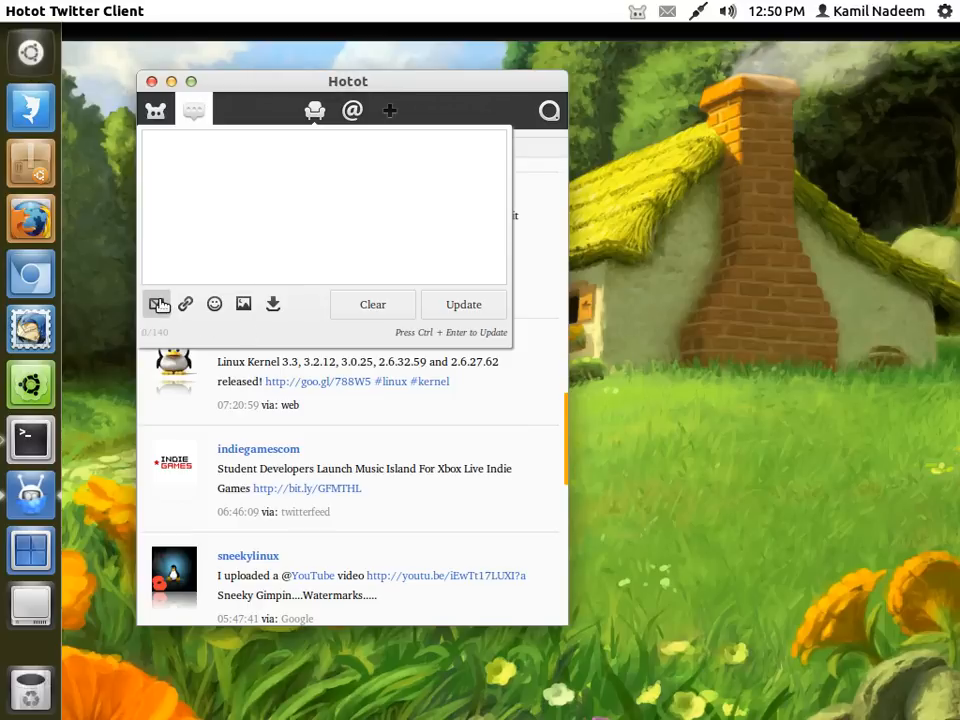
mouse_move(186, 304)
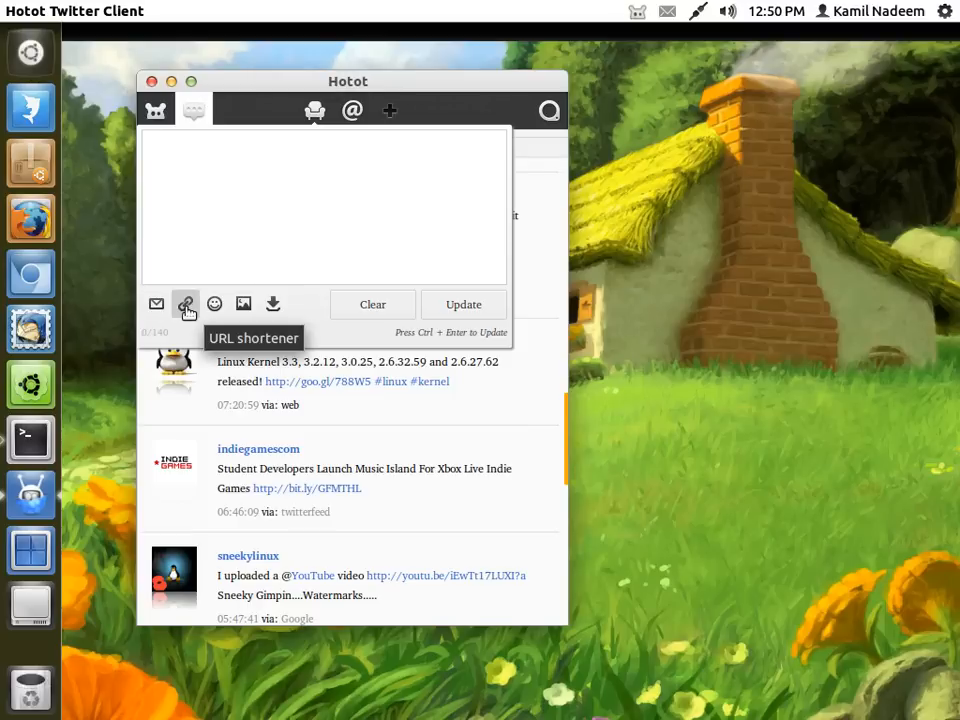
mouse_move(214, 304)
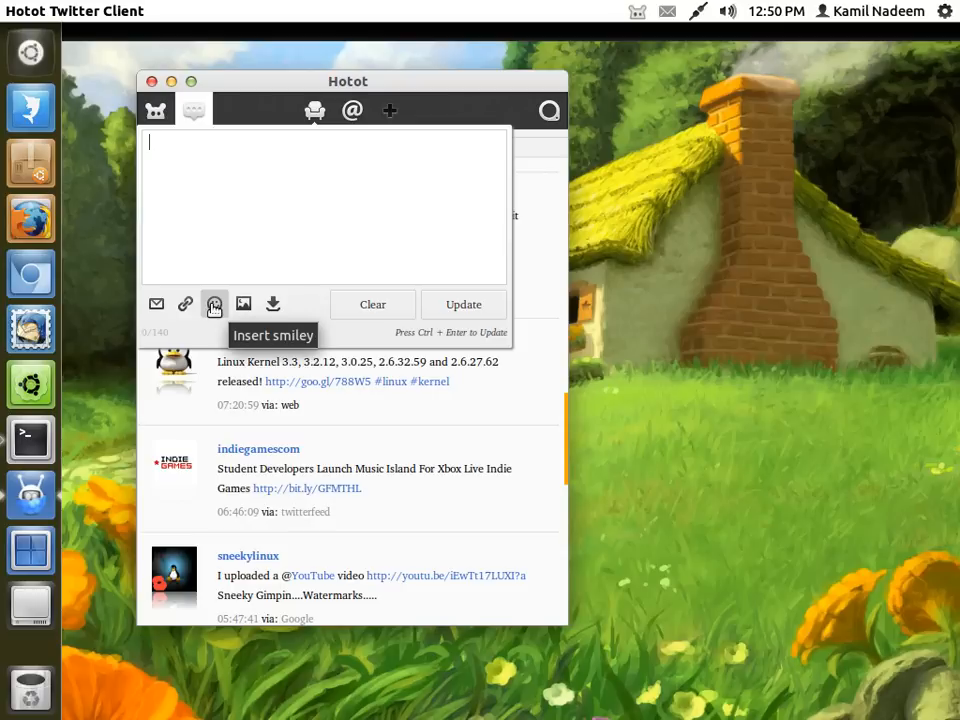
left_click(214, 304)
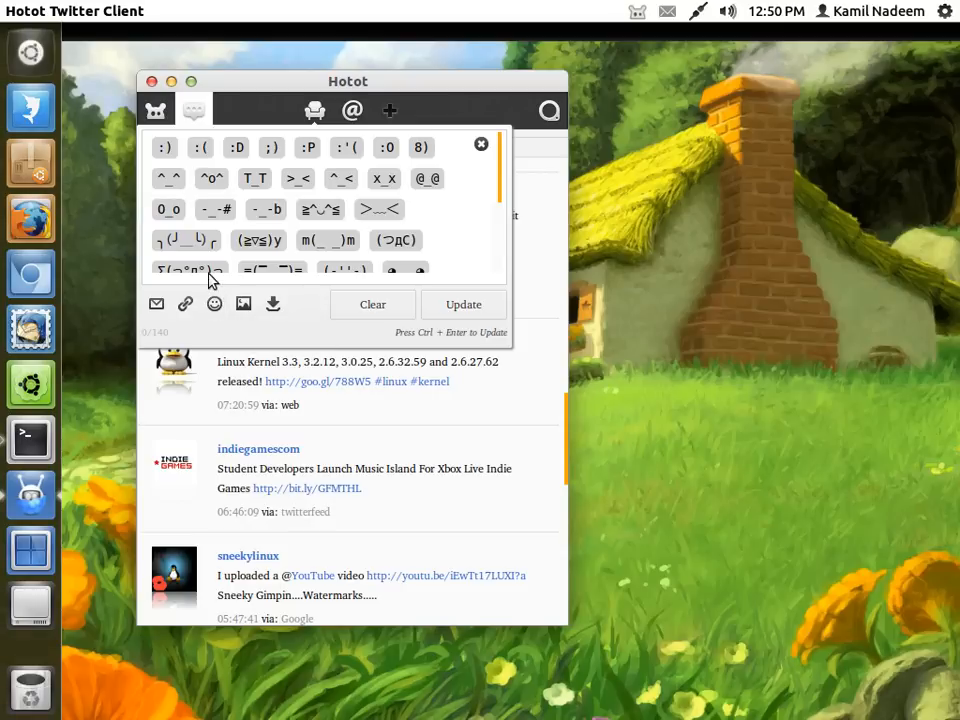
left_click(480, 144)
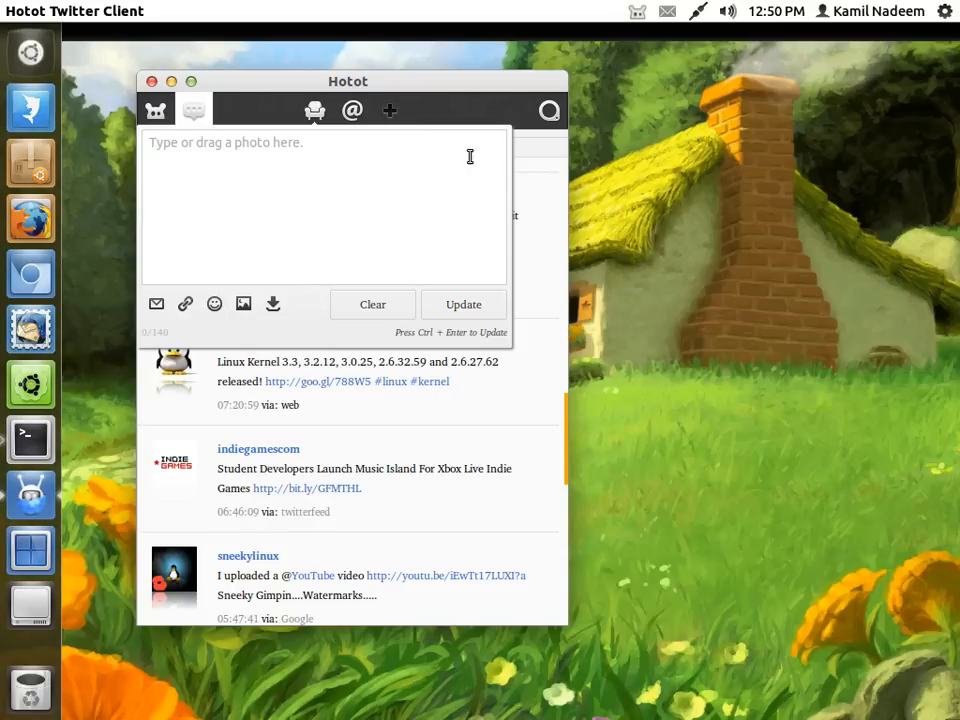
- Open the Upload Photo dialog from the composer and close it again
left_click(243, 304)
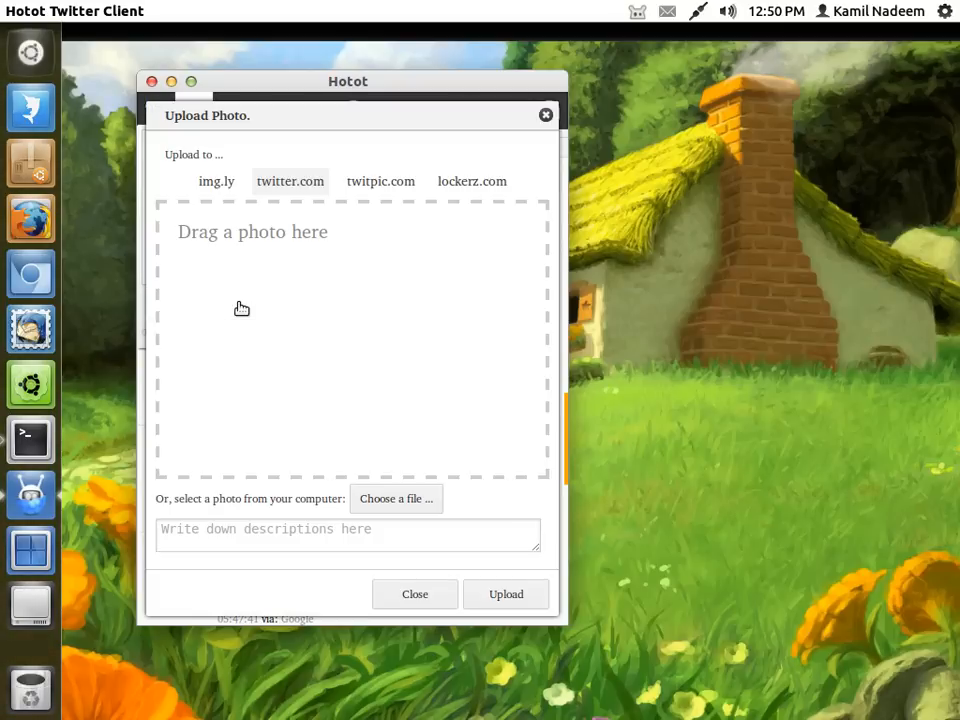
mouse_move(442, 384)
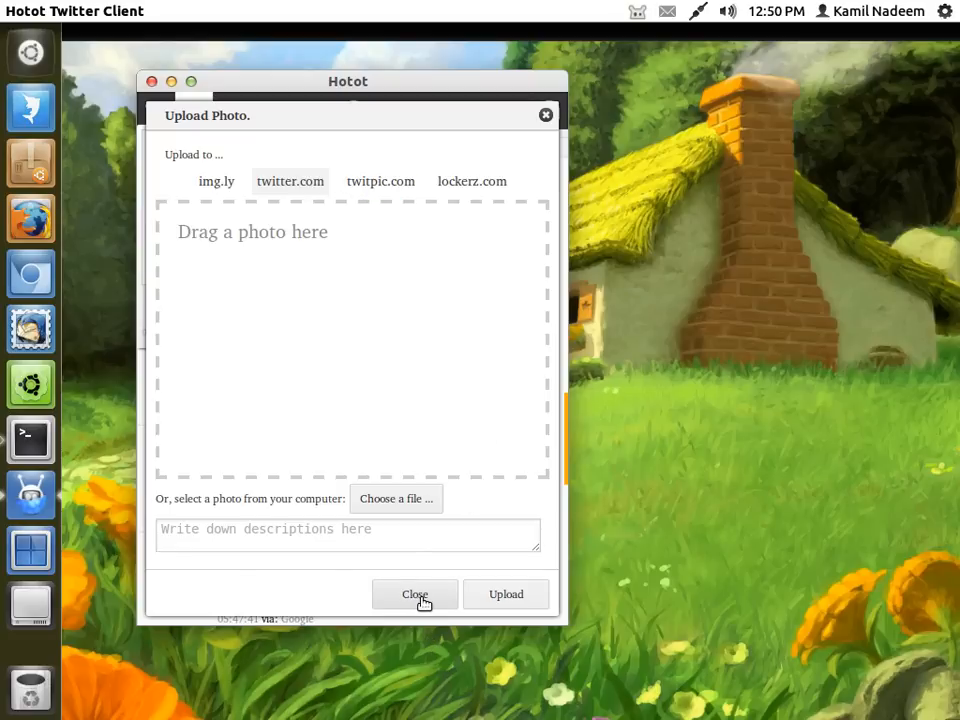
left_click(415, 594)
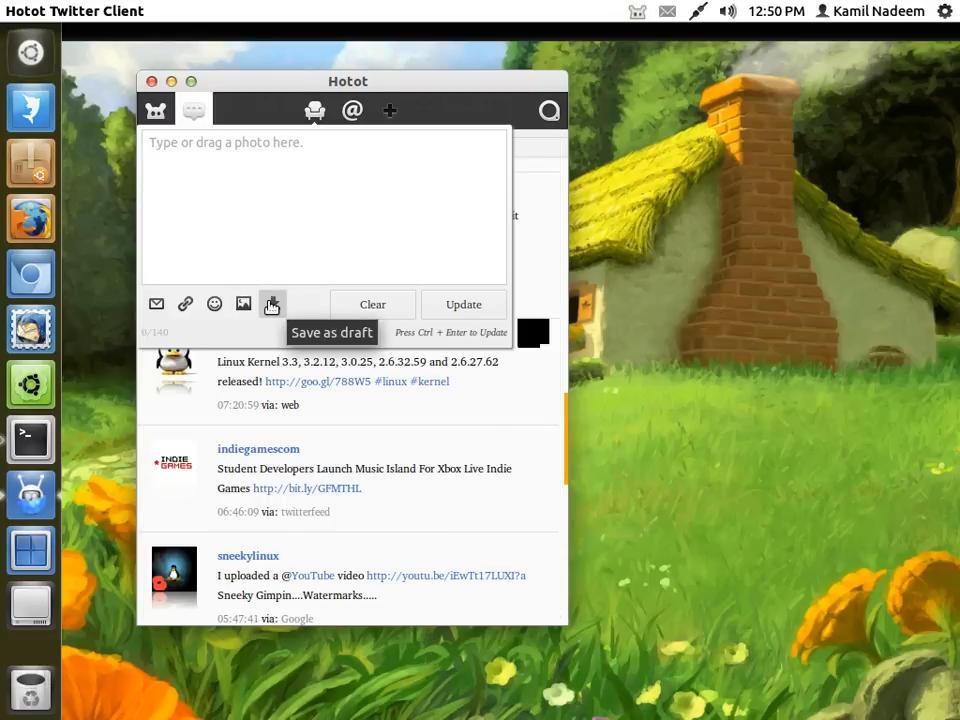
mouse_move(441, 304)
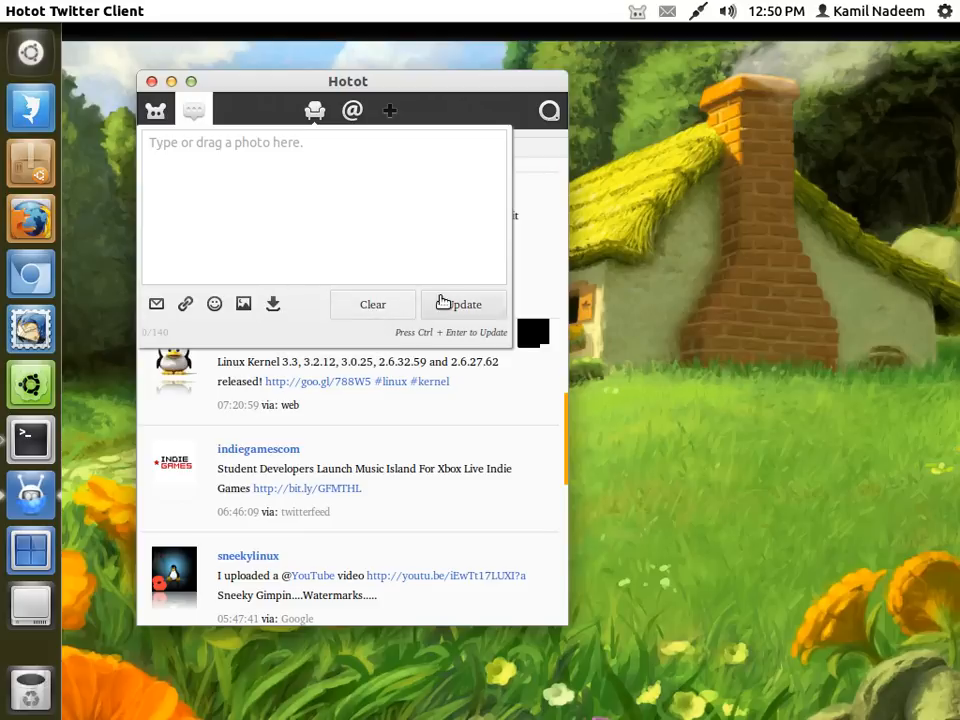
mouse_move(185, 120)
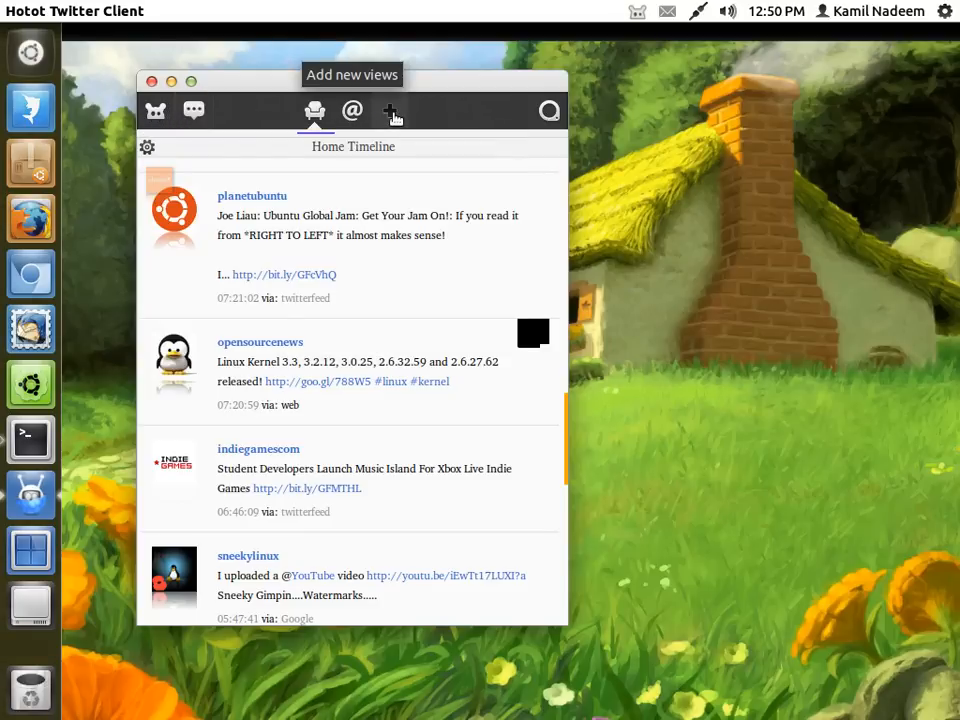
mouse_move(341, 344)
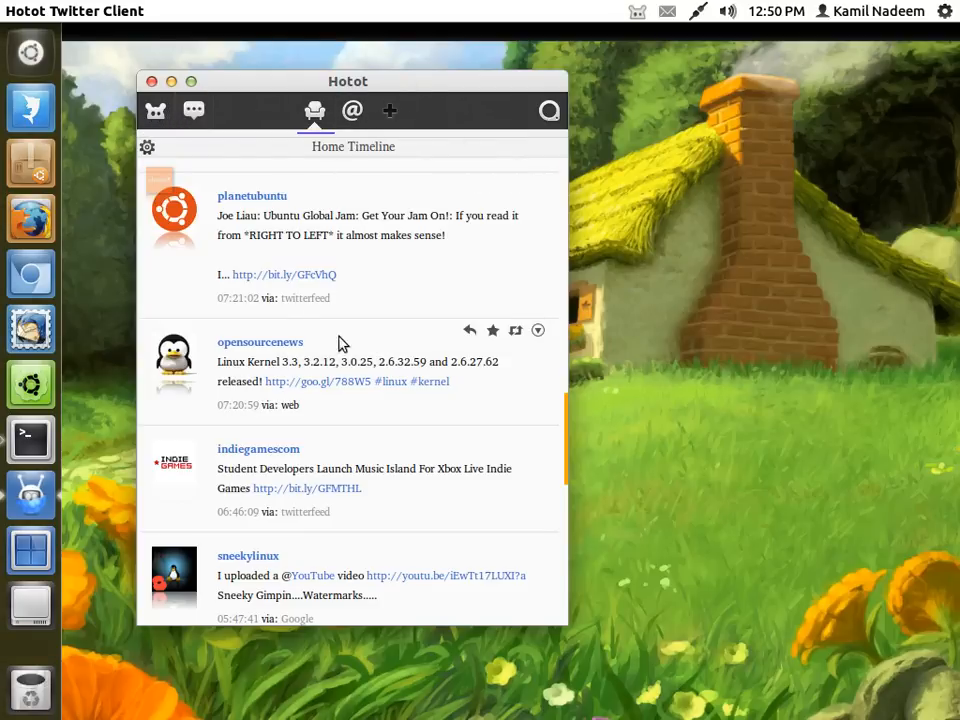
mouse_move(237, 464)
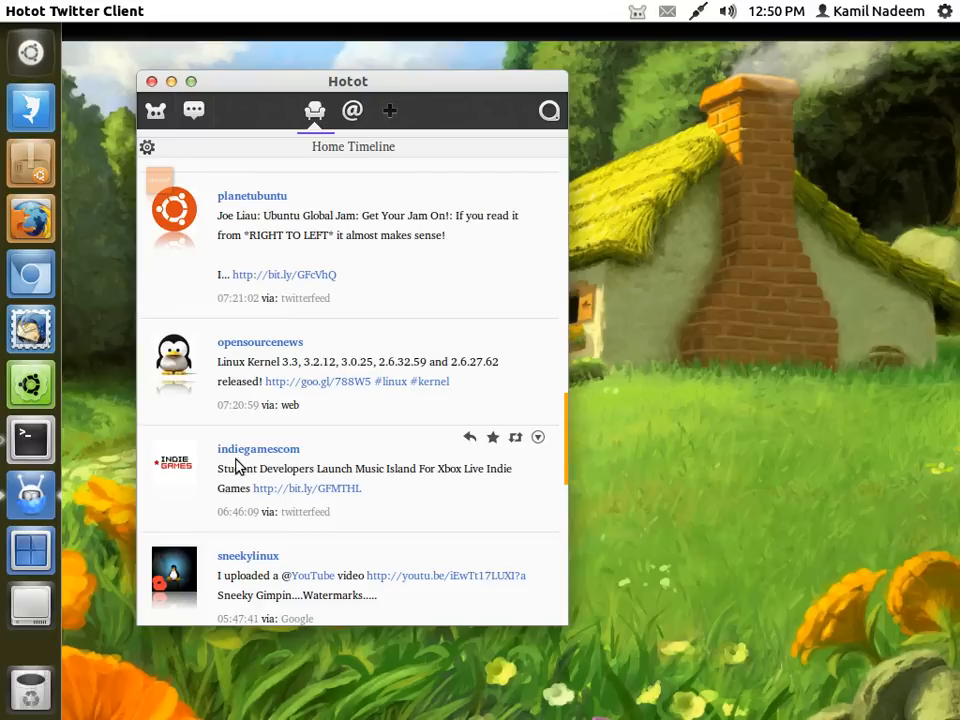
scroll("down", 3)
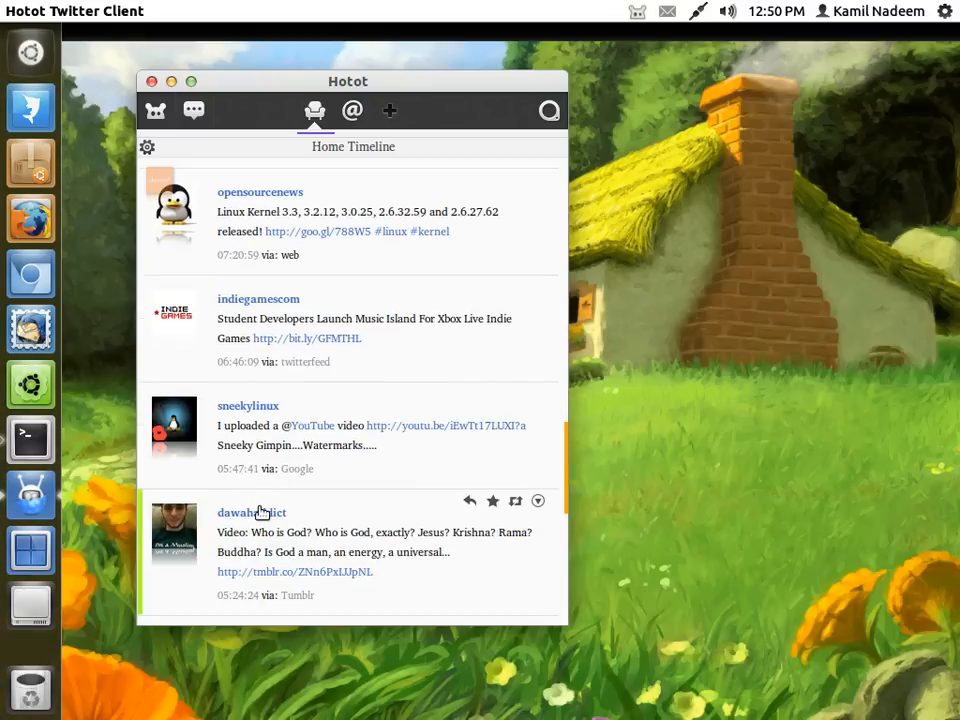
left_click(251, 512)
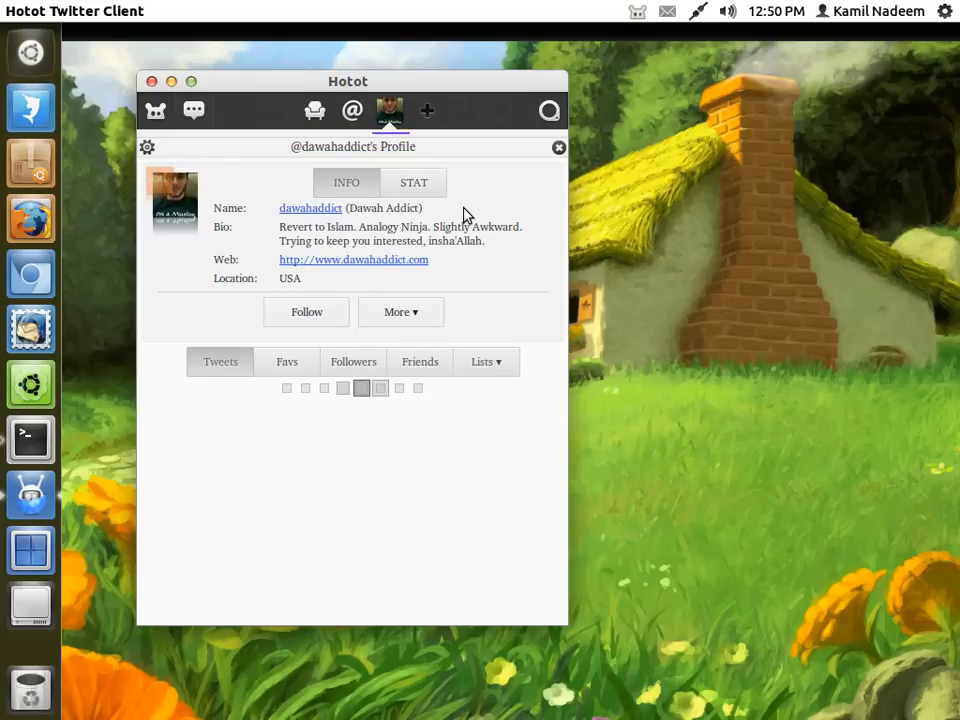
left_click(306, 311)
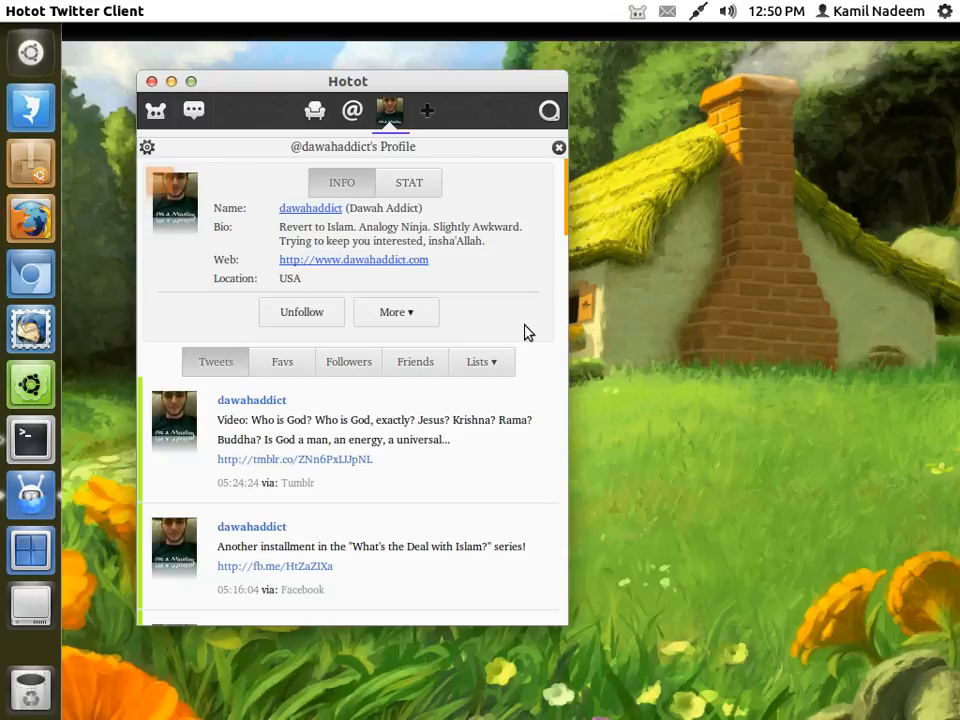
- Run a tweet search for '#foss' in the Search view
left_click(548, 111)
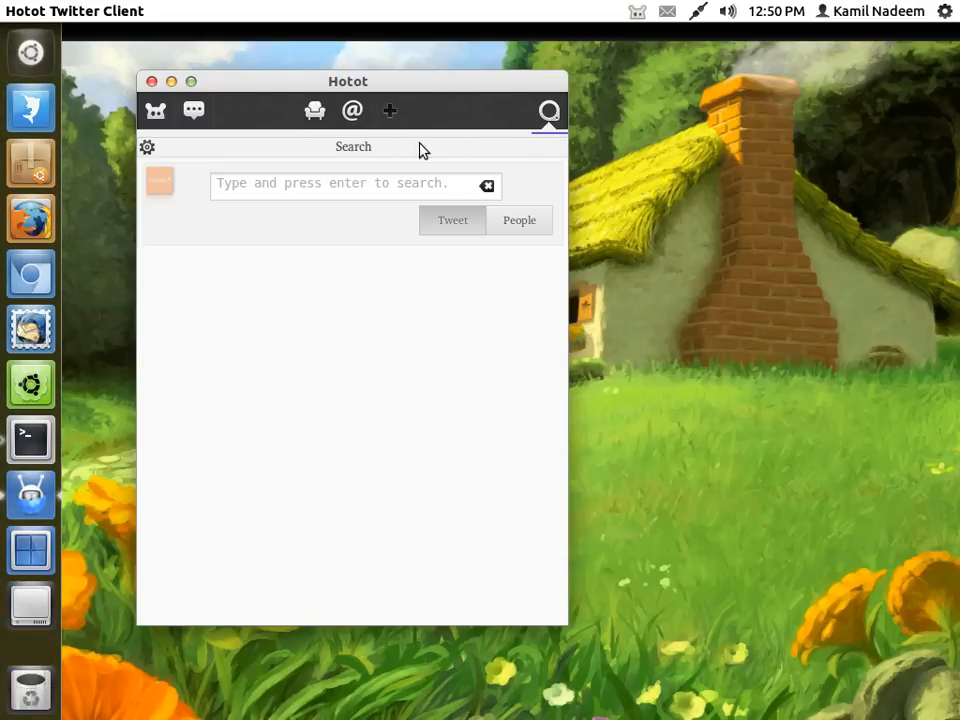
left_click(351, 111)
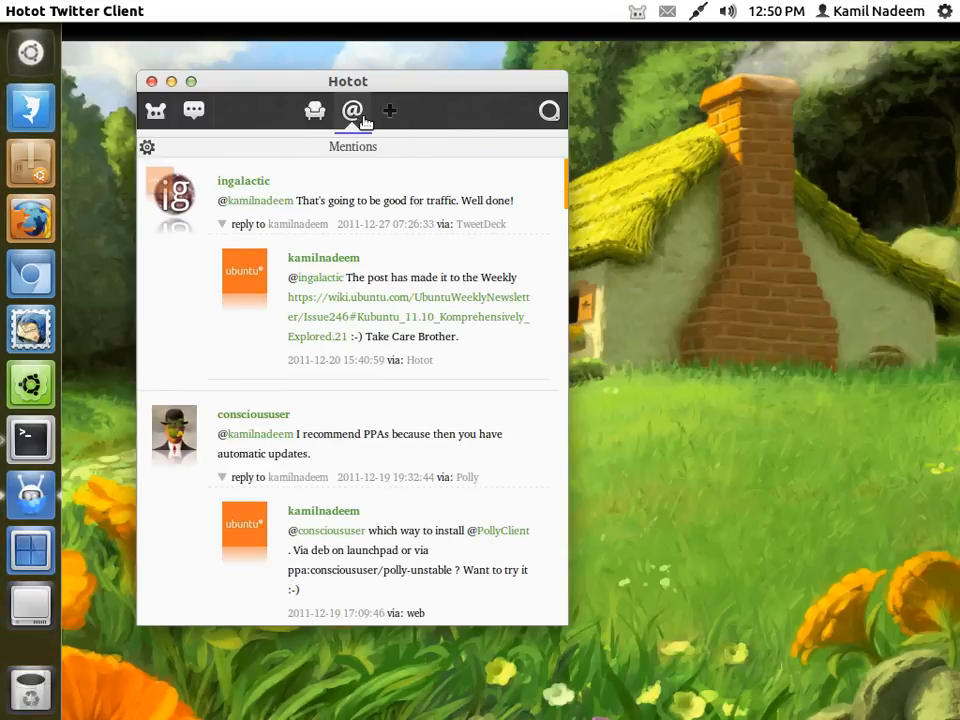
left_click(548, 110)
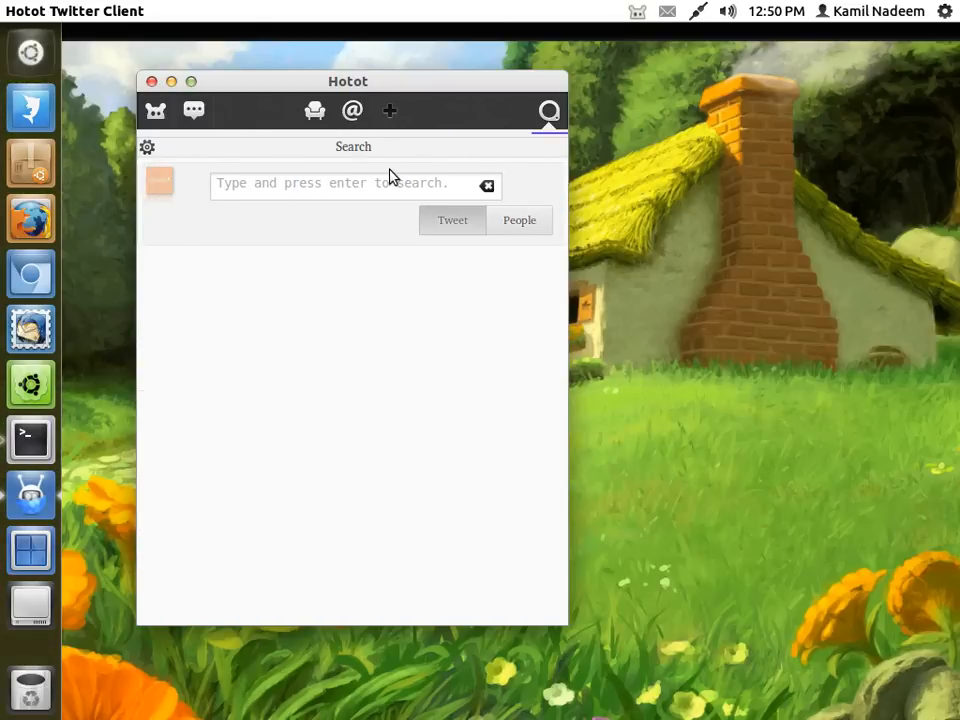
left_click(355, 184)
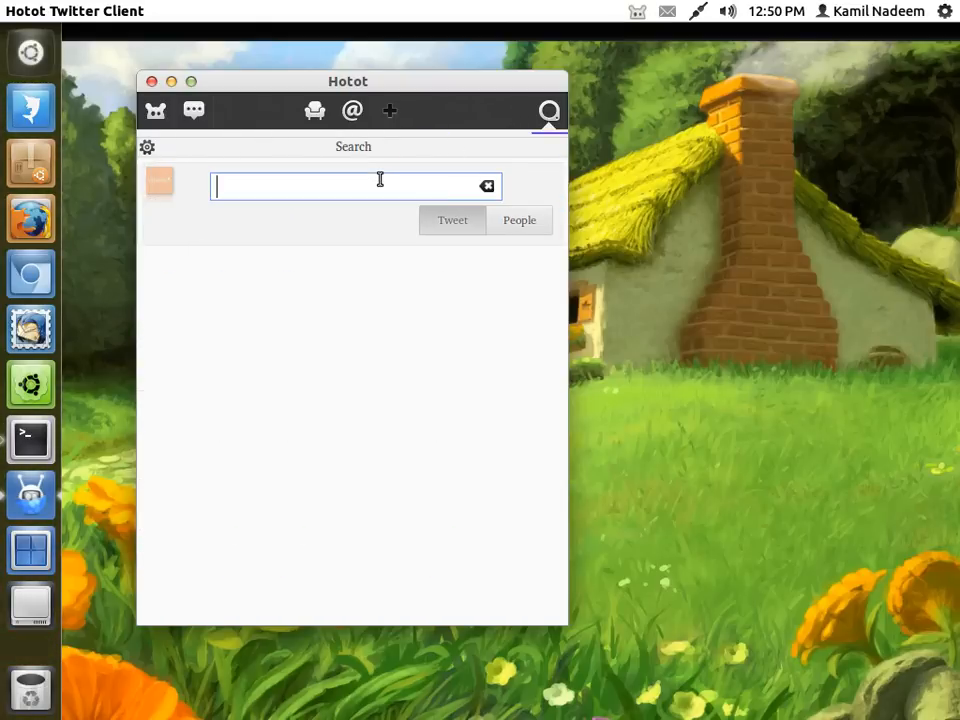
type("#foss")
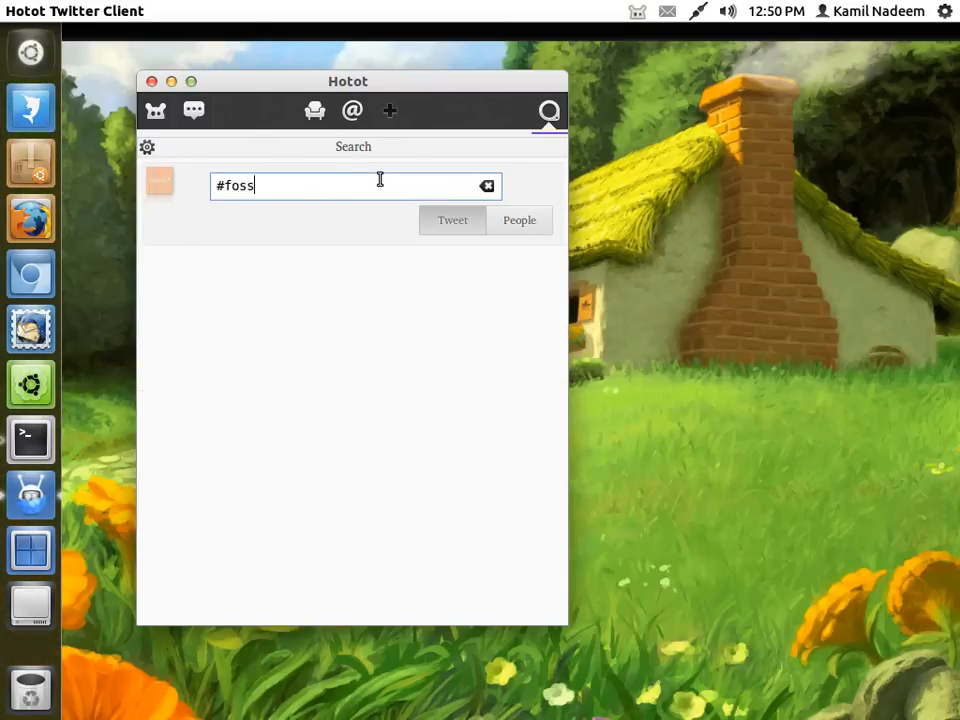
key("Return")
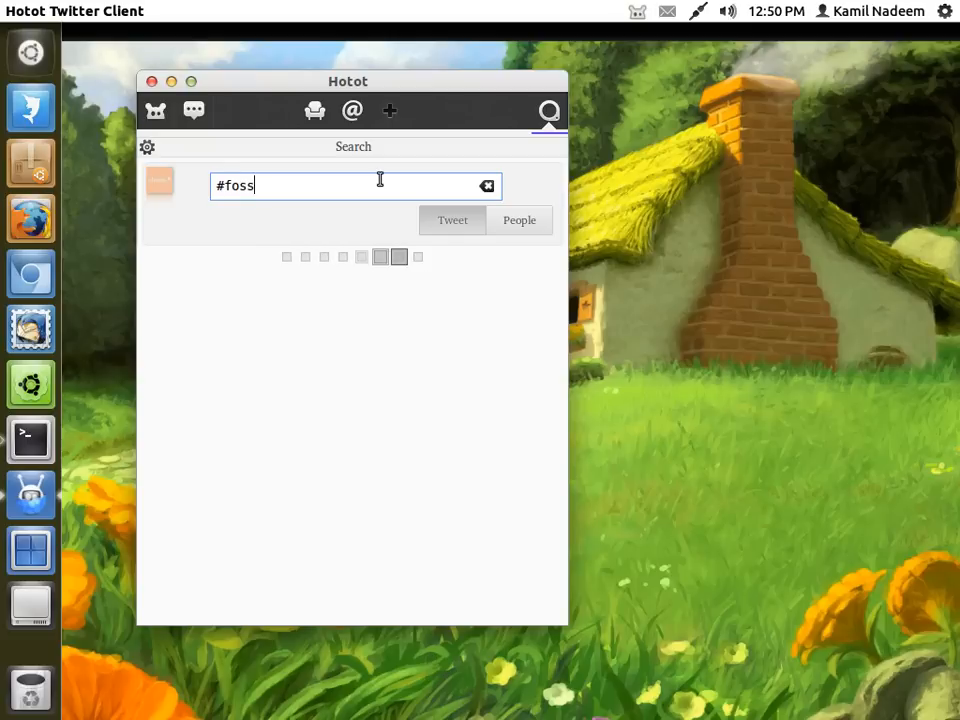
key("Return")
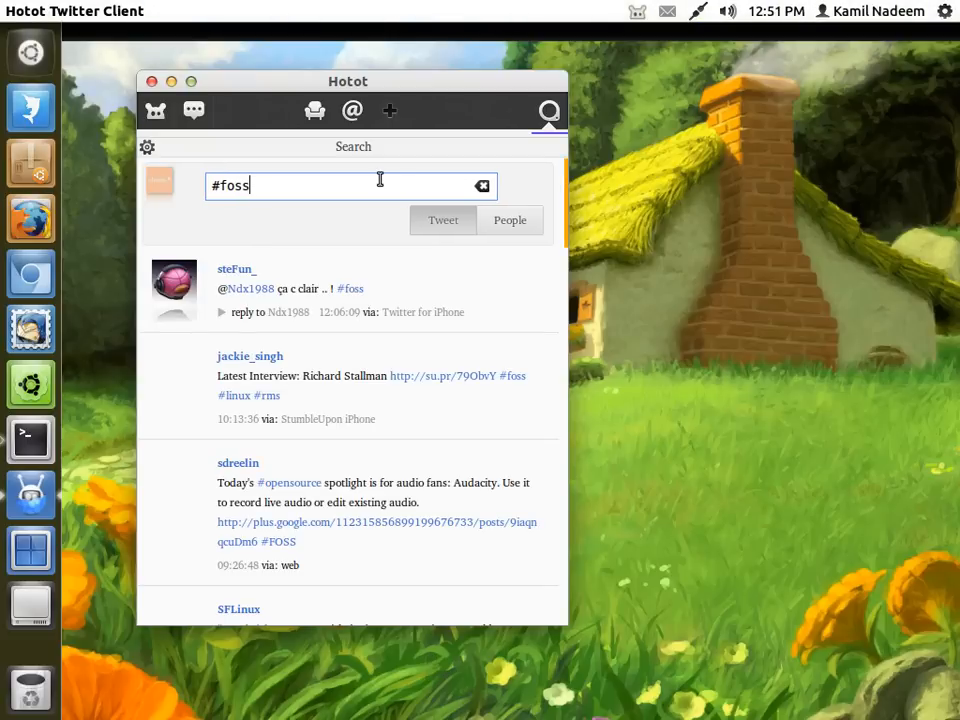
mouse_move(388, 418)
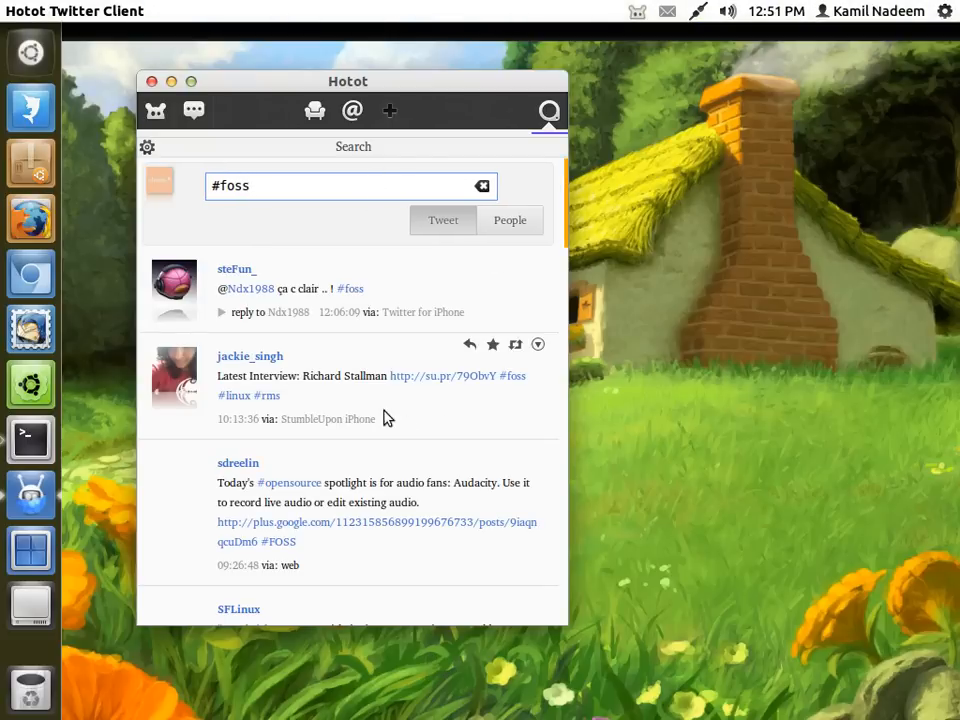
mouse_move(315, 401)
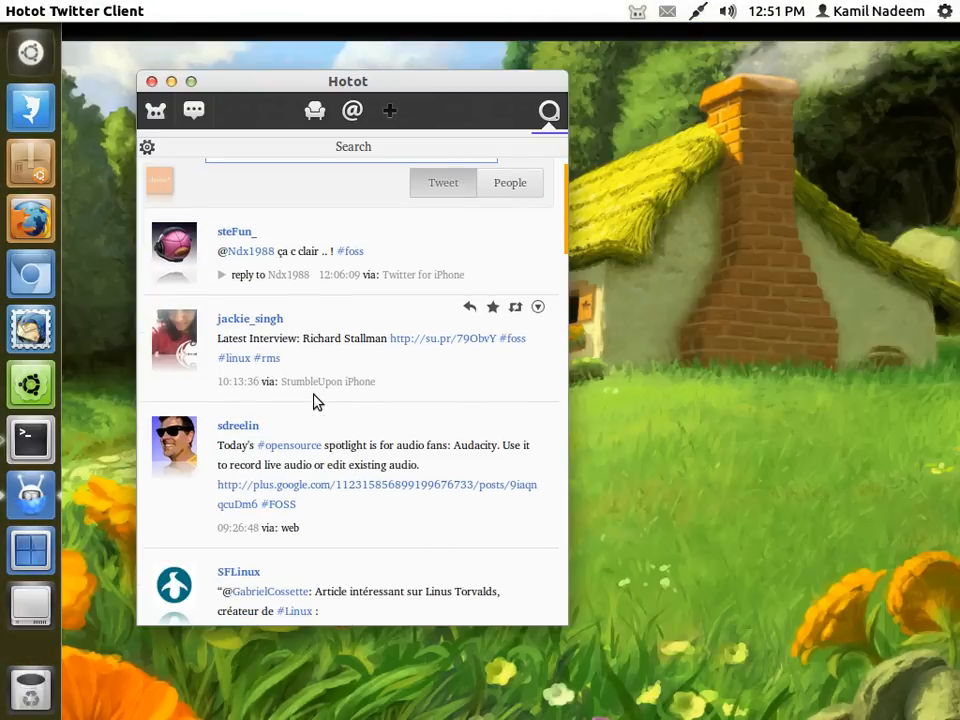
- Scroll the #foss results, glance at Home Timeline, and return to Search
scroll("down", 3)
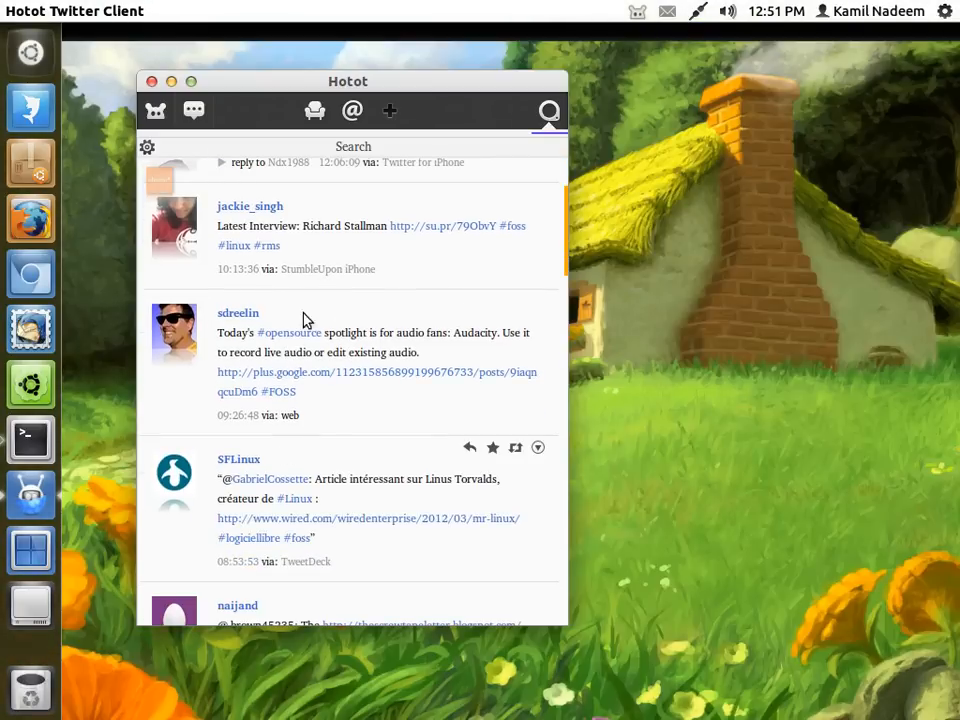
left_click(314, 111)
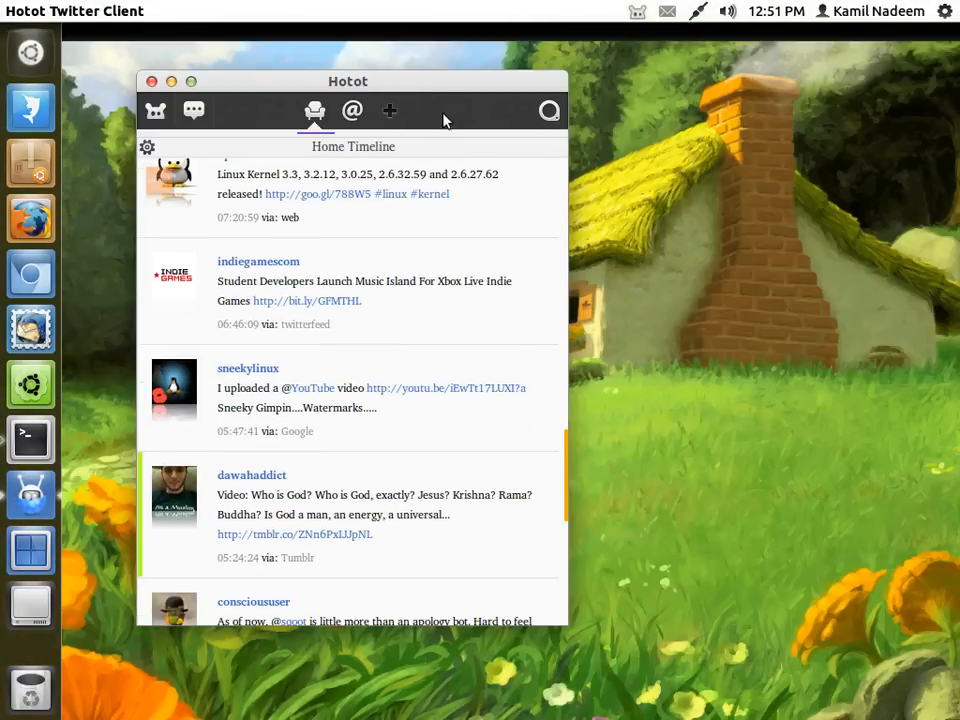
left_click(548, 111)
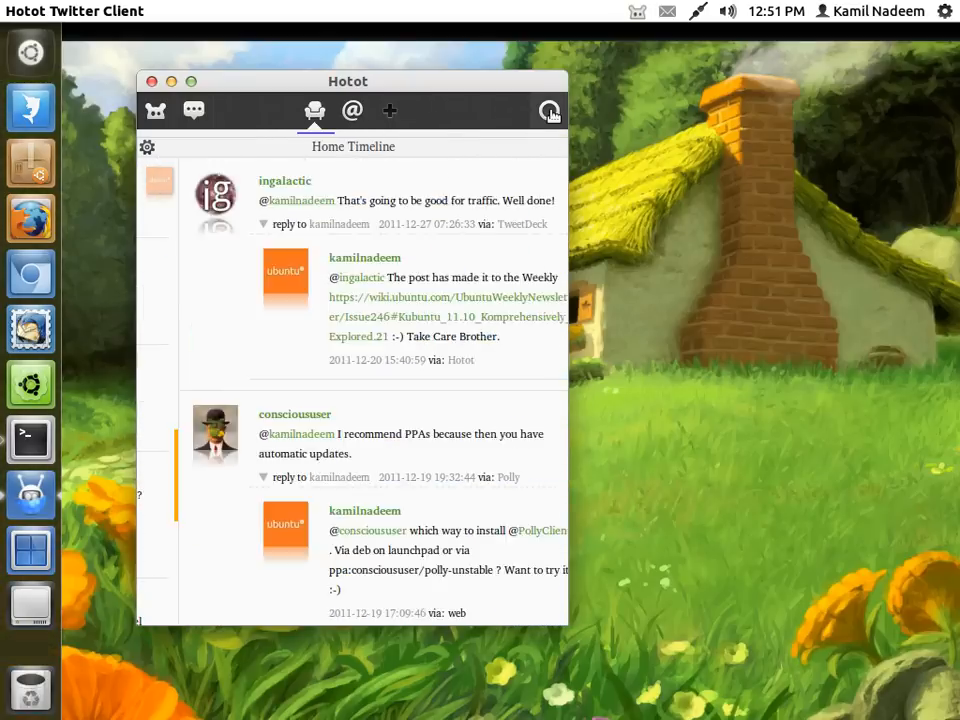
left_click(549, 111)
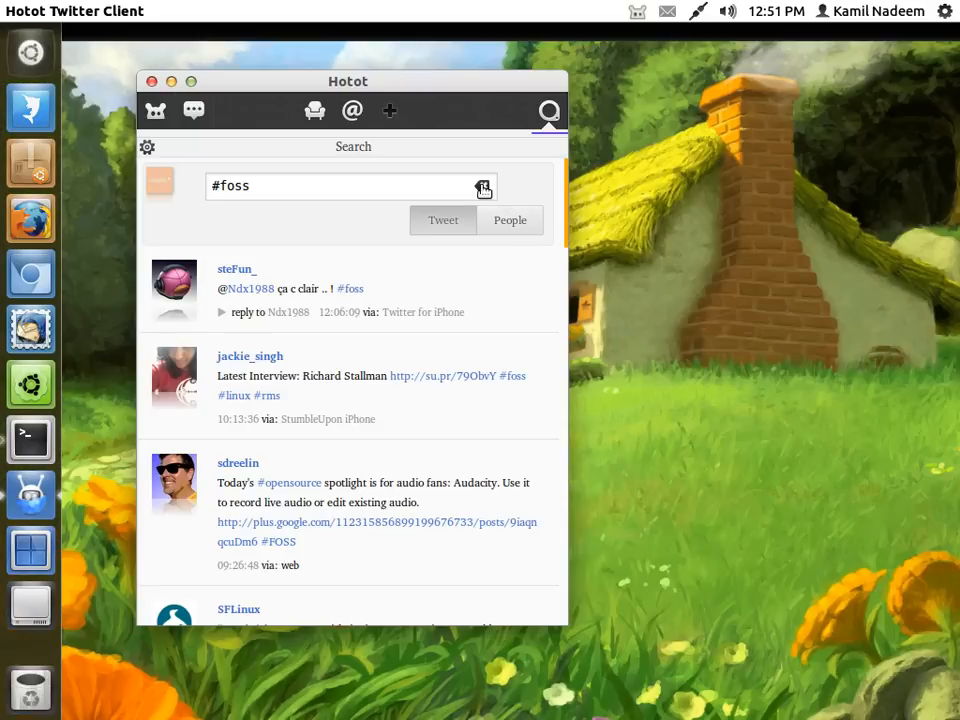
- Add a Retweets View tab with By Others, By Me and My Tweets lists
left_click(389, 111)
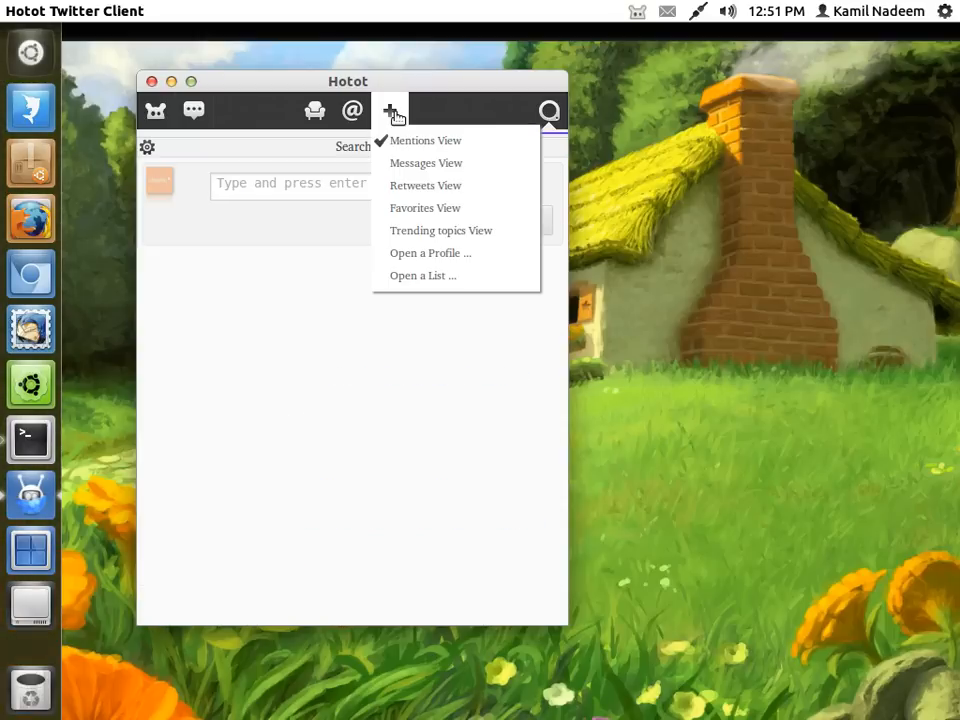
mouse_move(425, 185)
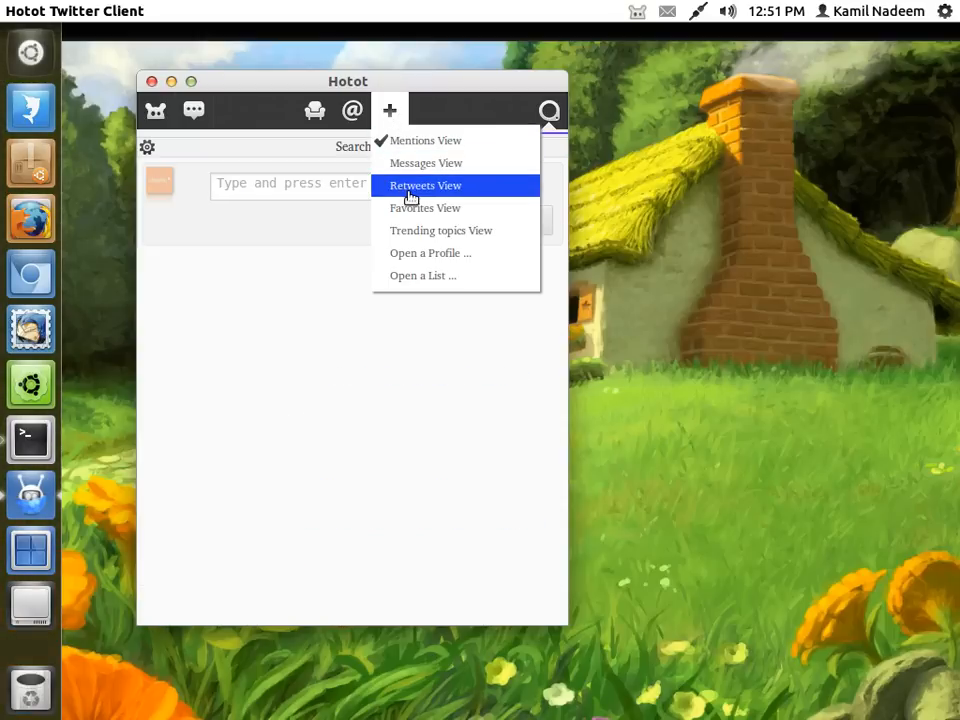
mouse_move(425, 163)
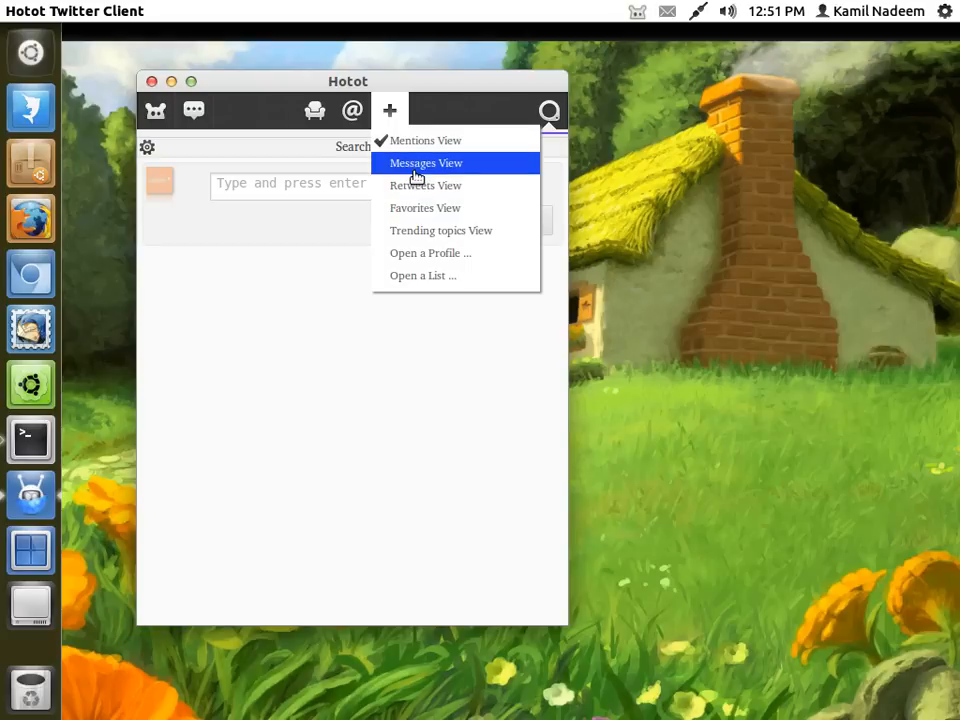
mouse_move(424, 185)
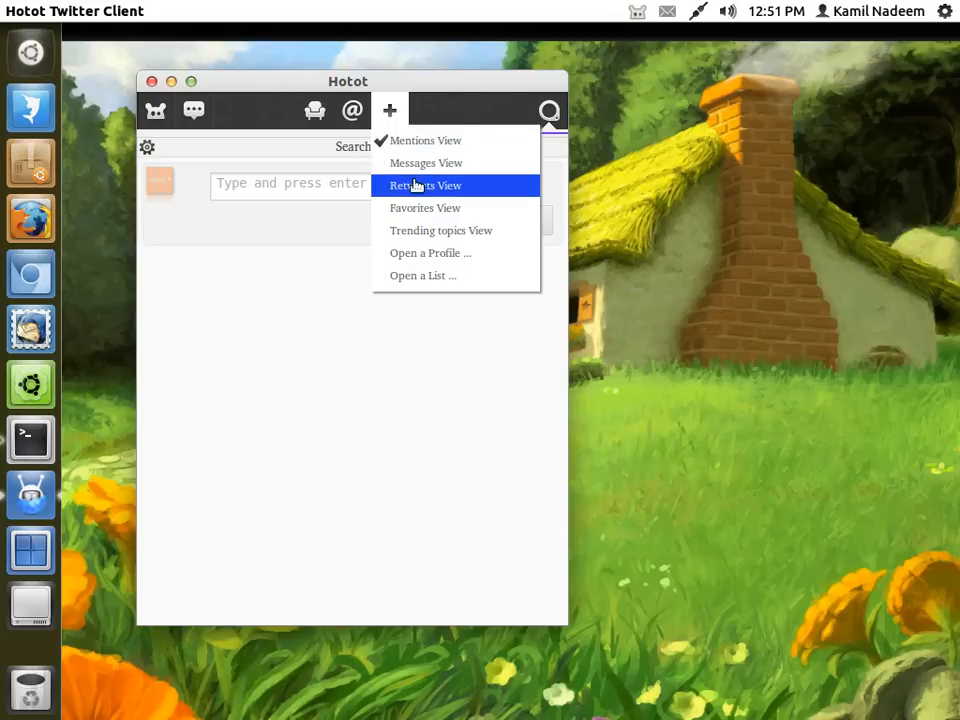
mouse_move(410, 190)
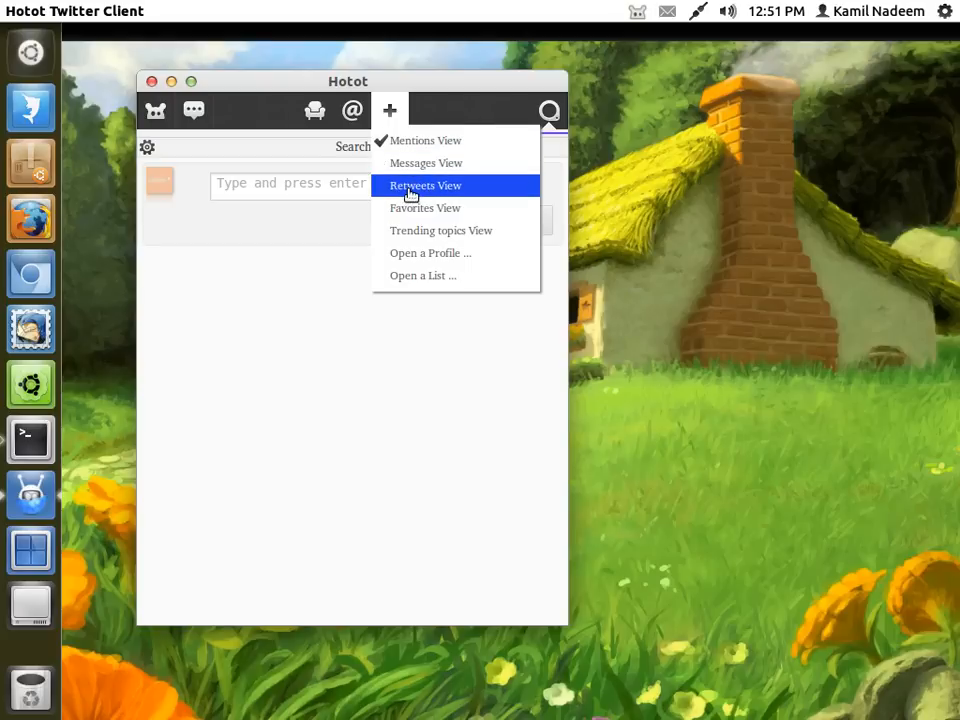
left_click(425, 185)
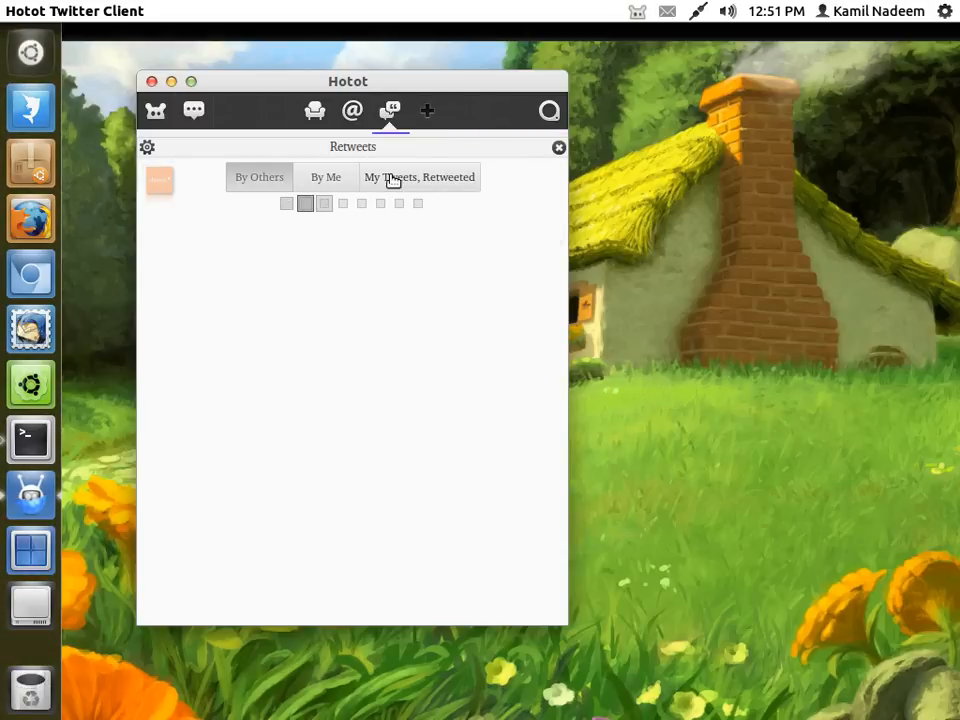
- Browse others' retweets, then switch the Retweets column to the By Me list
left_click(254, 177)
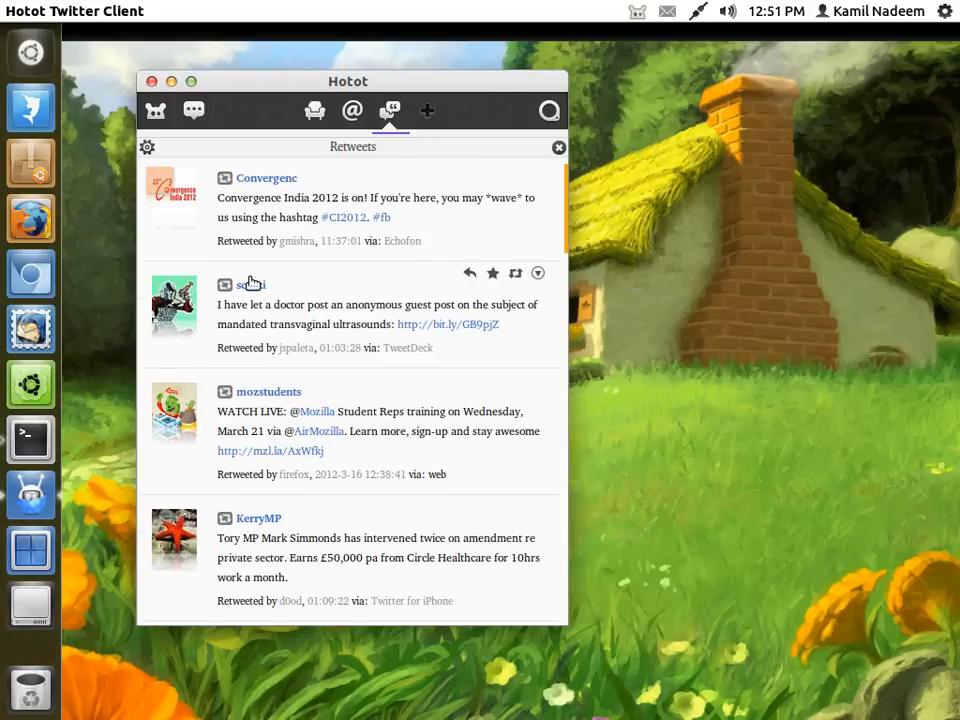
scroll("down", 3)
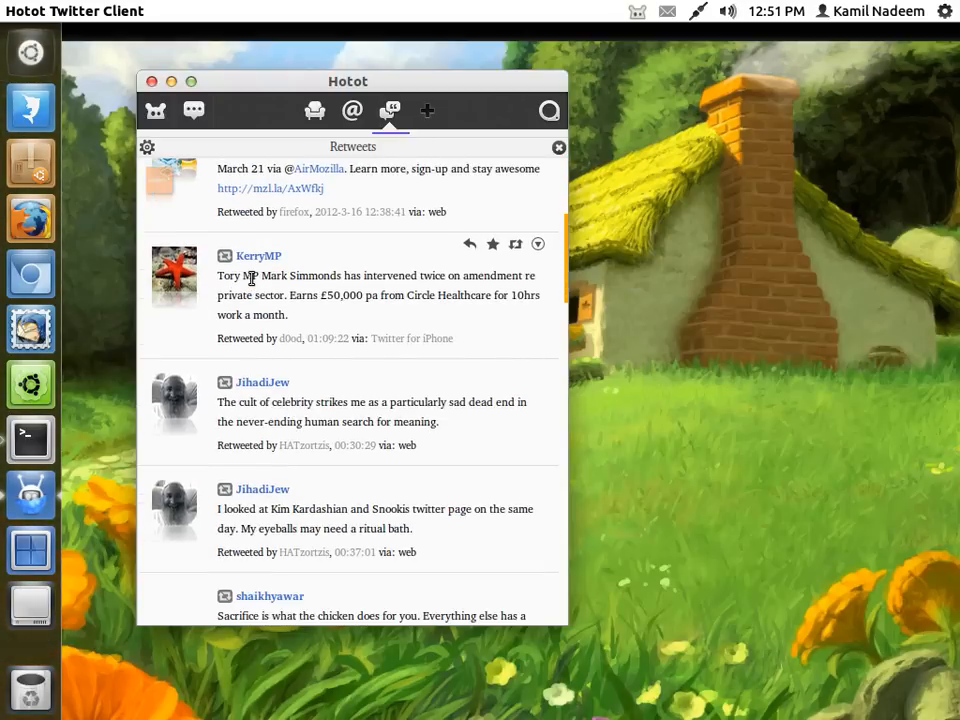
left_click(321, 177)
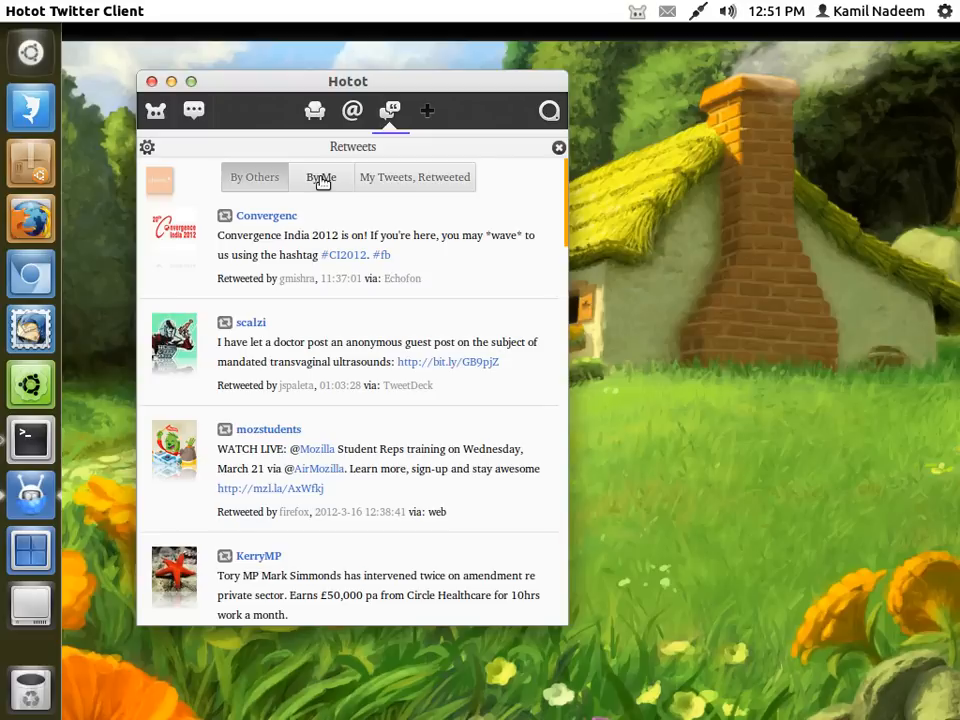
left_click(324, 177)
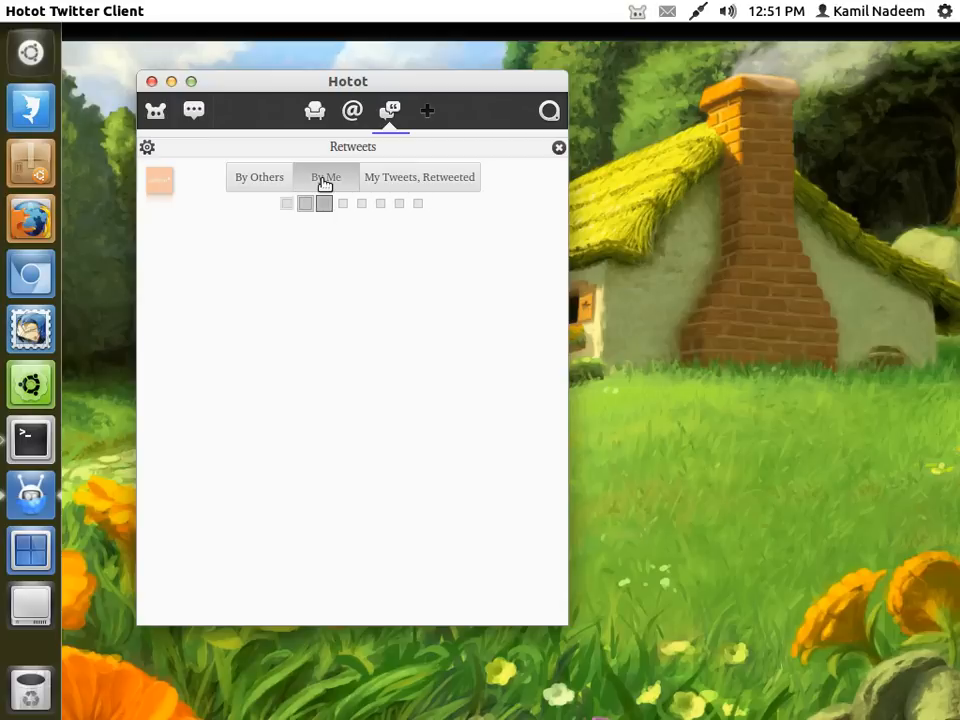
left_click(324, 177)
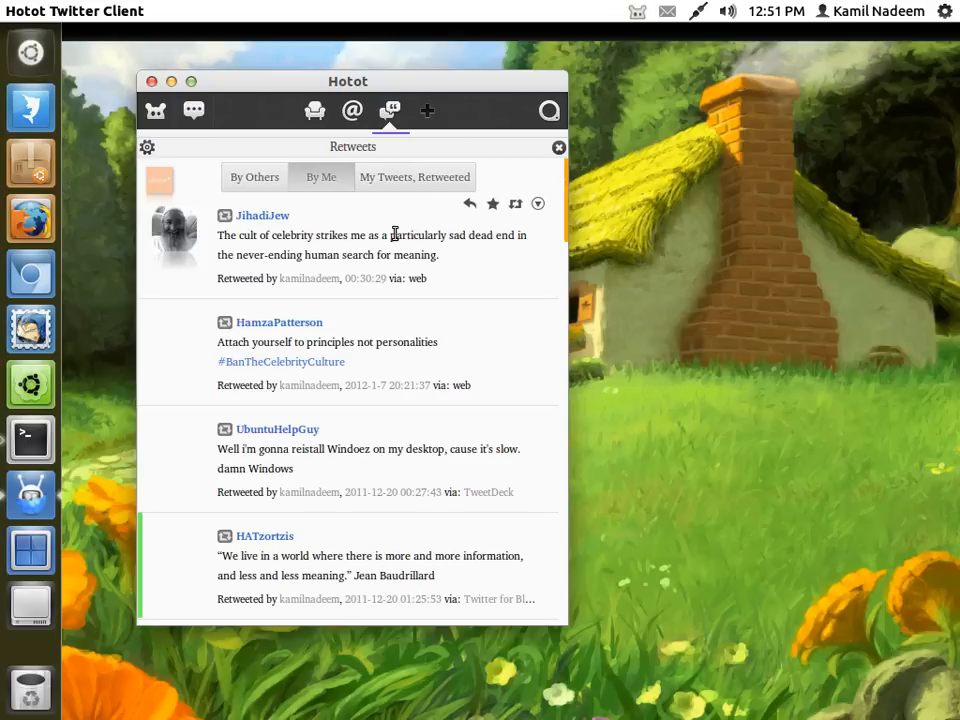
mouse_move(647, 256)
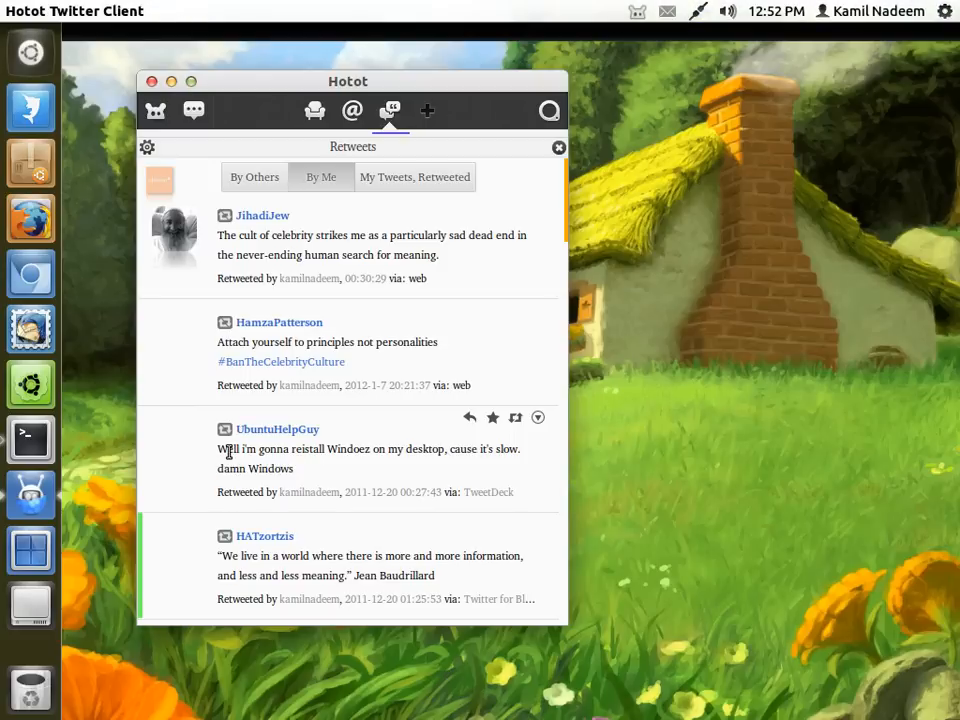
mouse_move(248, 456)
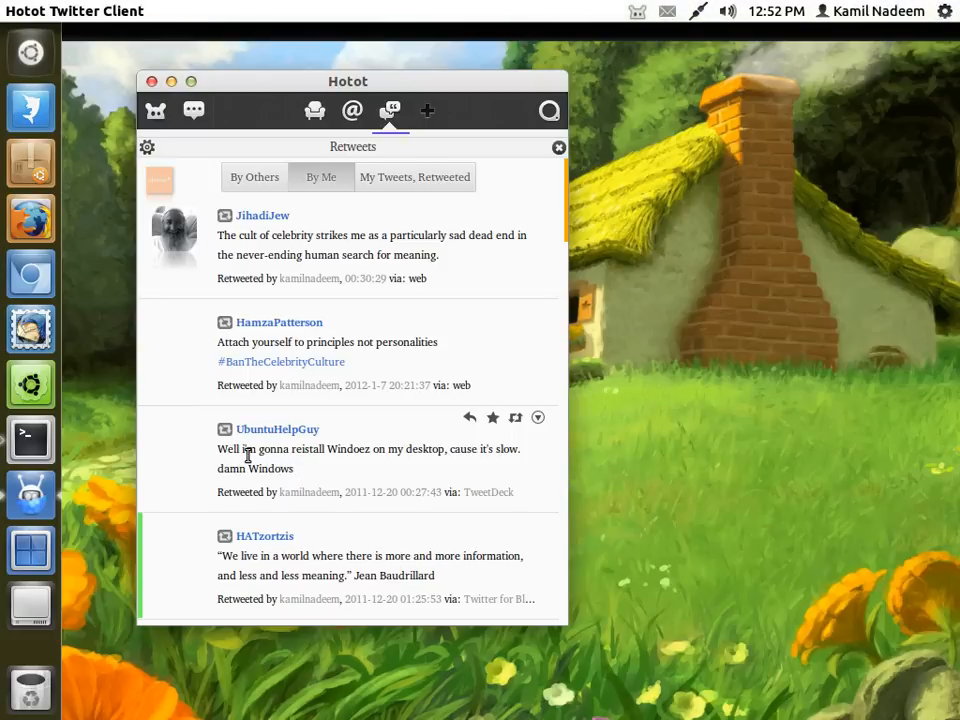
mouse_move(332, 464)
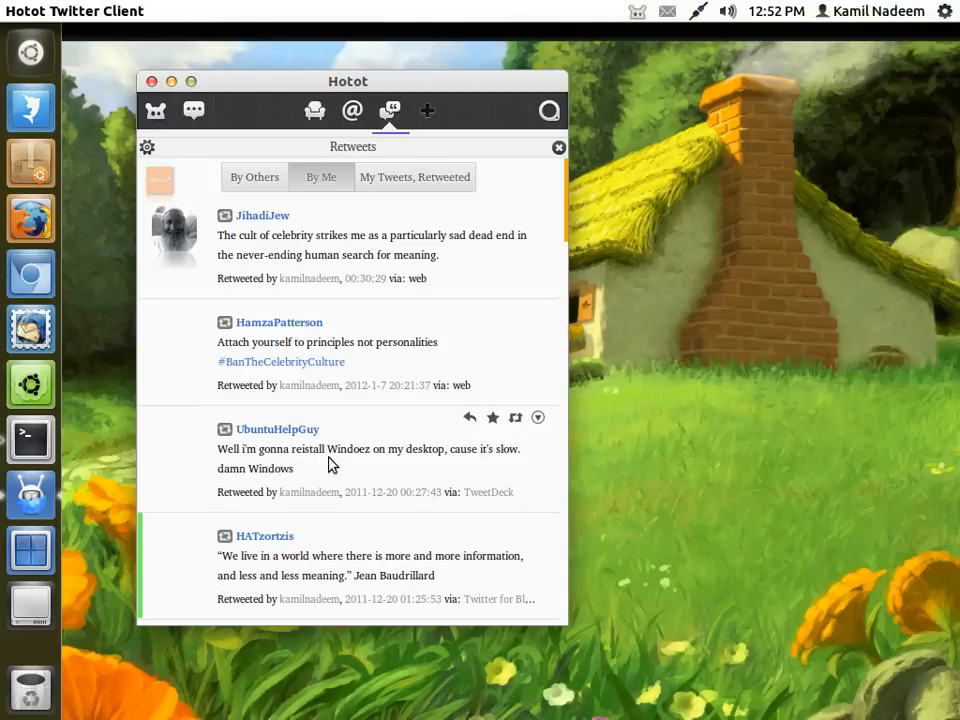
mouse_move(375, 337)
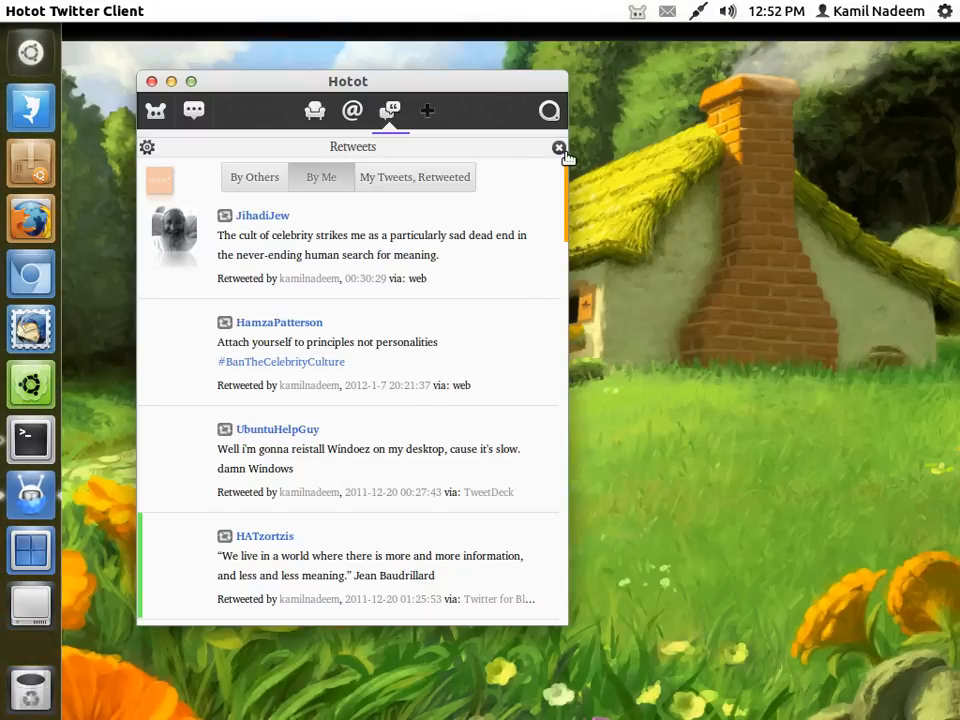
left_click(548, 110)
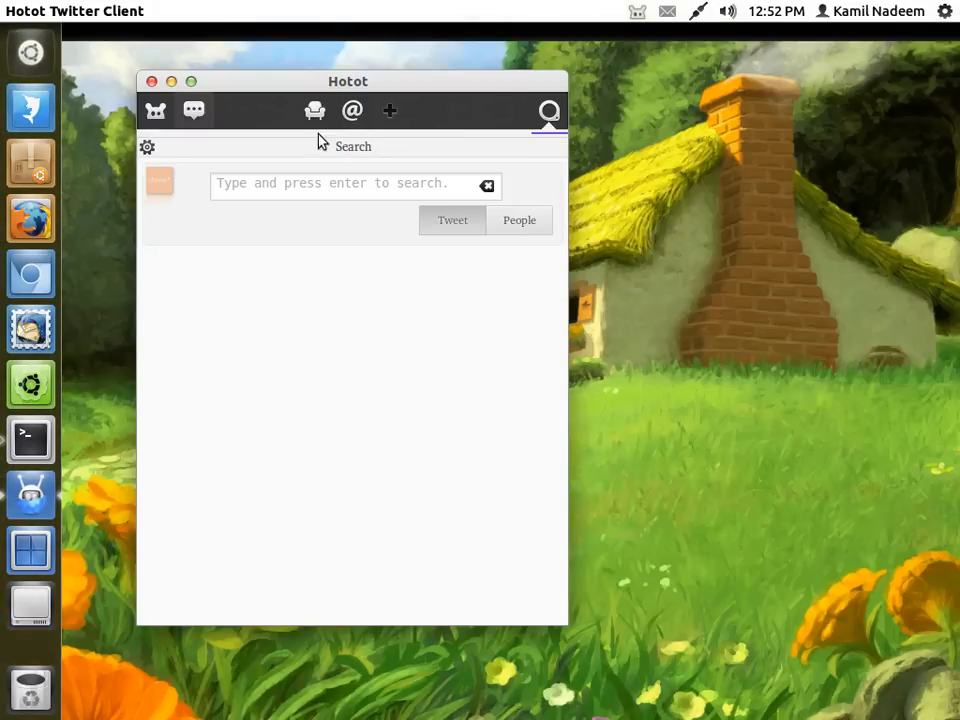
left_click(314, 111)
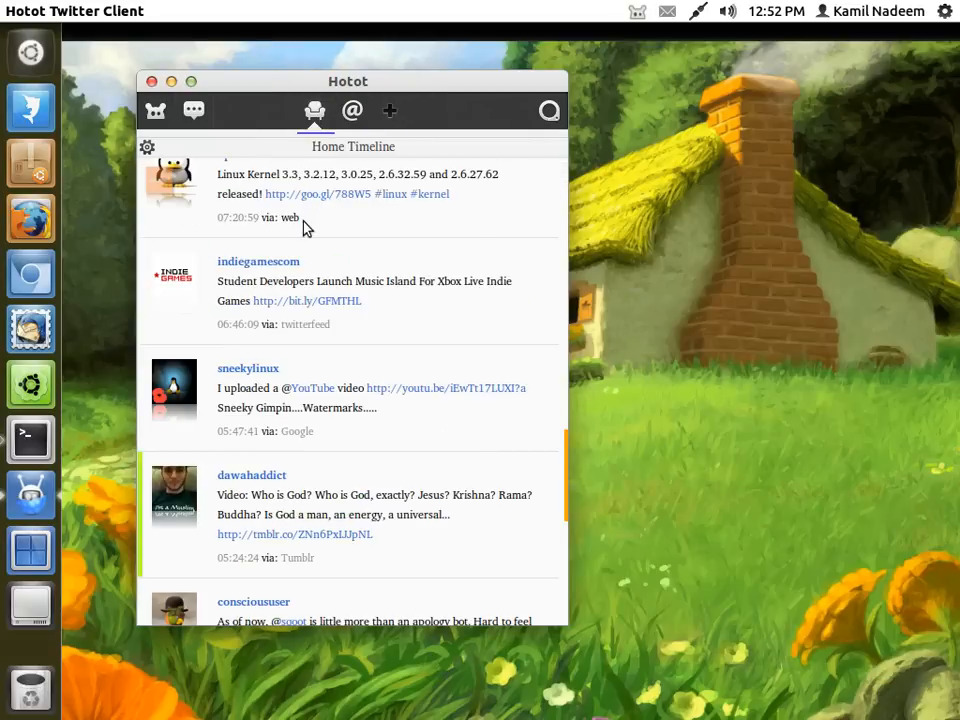
mouse_move(140, 532)
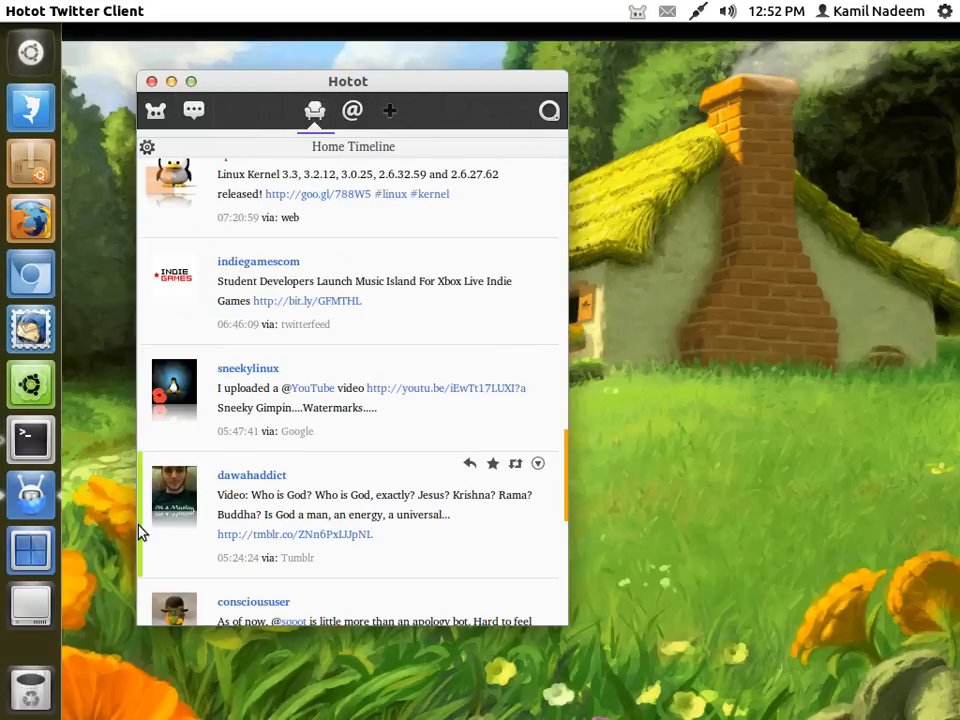
mouse_move(540, 464)
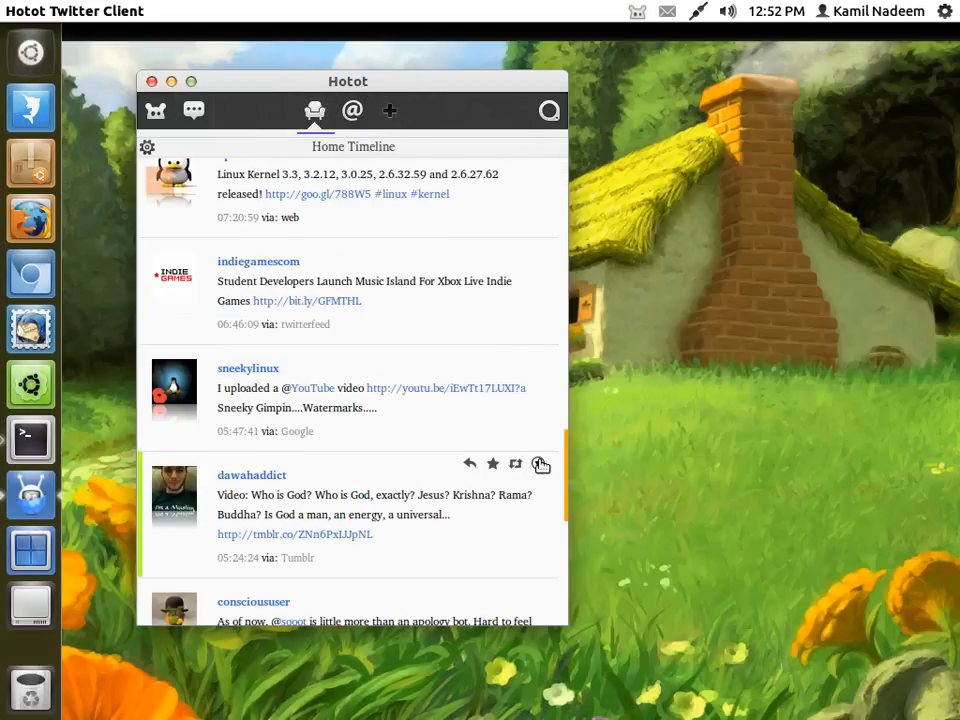
left_click(541, 465)
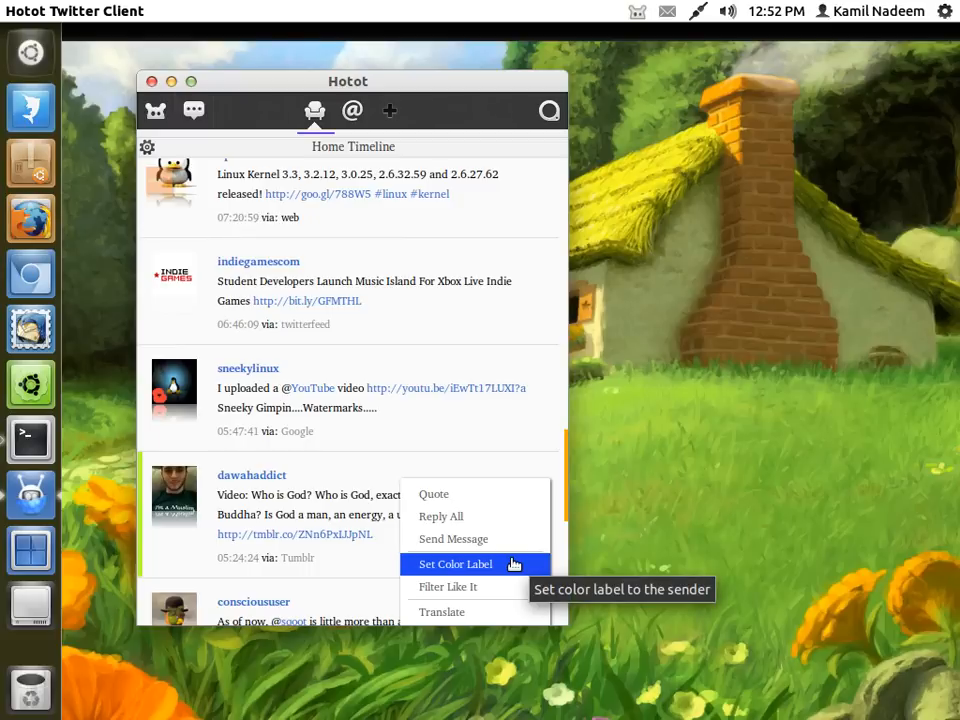
left_click(165, 542)
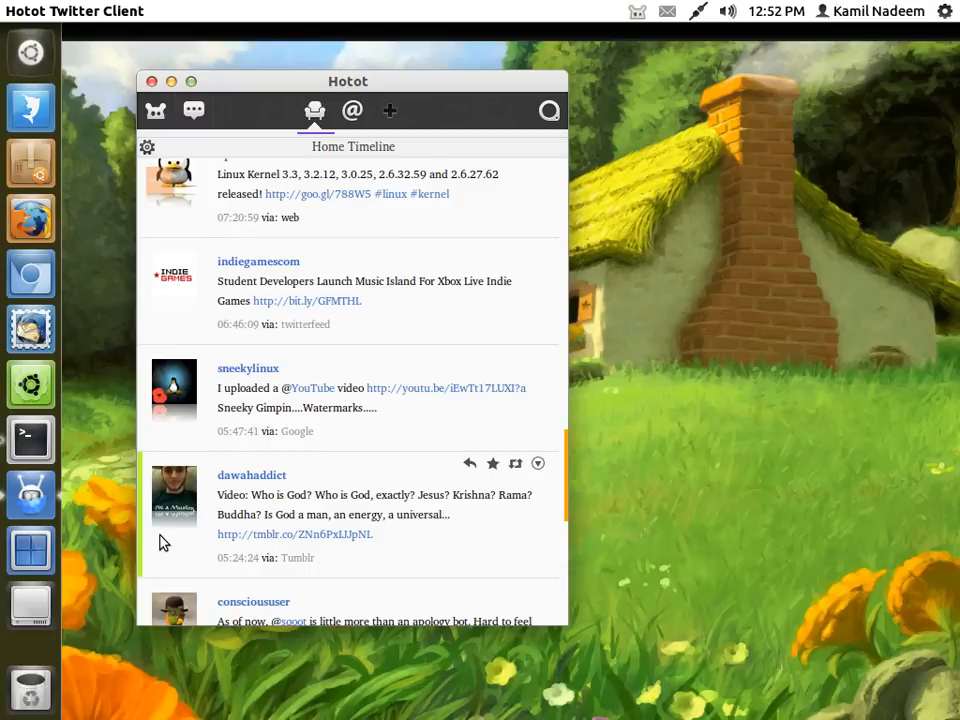
mouse_move(168, 537)
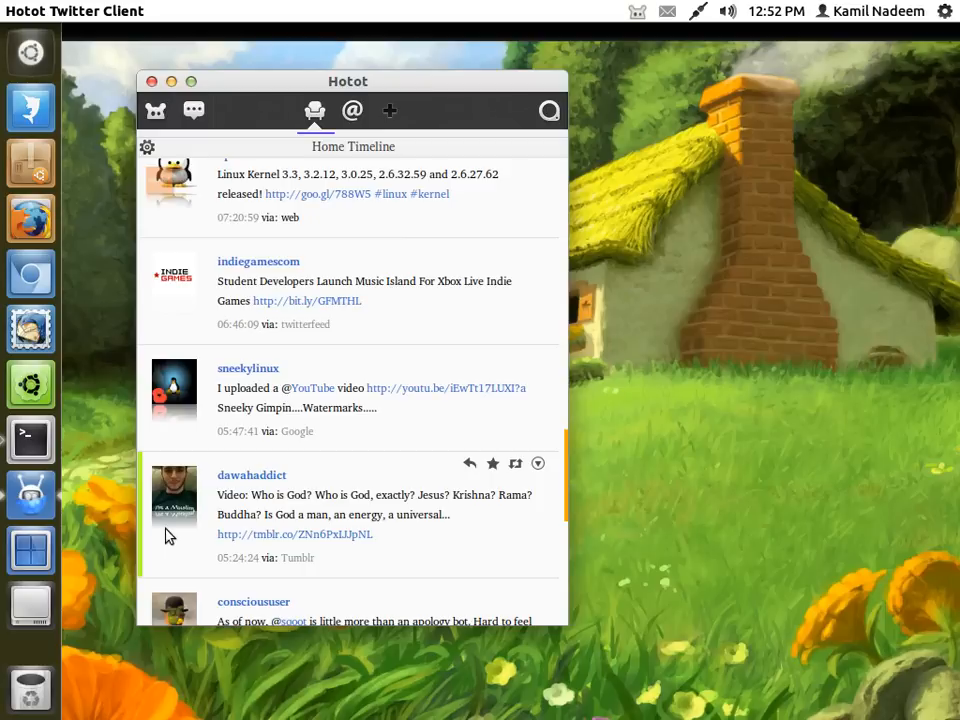
mouse_move(180, 265)
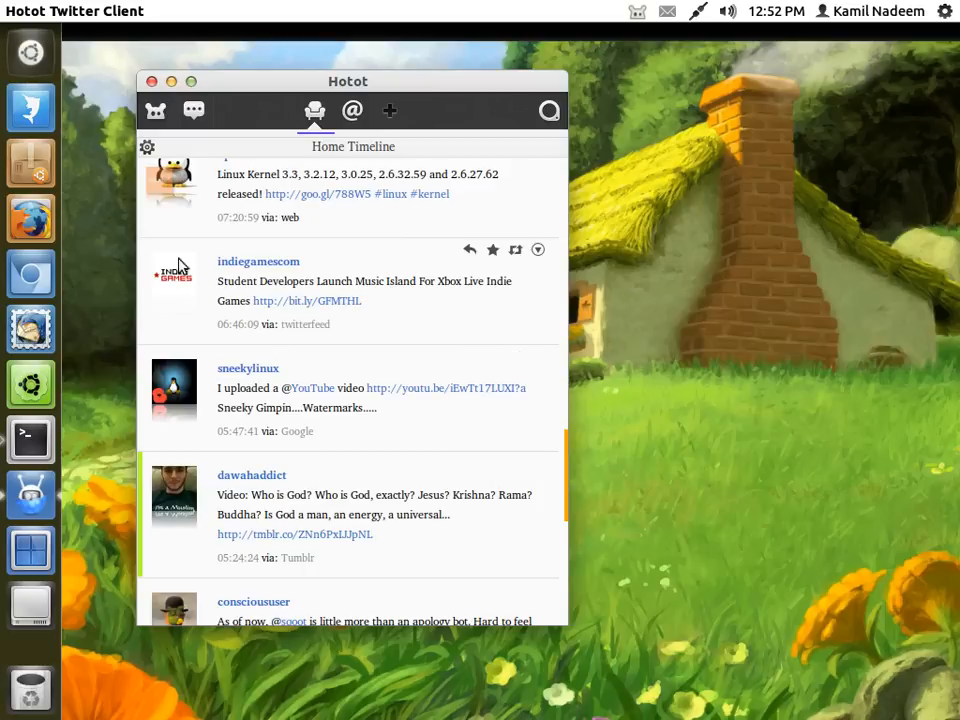
left_click(155, 111)
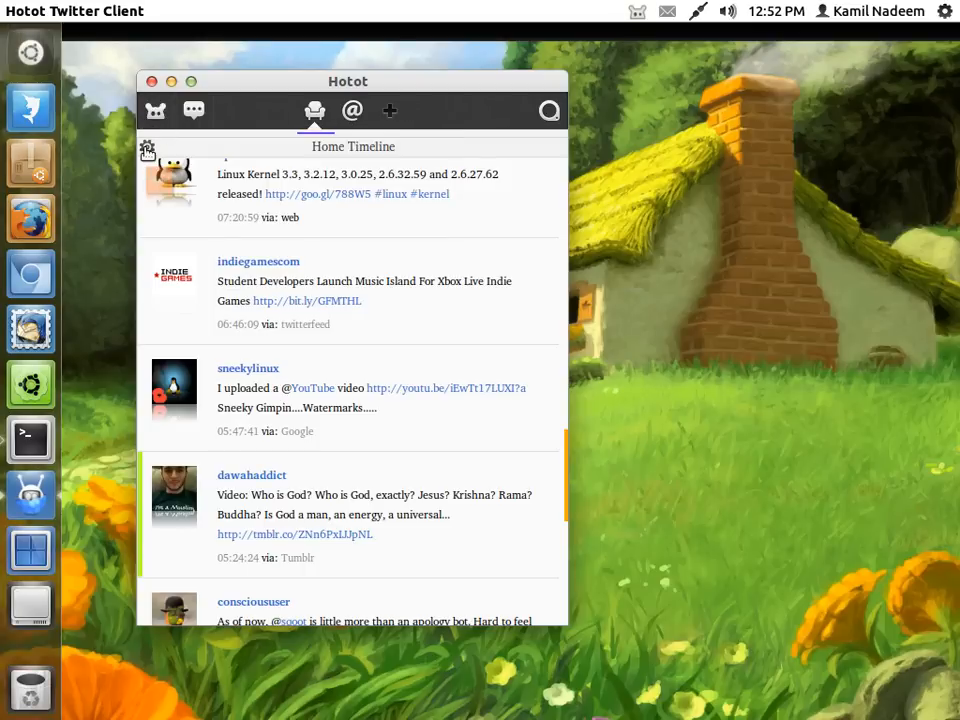
left_click(147, 147)
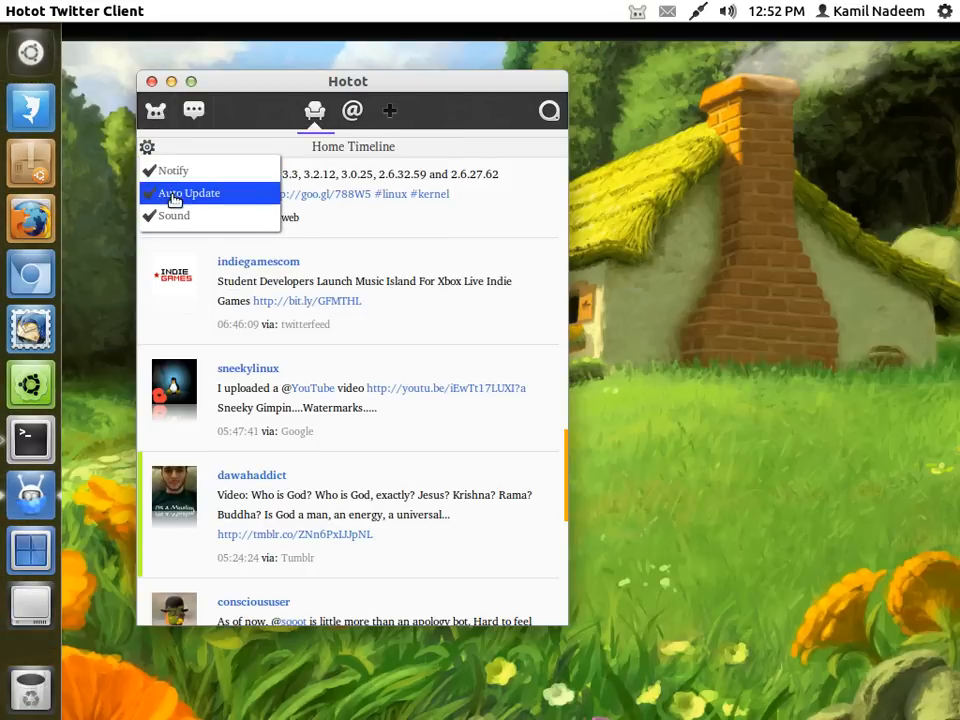
mouse_move(189, 193)
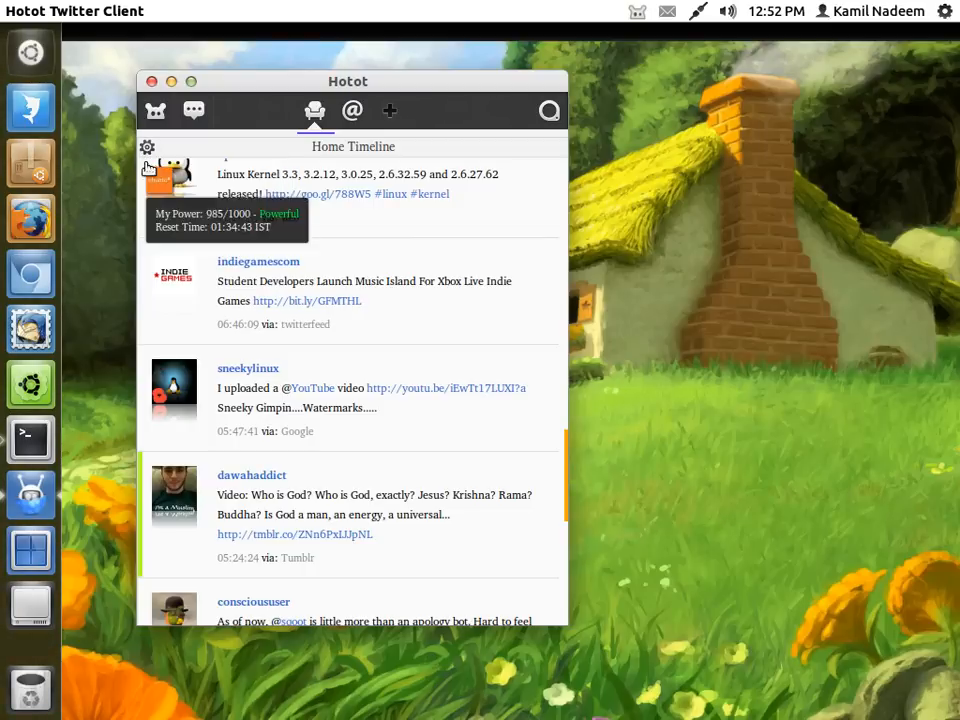
- Open the Hotot logo menu to reach Extensions
left_click(155, 111)
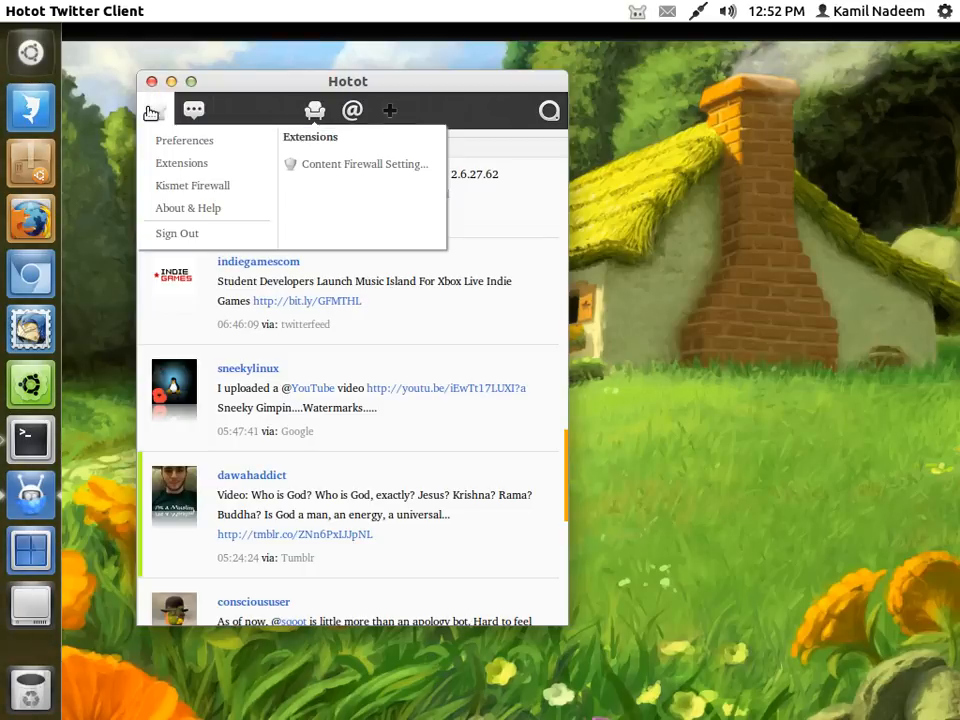
mouse_move(181, 162)
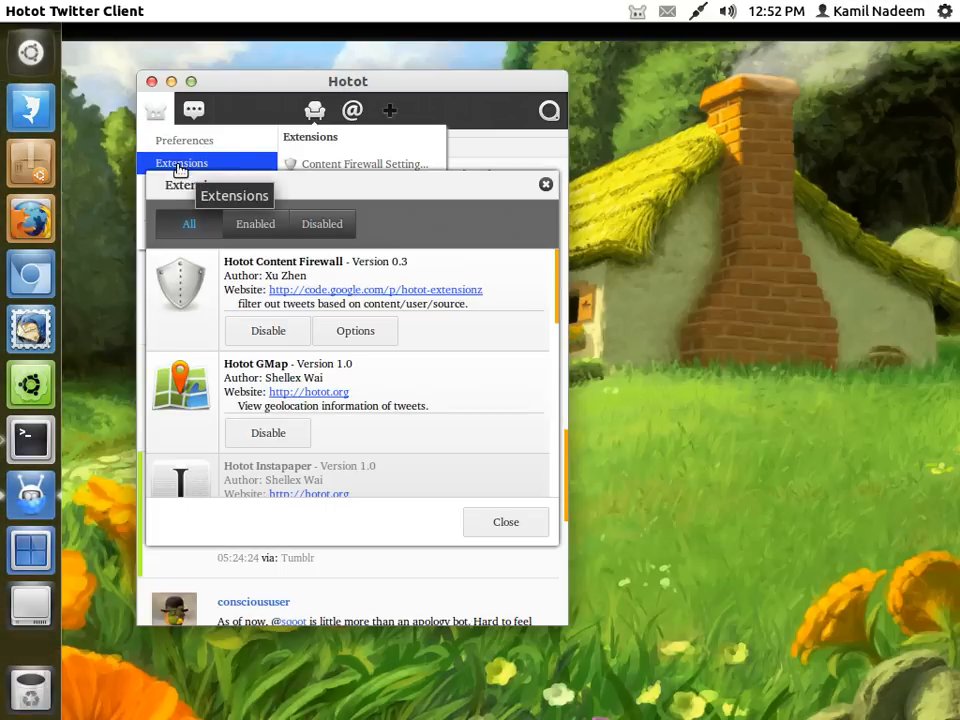
- Browse the Enabled and Disabled extension lists, then close the Extensions window
scroll("down", 3)
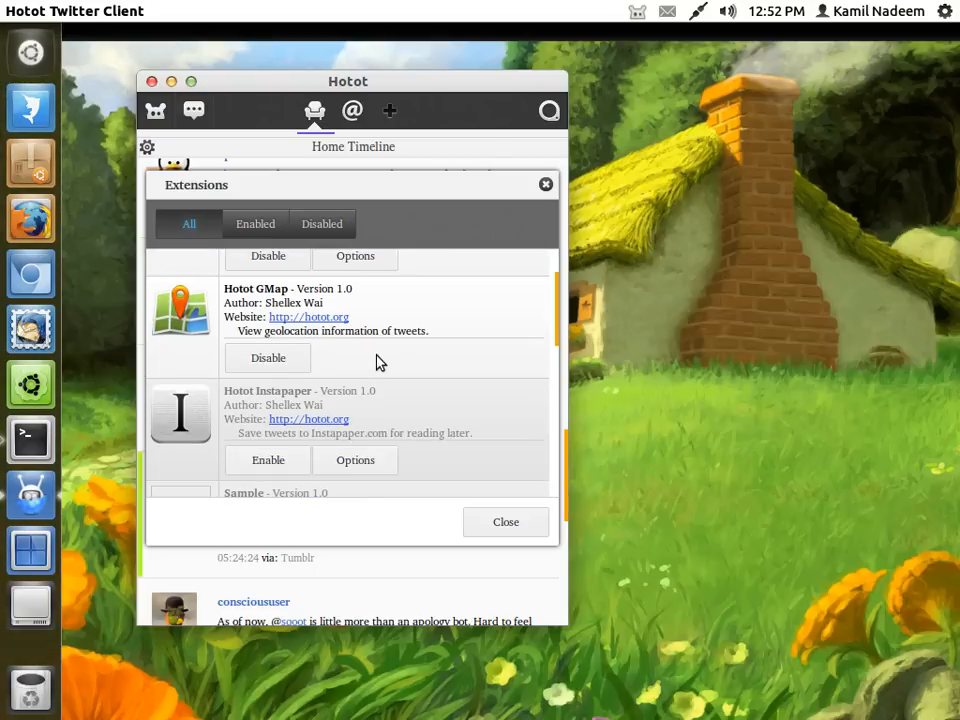
left_click(255, 223)
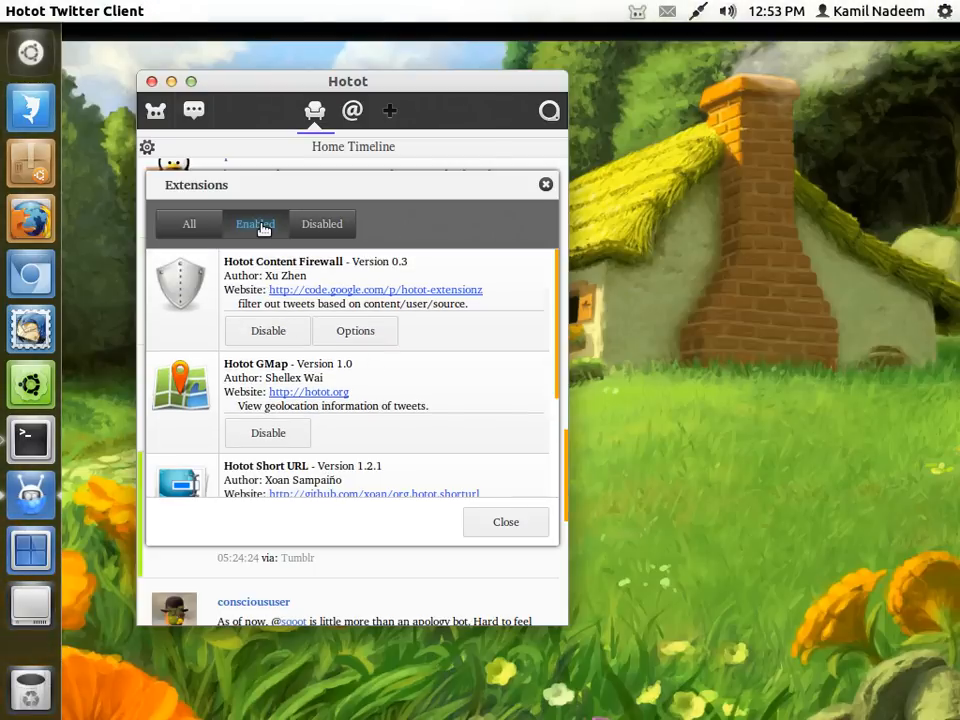
mouse_move(350, 380)
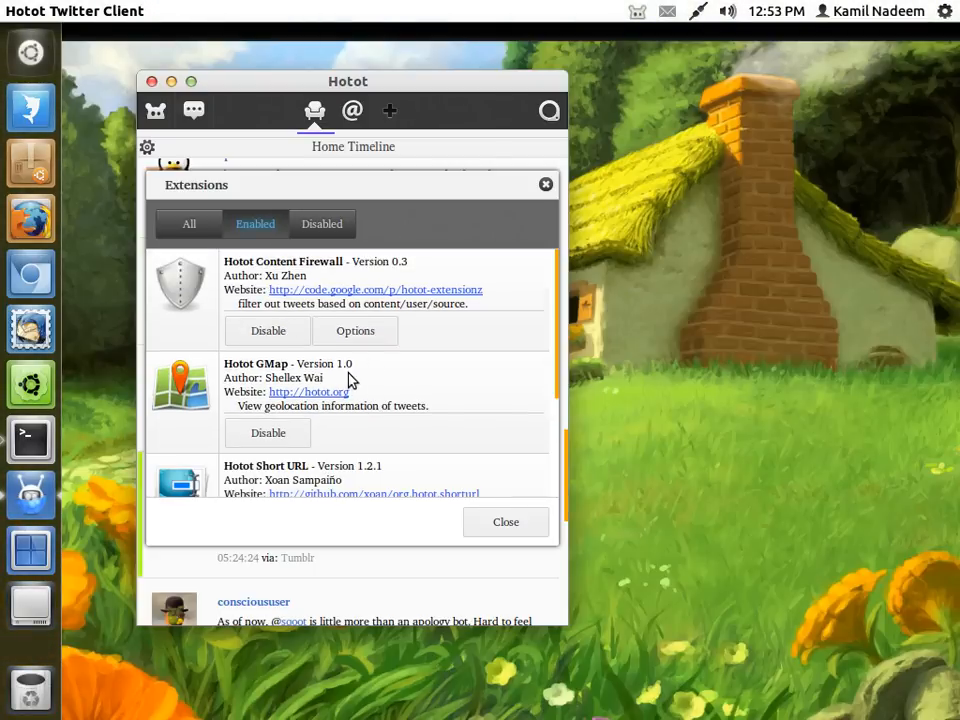
mouse_move(285, 375)
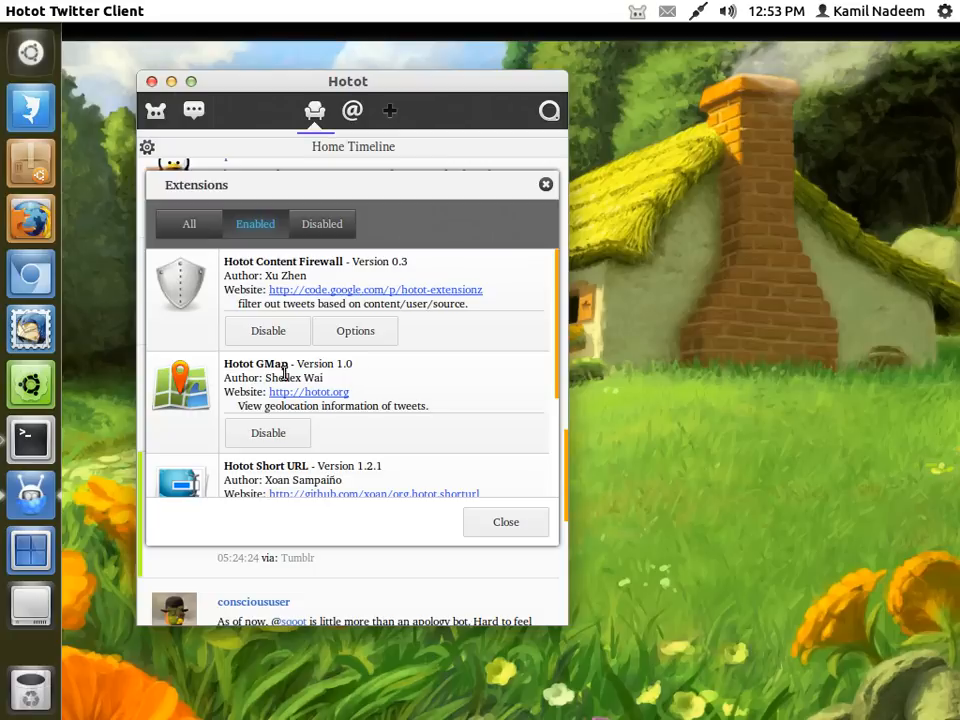
mouse_move(330, 383)
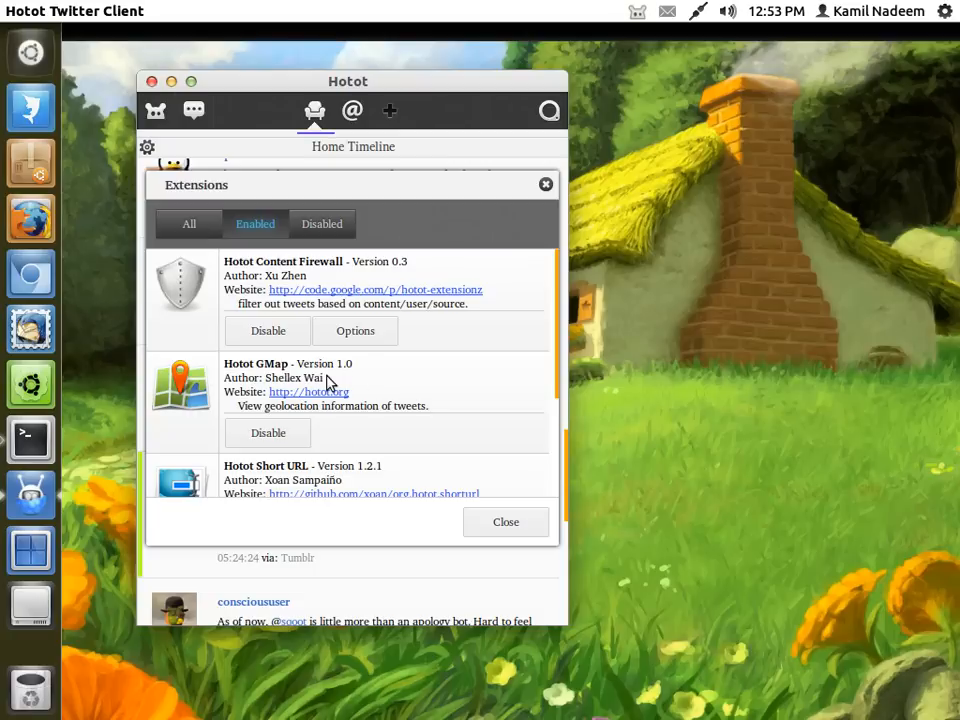
mouse_move(320, 289)
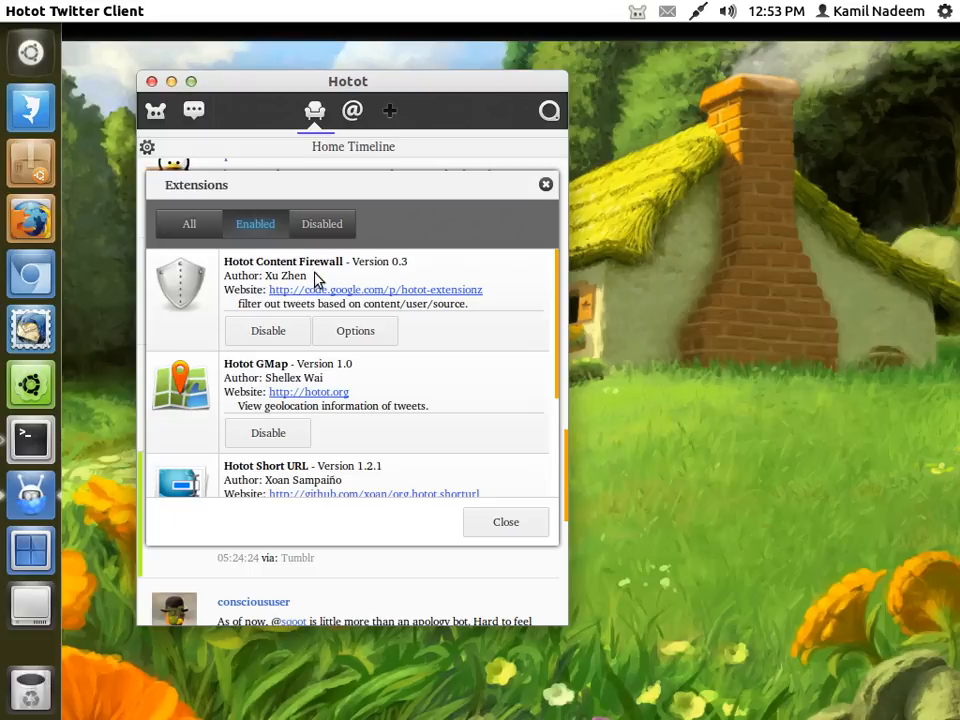
scroll("down", 3)
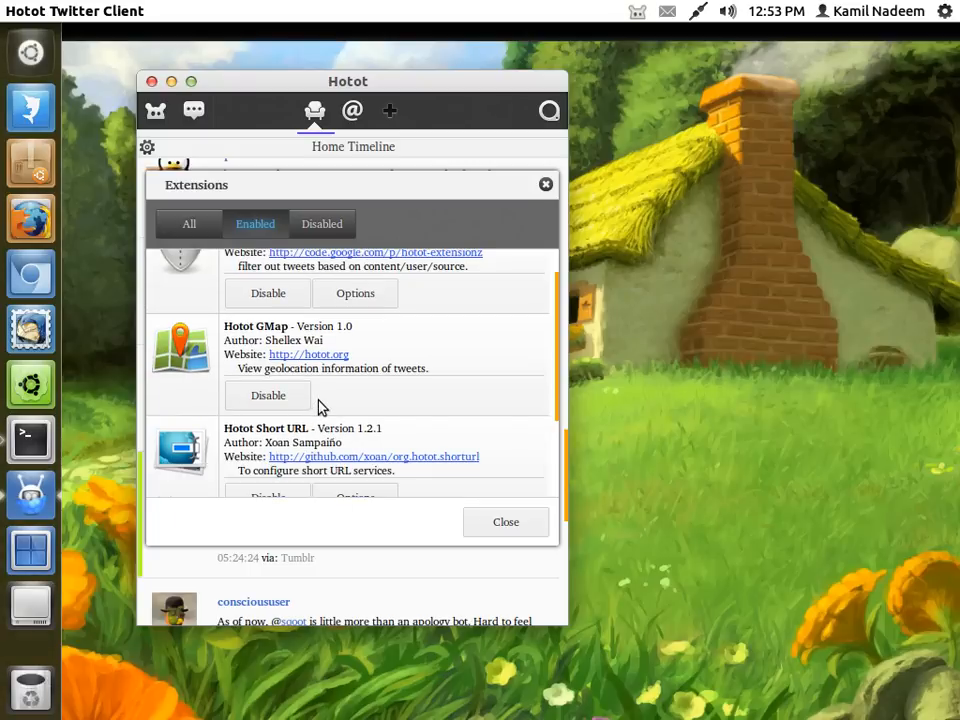
scroll("down", 3)
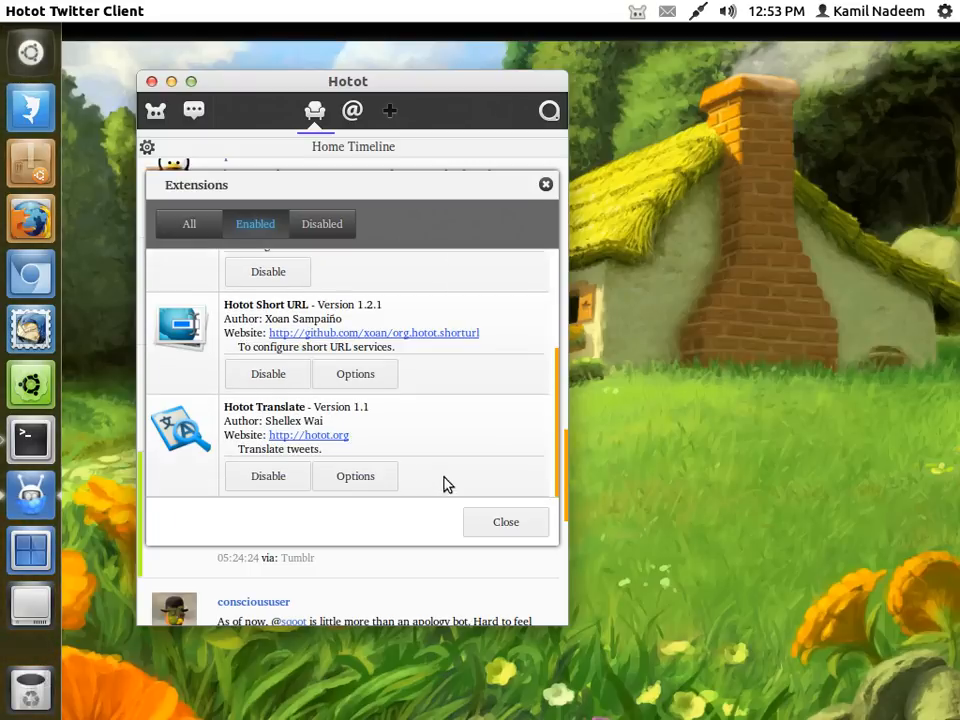
left_click(322, 223)
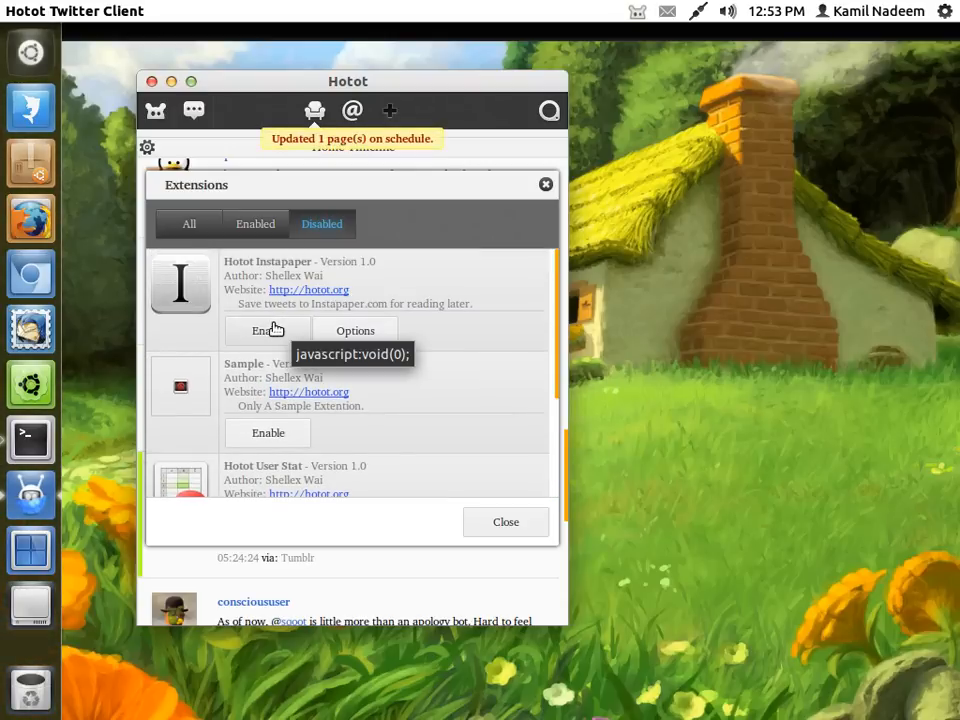
left_click(505, 521)
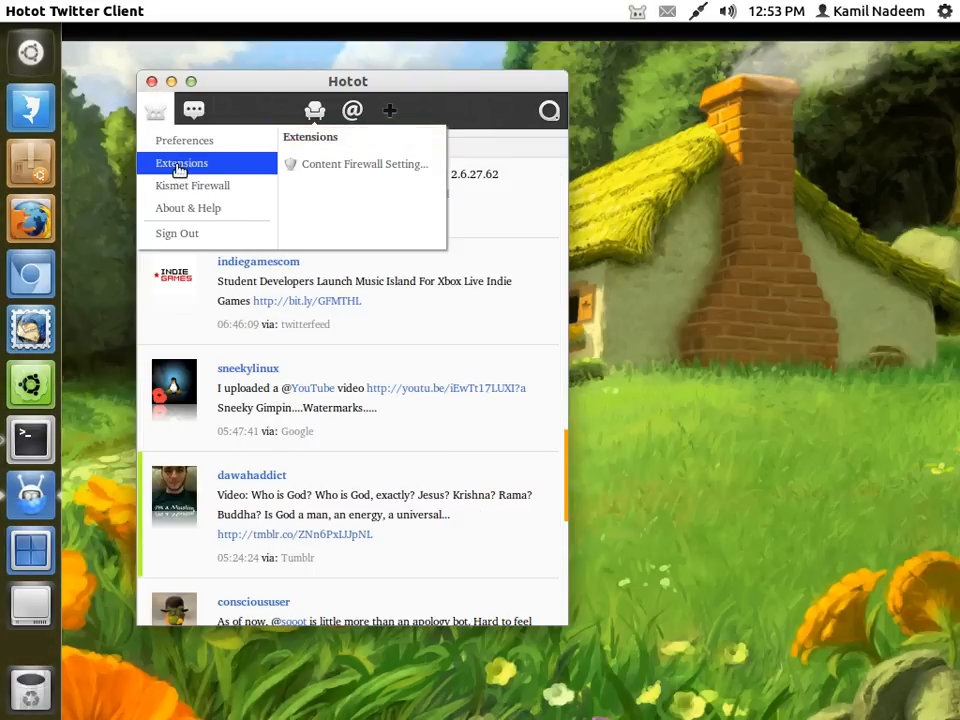
- Open Preferences and scroll through the Globals proxy, keybinding and startup options
left_click(184, 140)
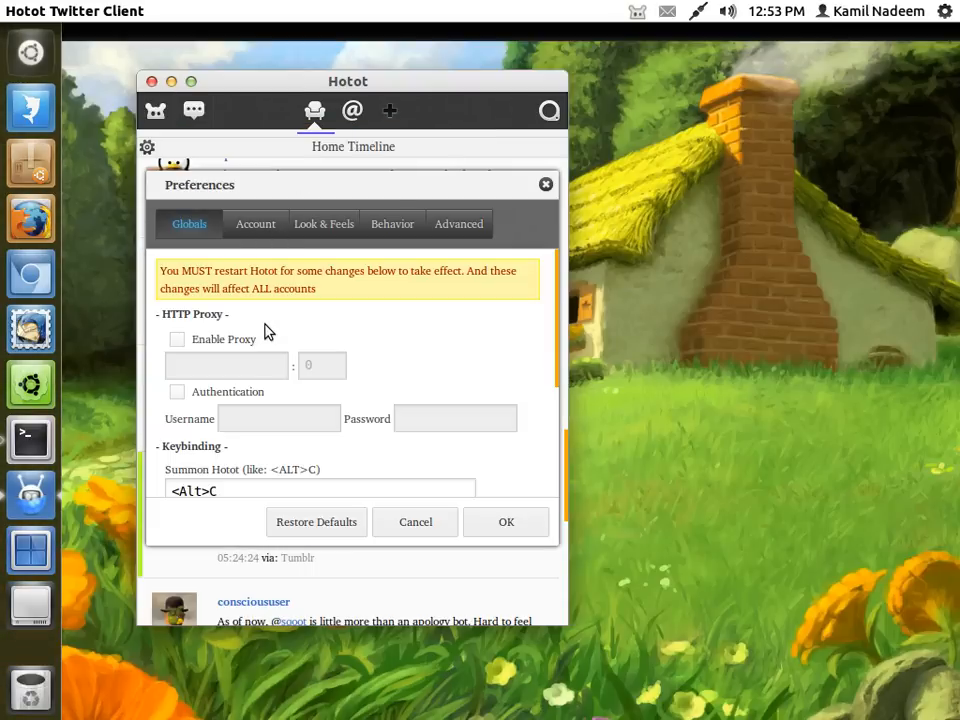
scroll("down", 3)
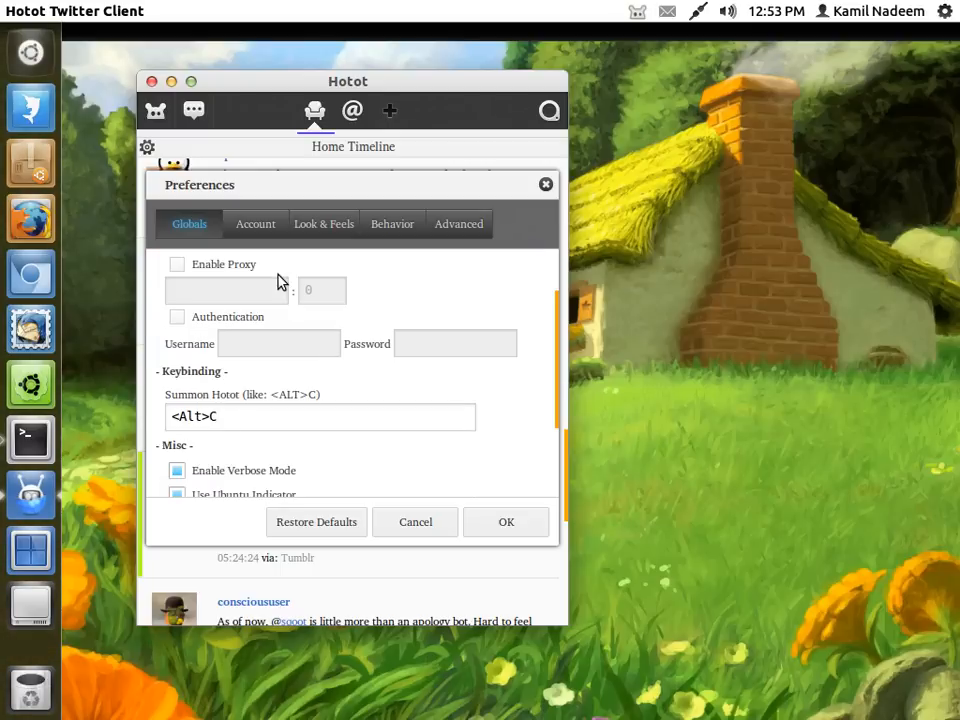
scroll("down", 3)
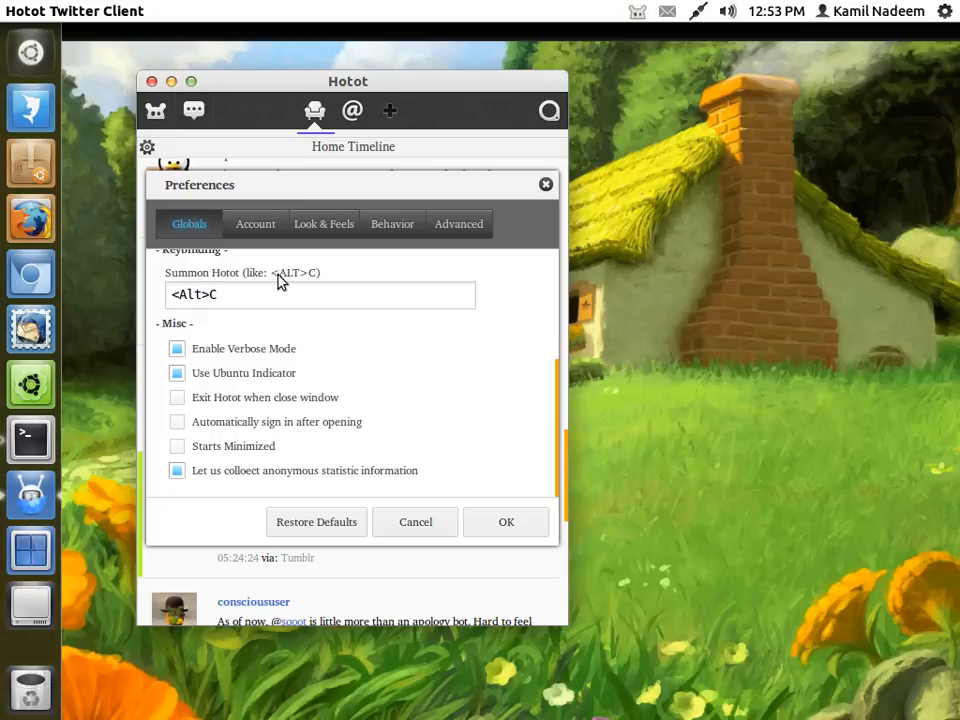
mouse_move(307, 227)
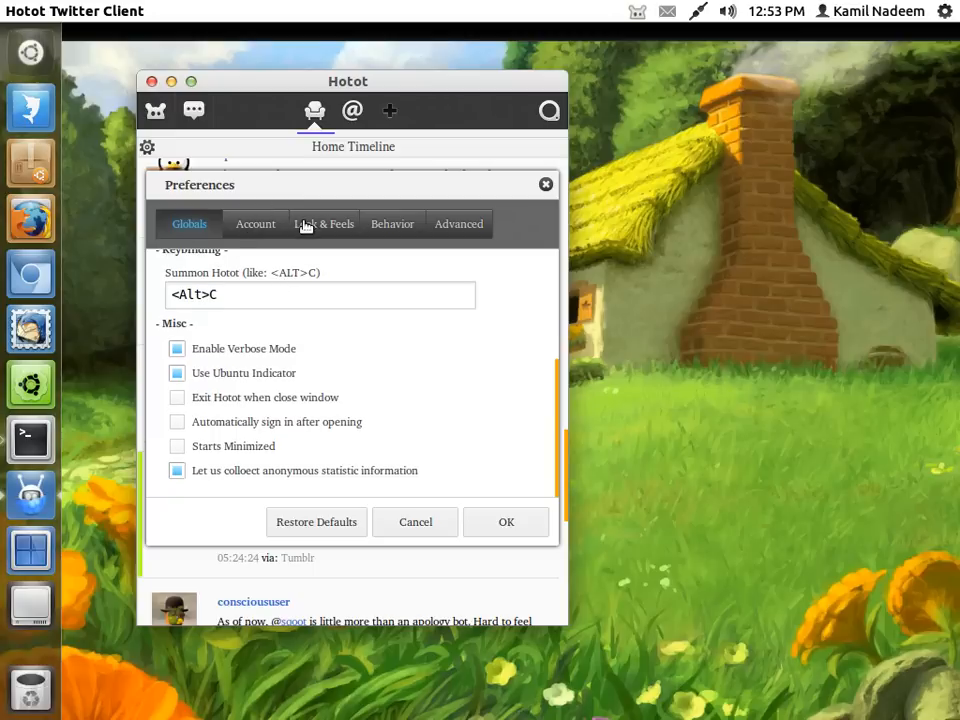
- Apply the Classic theme from the Look & Feels preferences
left_click(323, 223)
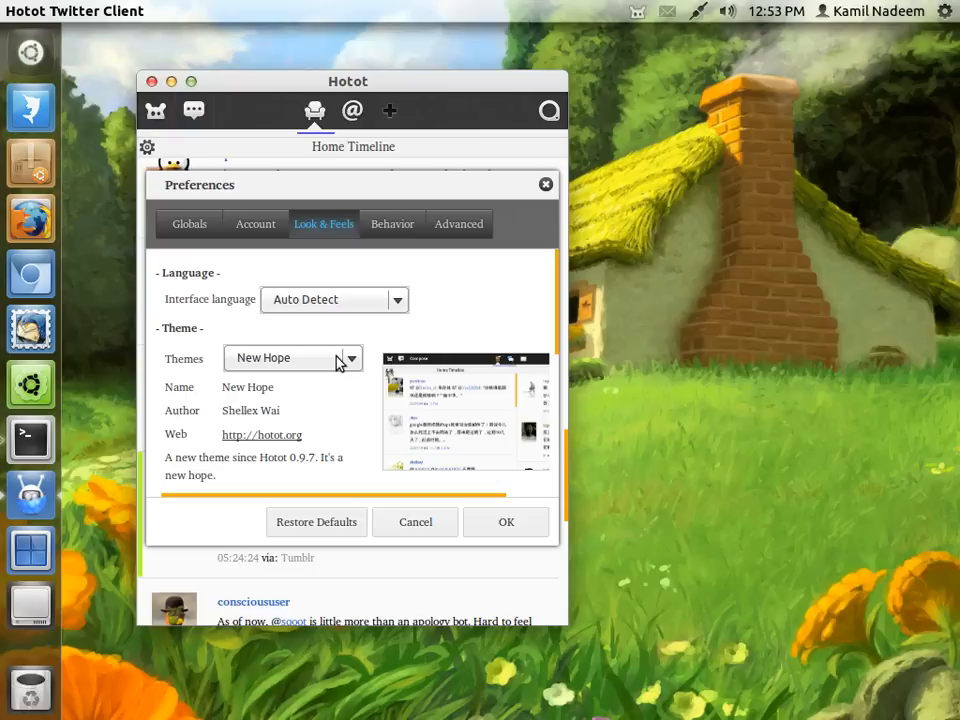
left_click(349, 357)
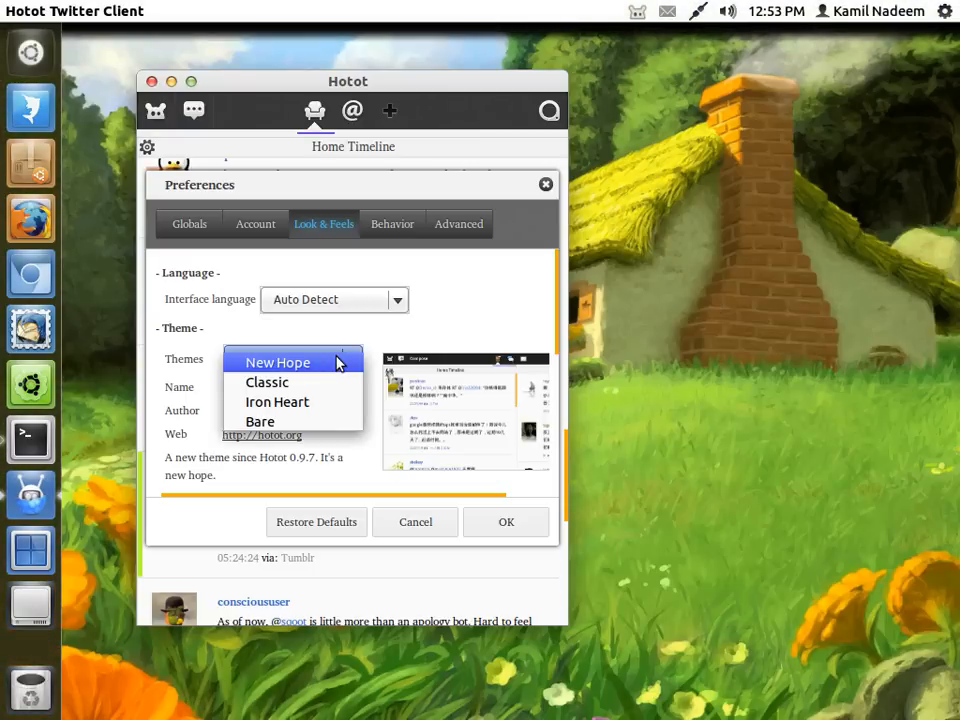
mouse_move(338, 371)
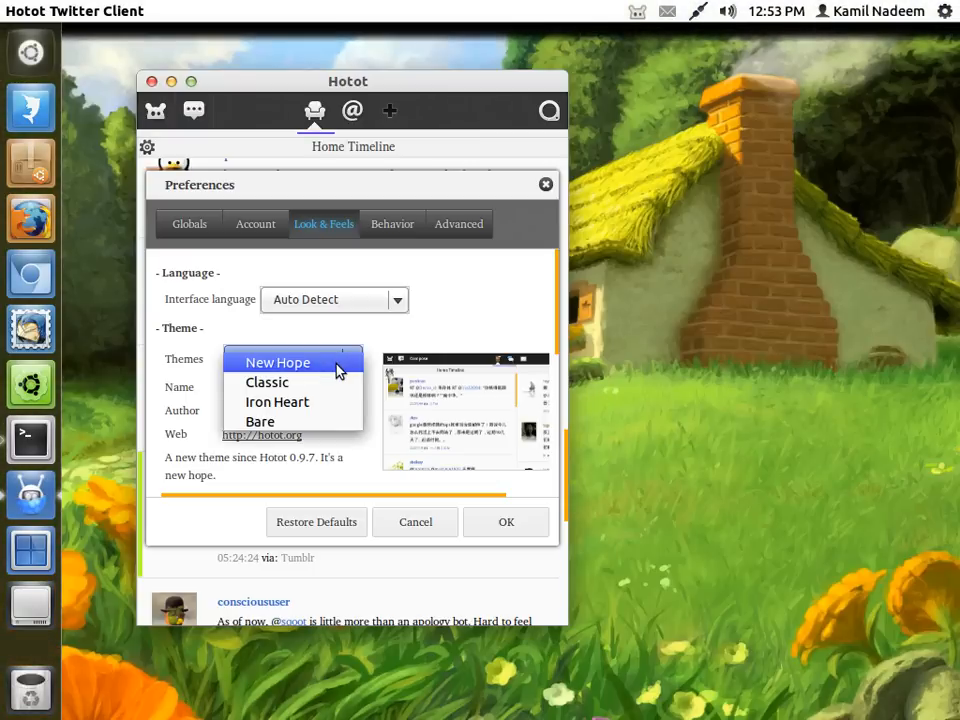
left_click(266, 382)
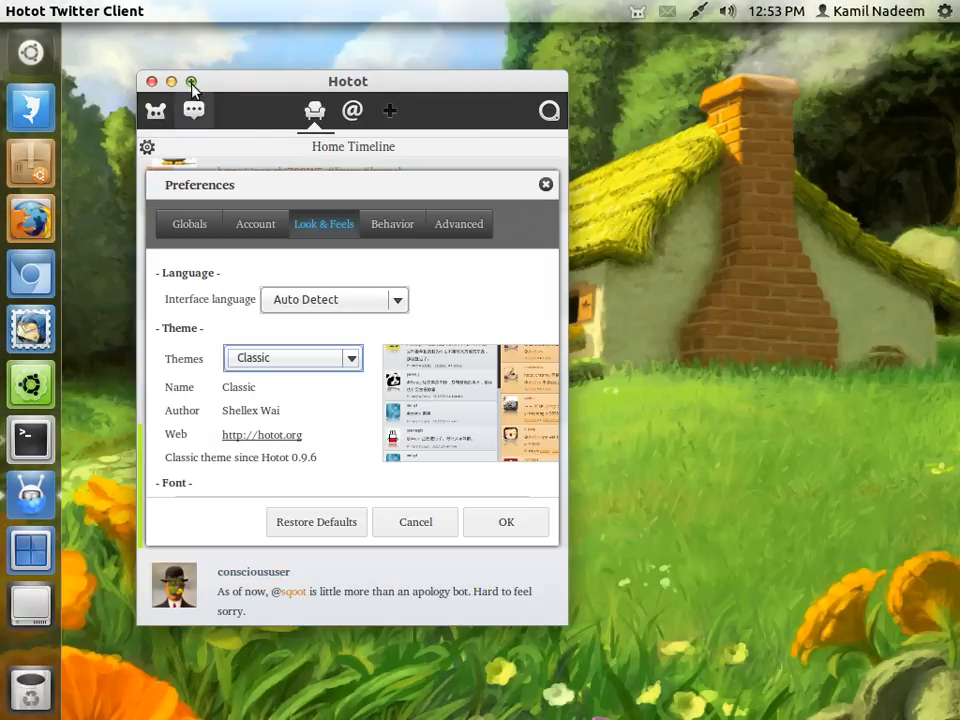
- Maximize the Hotot window and try the Iron Heart theme
left_click(192, 81)
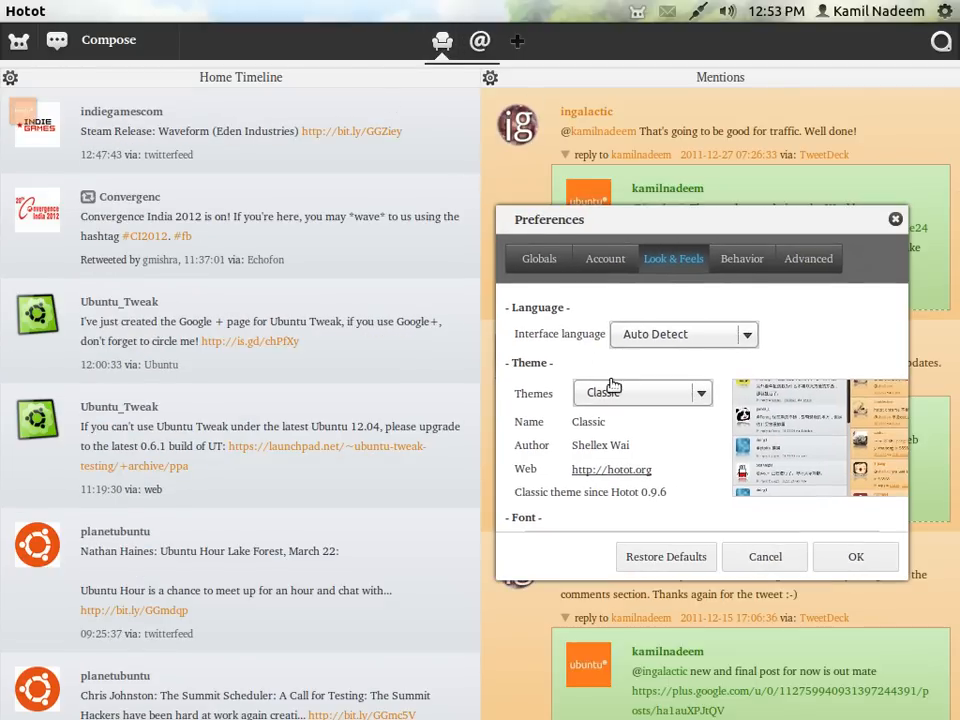
left_click(635, 392)
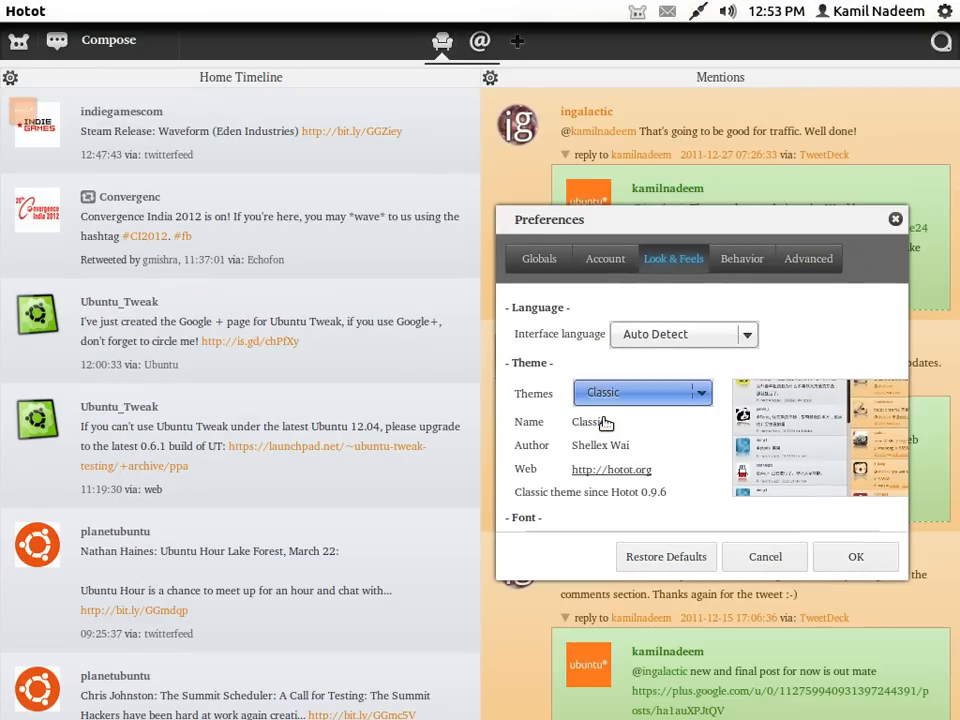
left_click(640, 392)
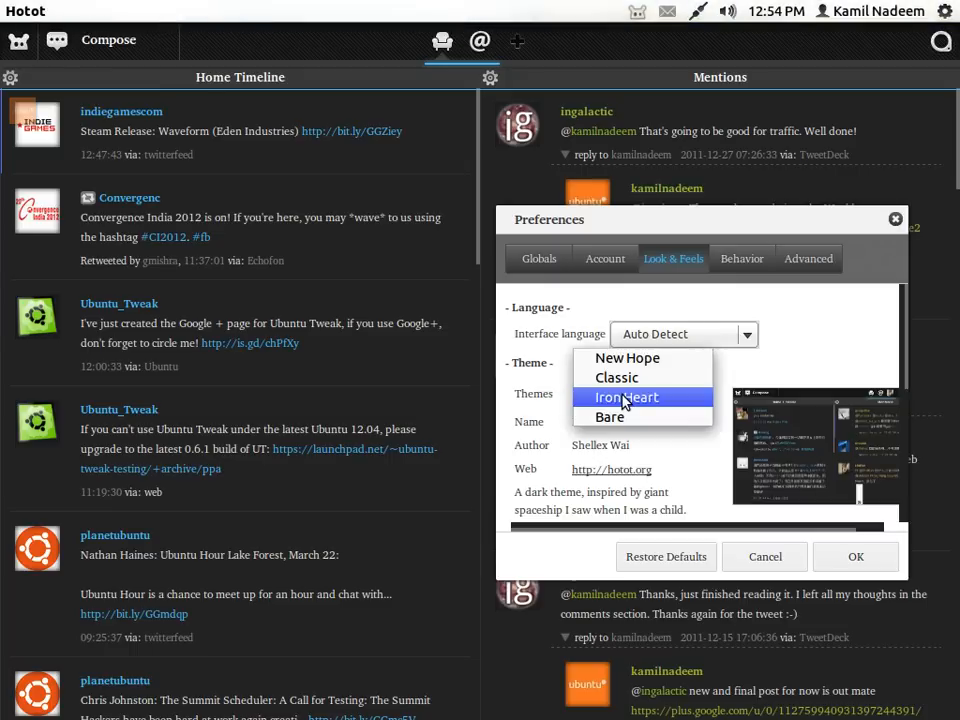
mouse_move(610, 416)
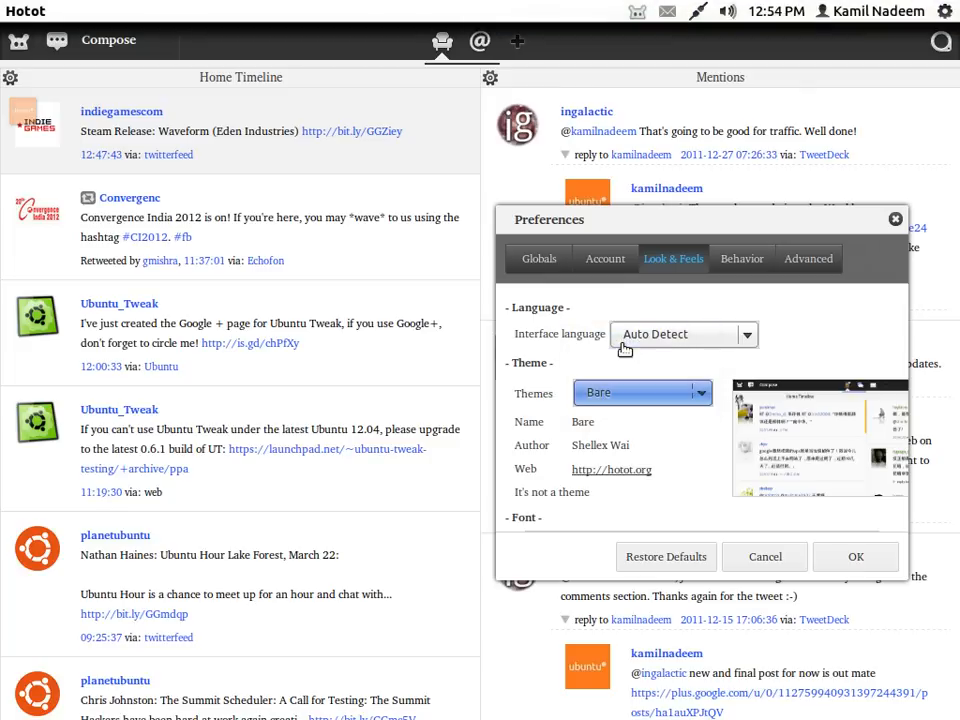
- Look through the Behavior and Advanced preference tabs
left_click(742, 258)
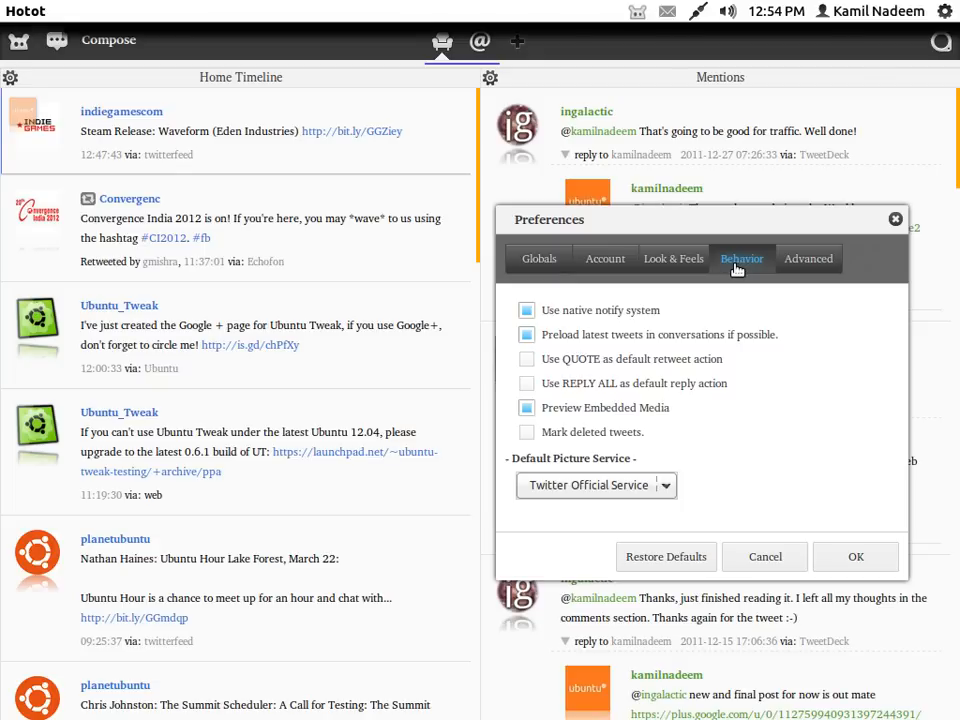
mouse_move(808, 258)
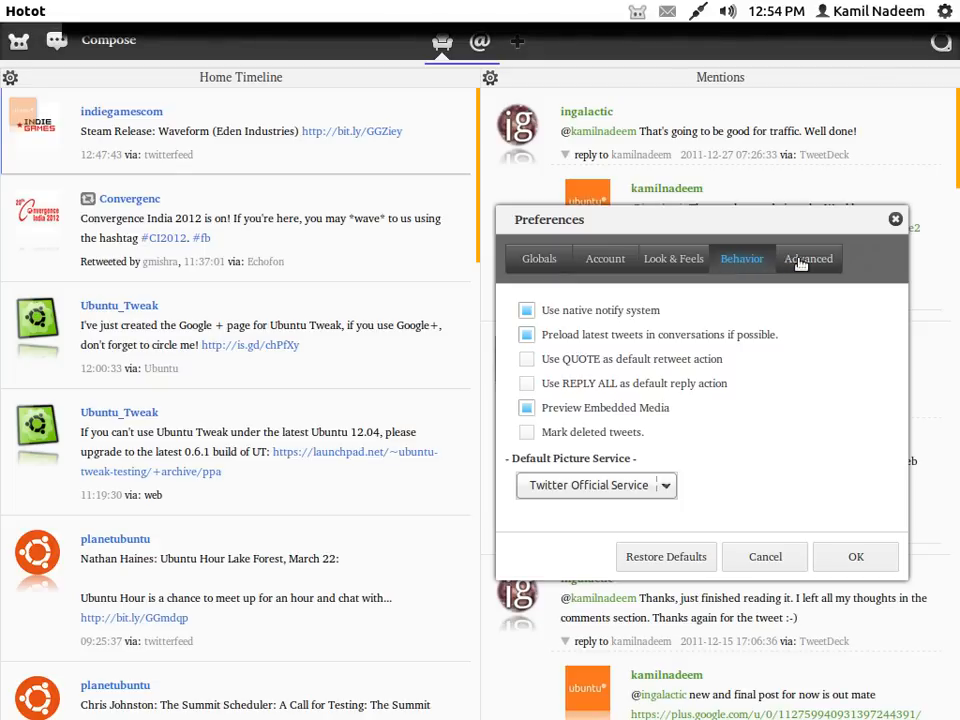
left_click(808, 258)
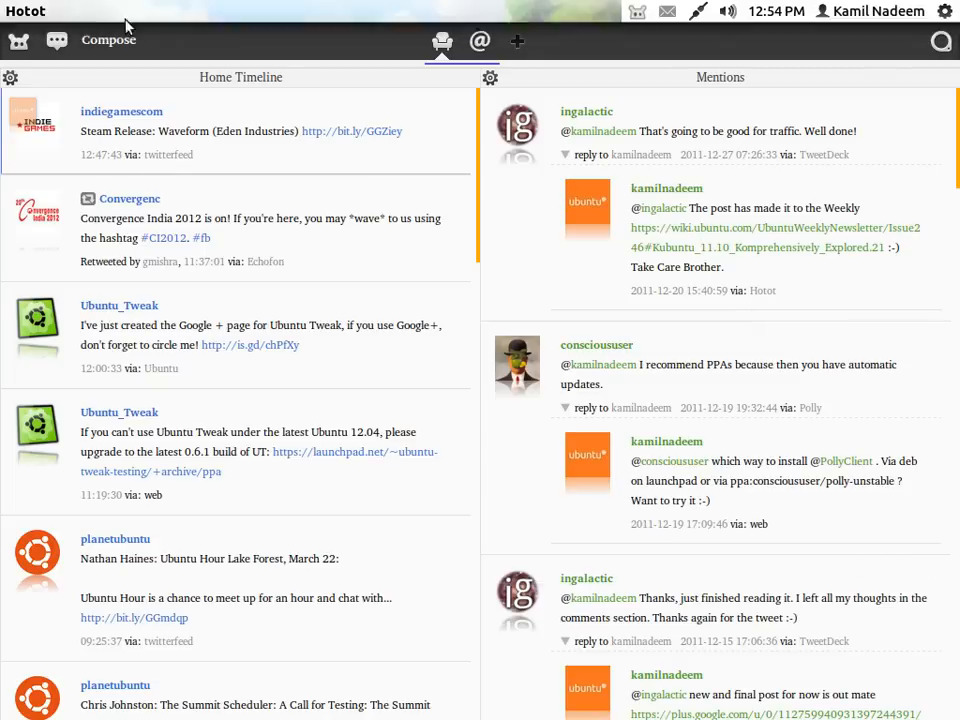
left_click(108, 40)
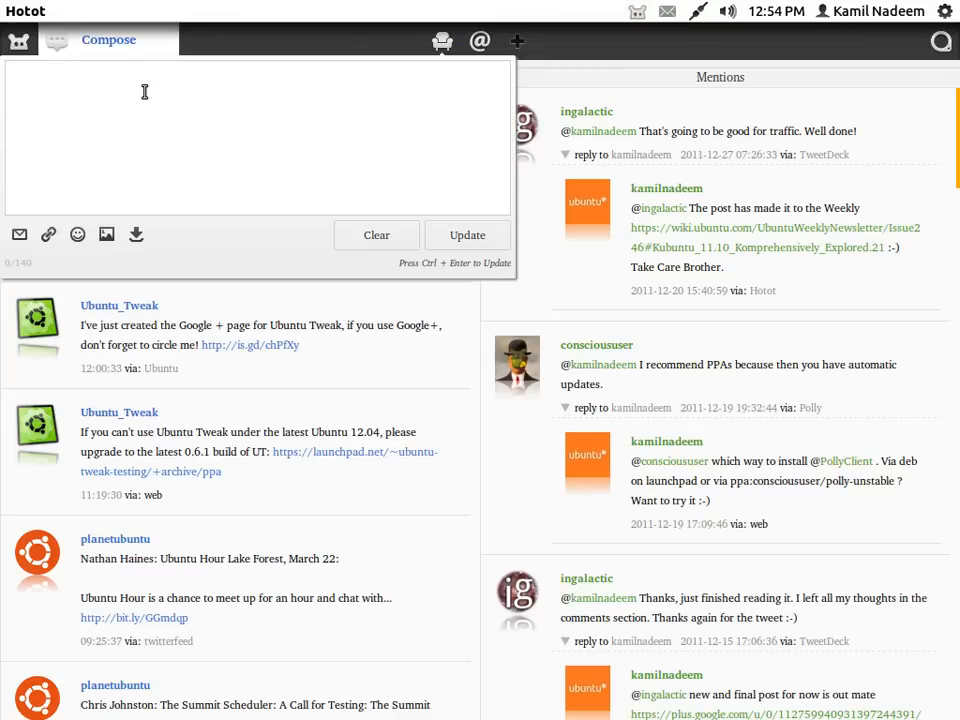
type("@")
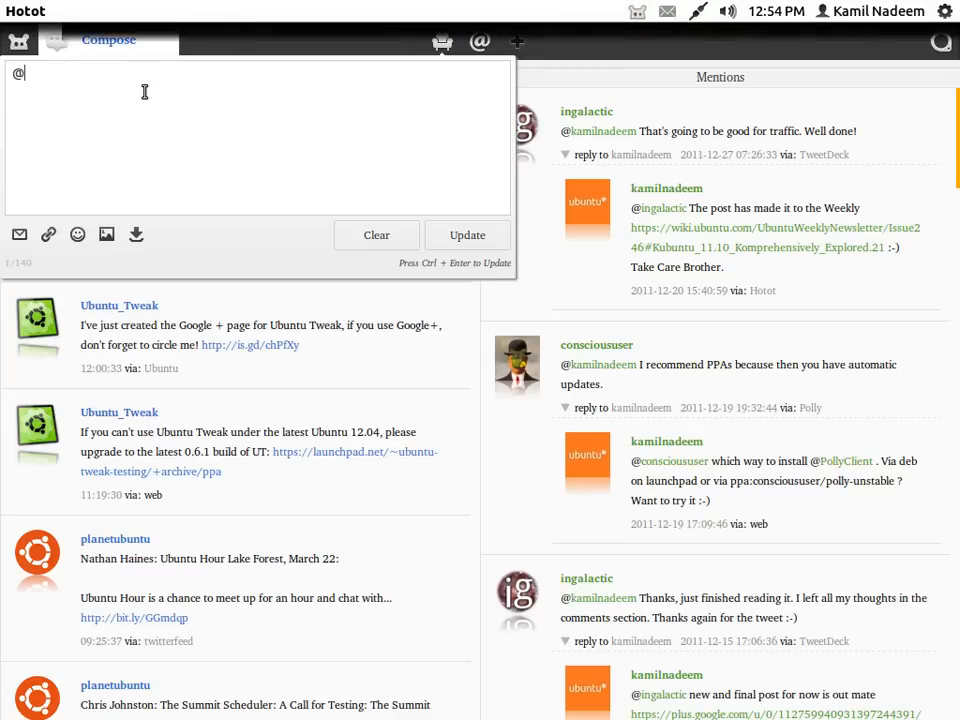
type("in")
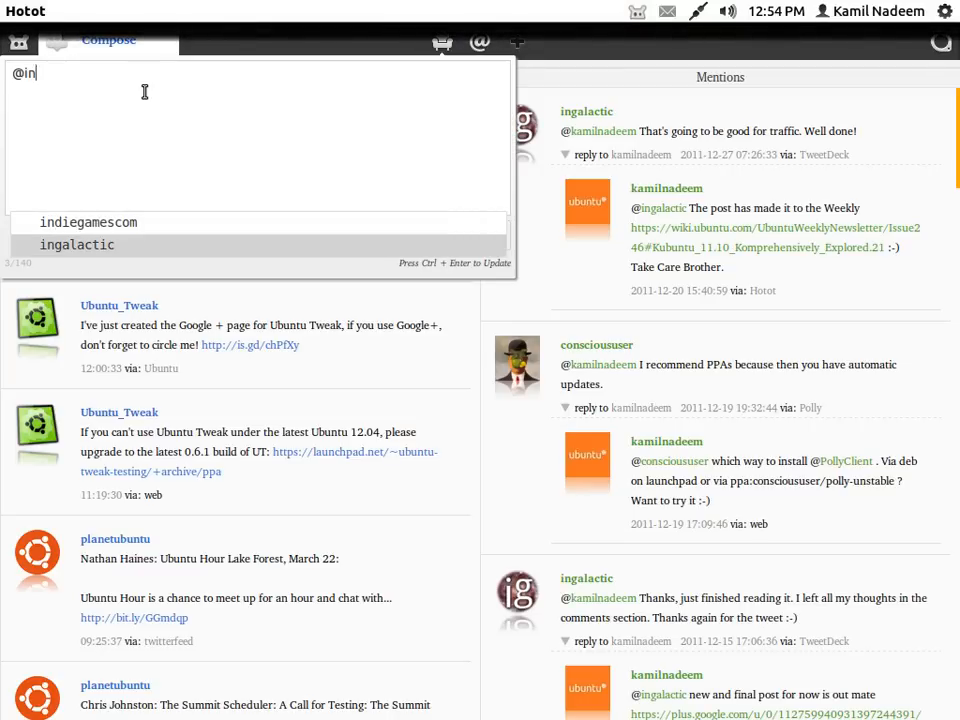
left_click(77, 244)
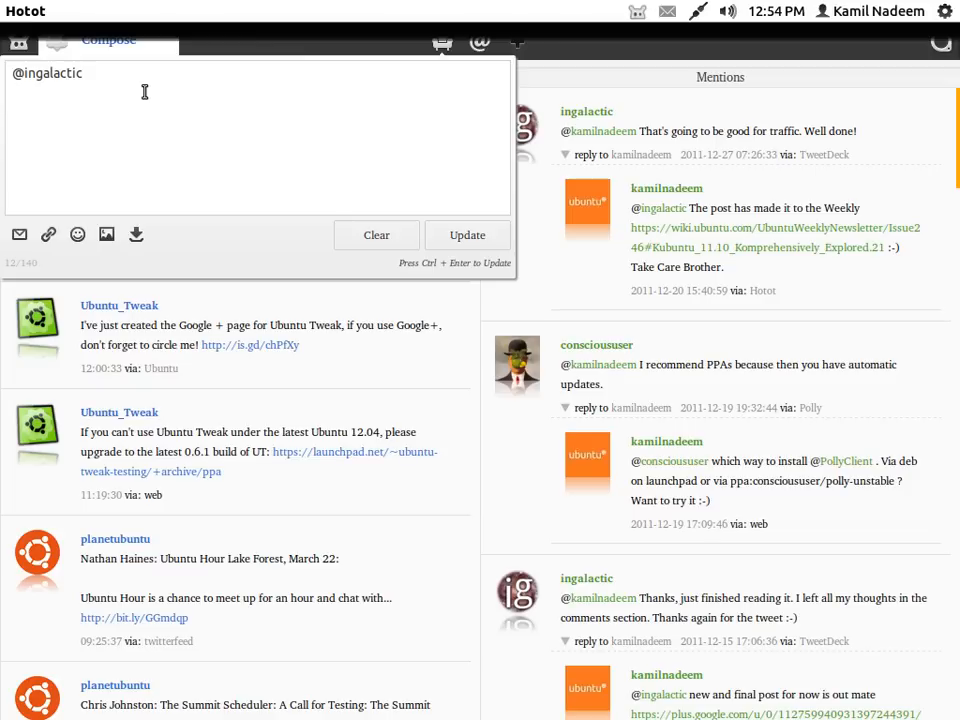
- Write "How's Deepin Linux screencast coming along?" and post the tweet
type("Ho")
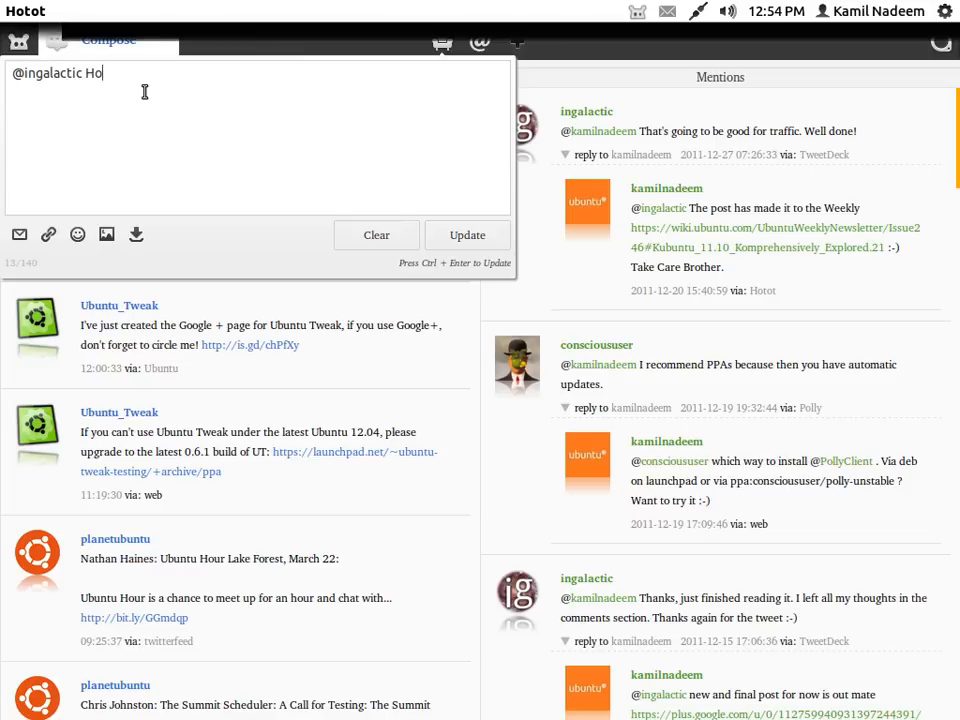
type("w")
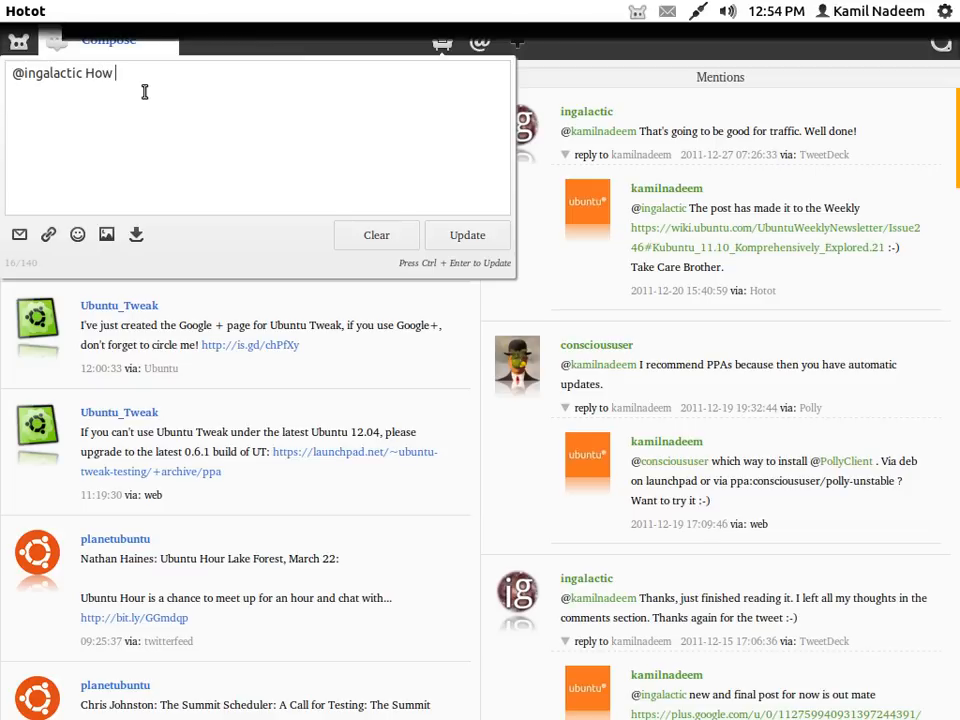
type("'s D")
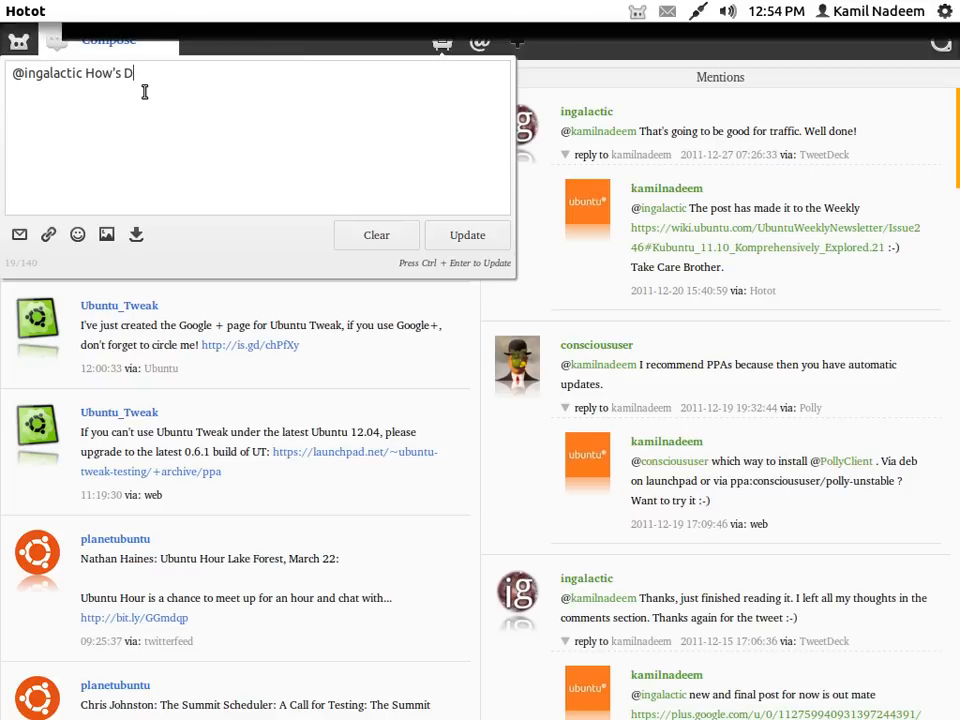
type("eepin Lin")
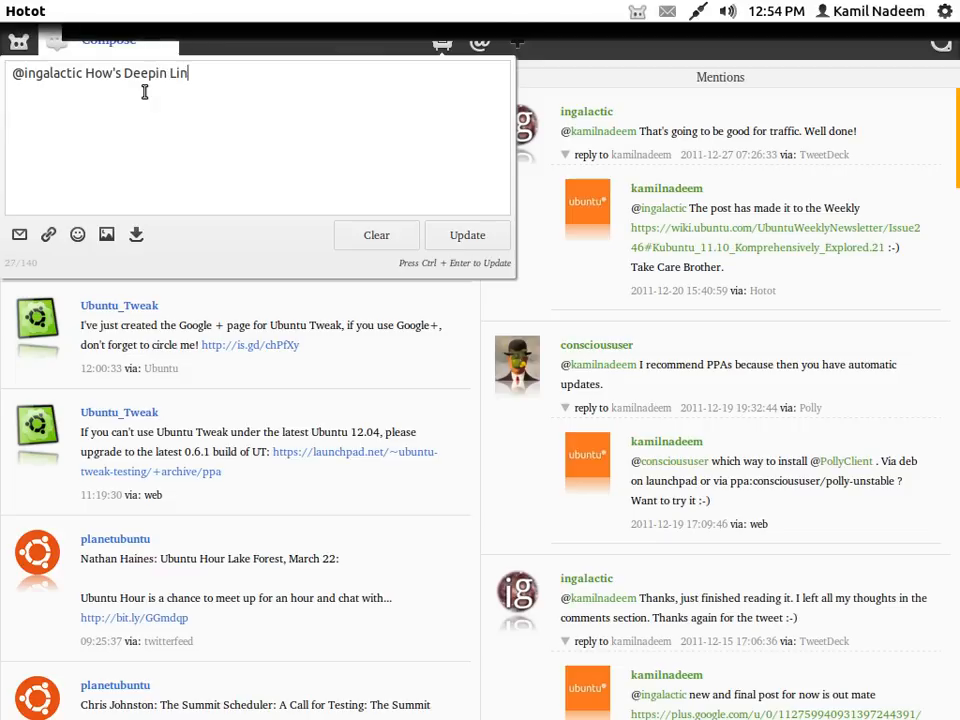
type("ux scree")
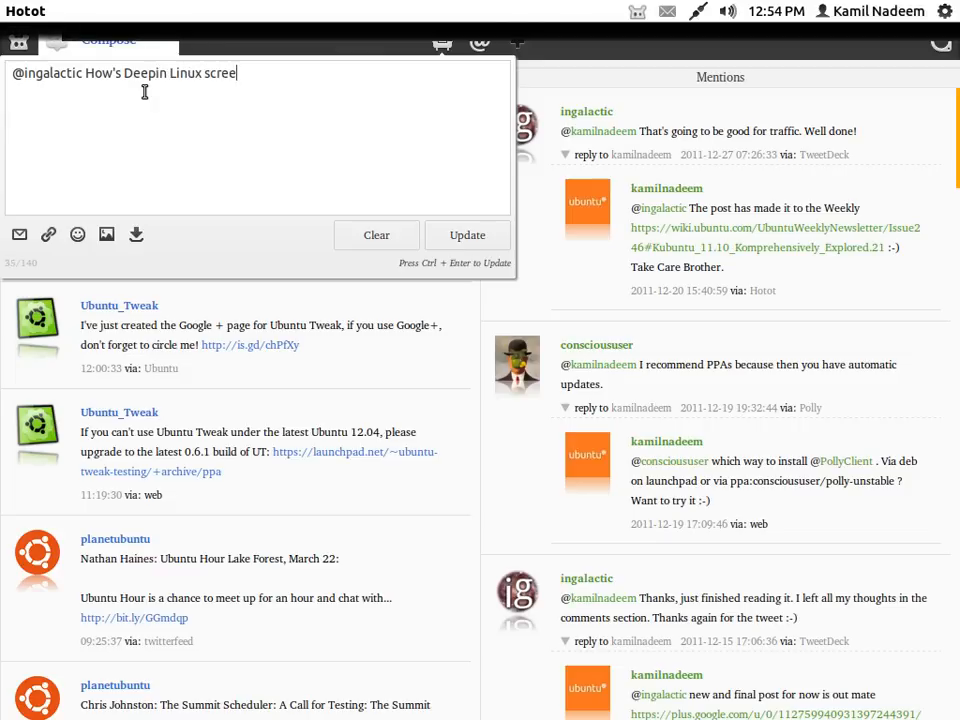
type("ncast comi")
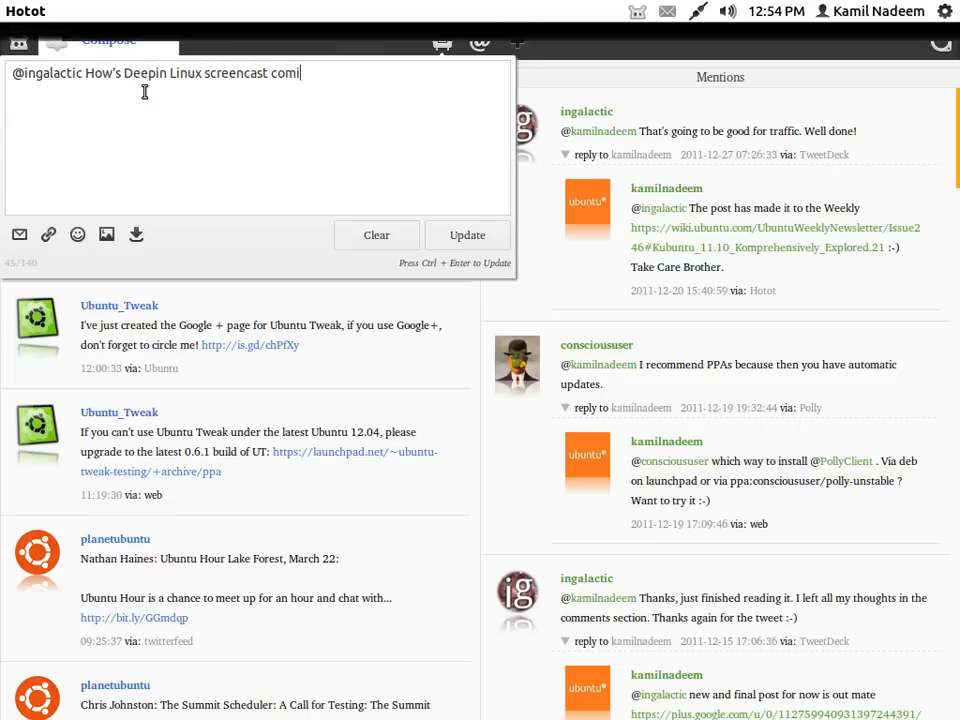
type("ng along")
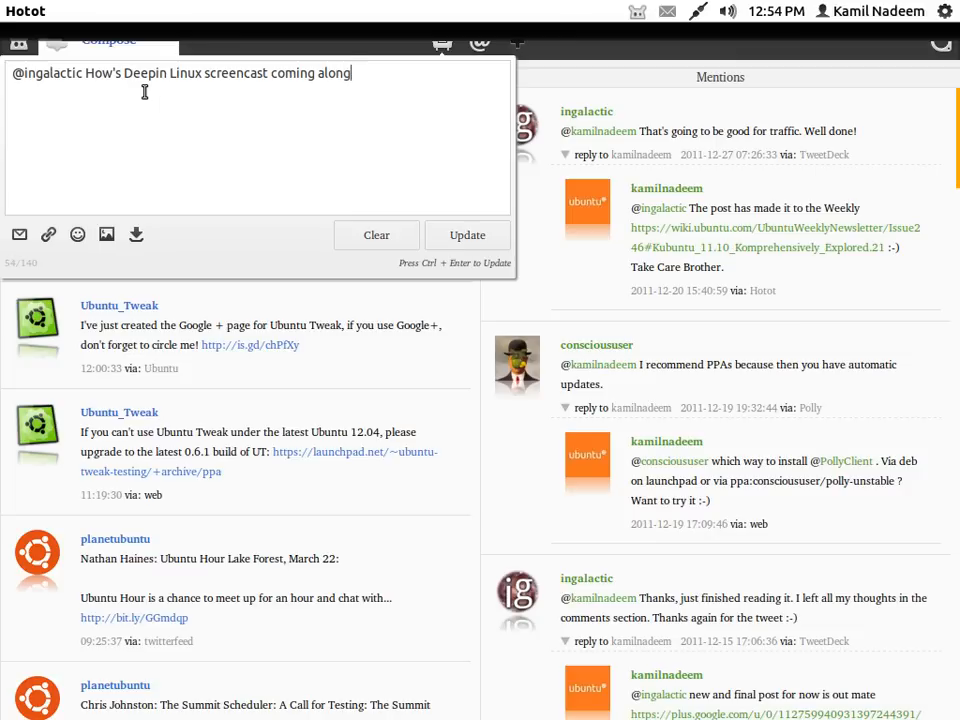
type("?")
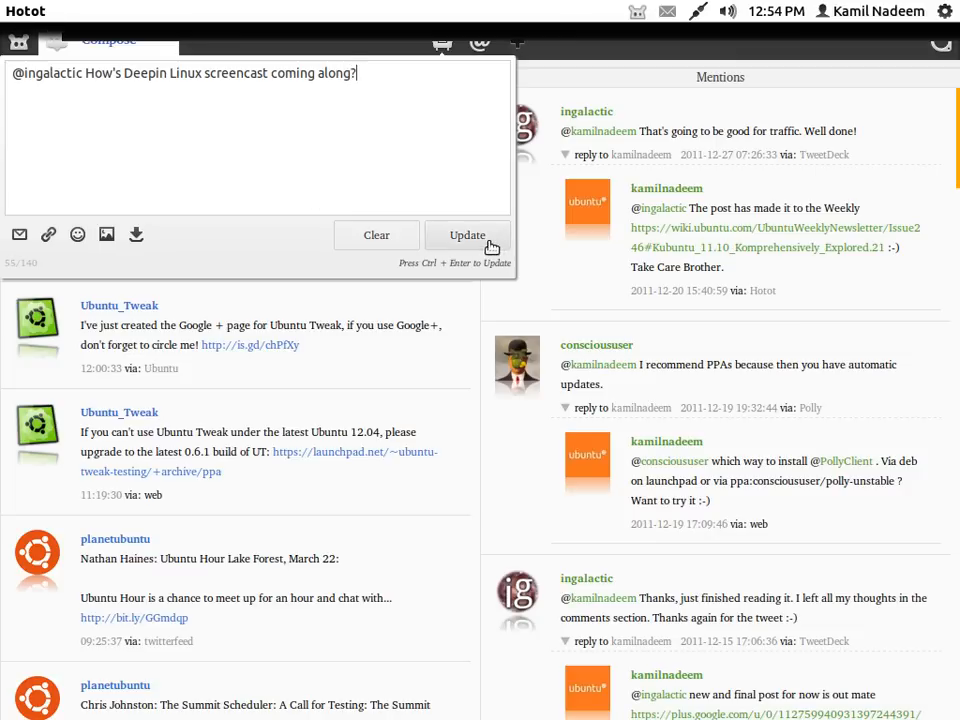
left_click(467, 234)
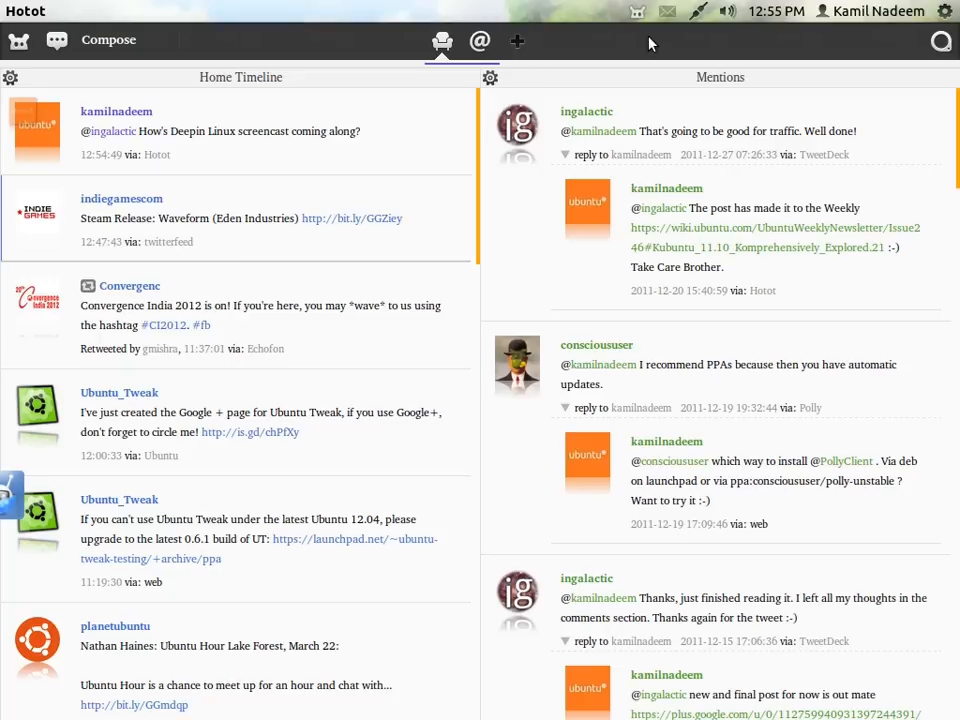
- Close the compose box so the posted tweet shows atop the Home Timeline
left_click(25, 11)
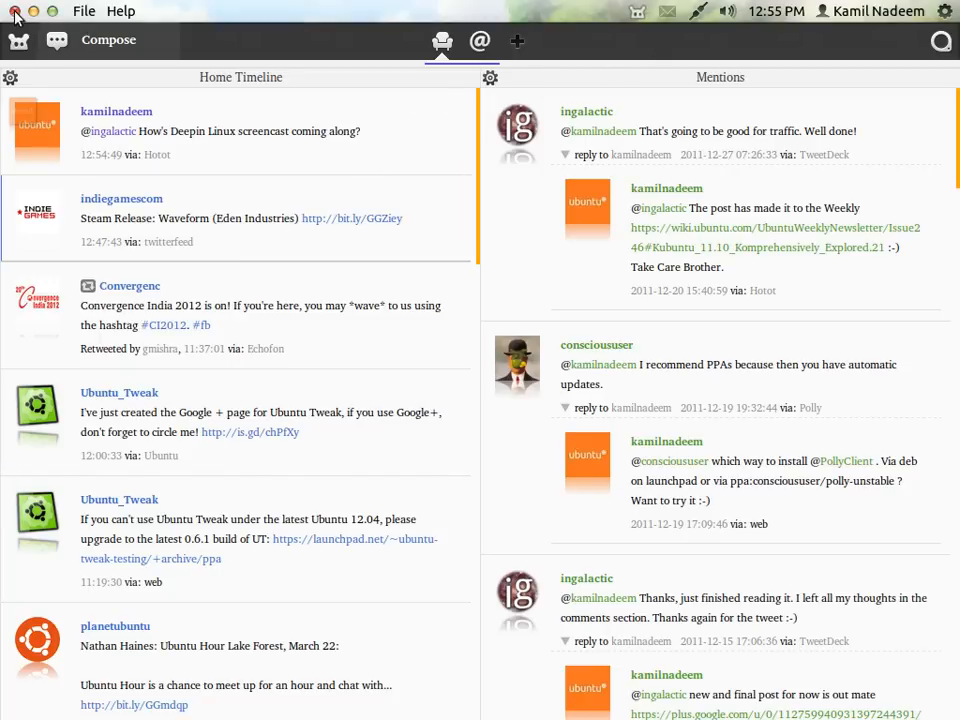